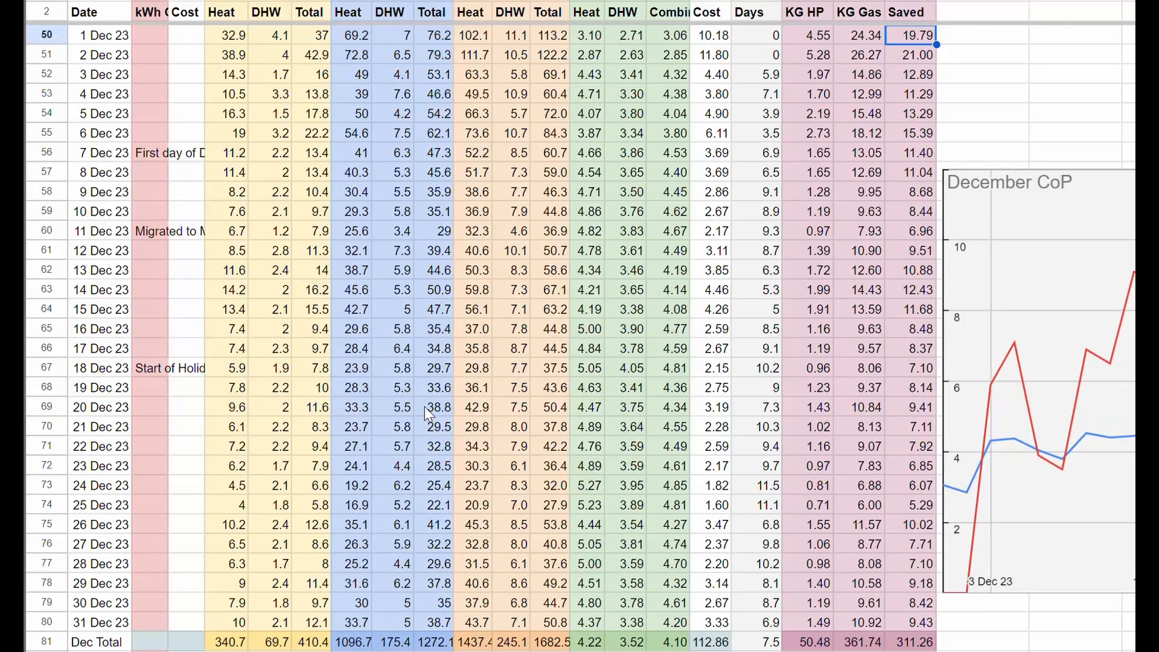
{"action": "mouse_move", "coordinate": [403, 431]}
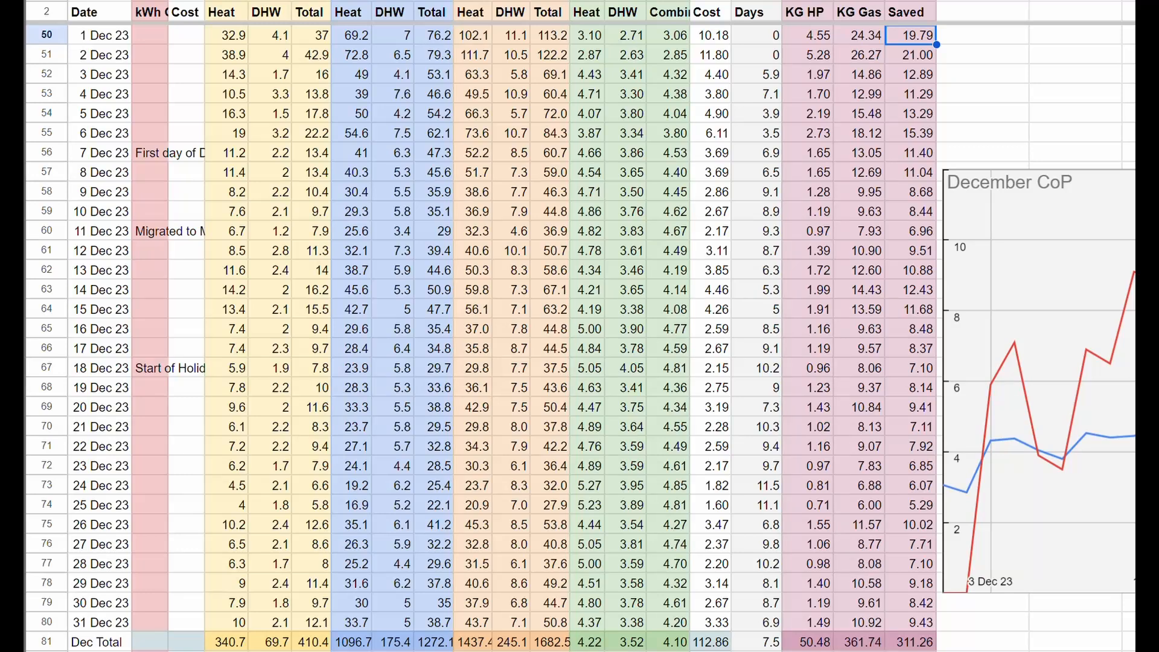
Review the December CO2 saved total and 13 Dec figures, then scroll the December 2023 carbon intensity chart
{"action": "left_click", "coordinate": [914, 642]}
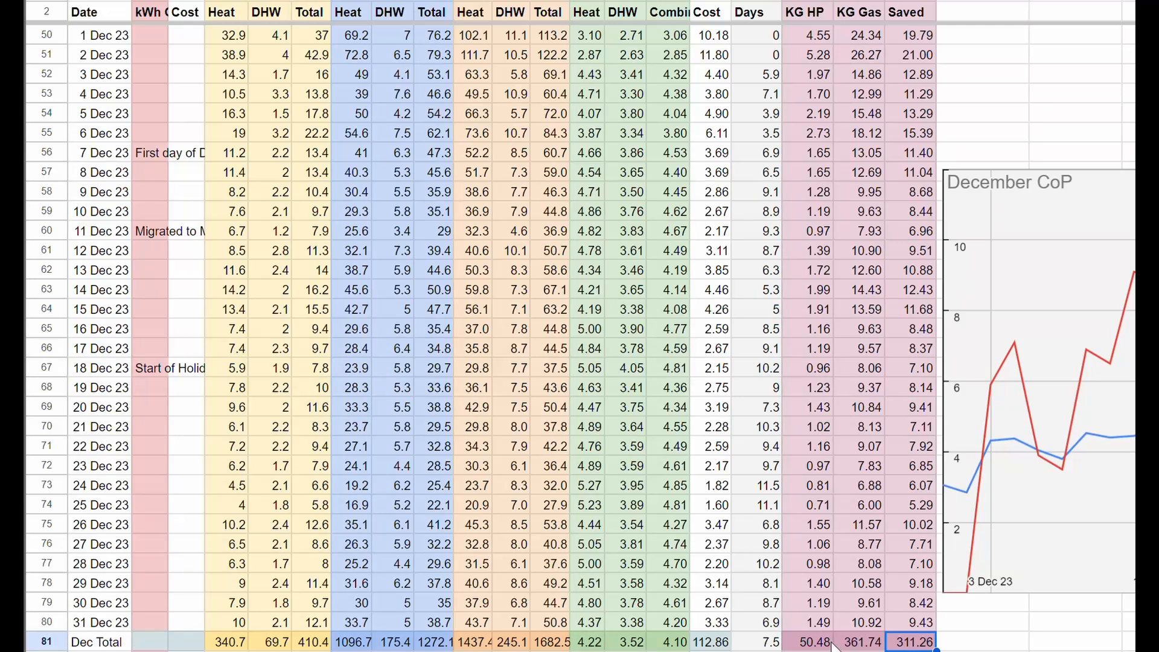
{"action": "mouse_move", "coordinate": [804, 30]}
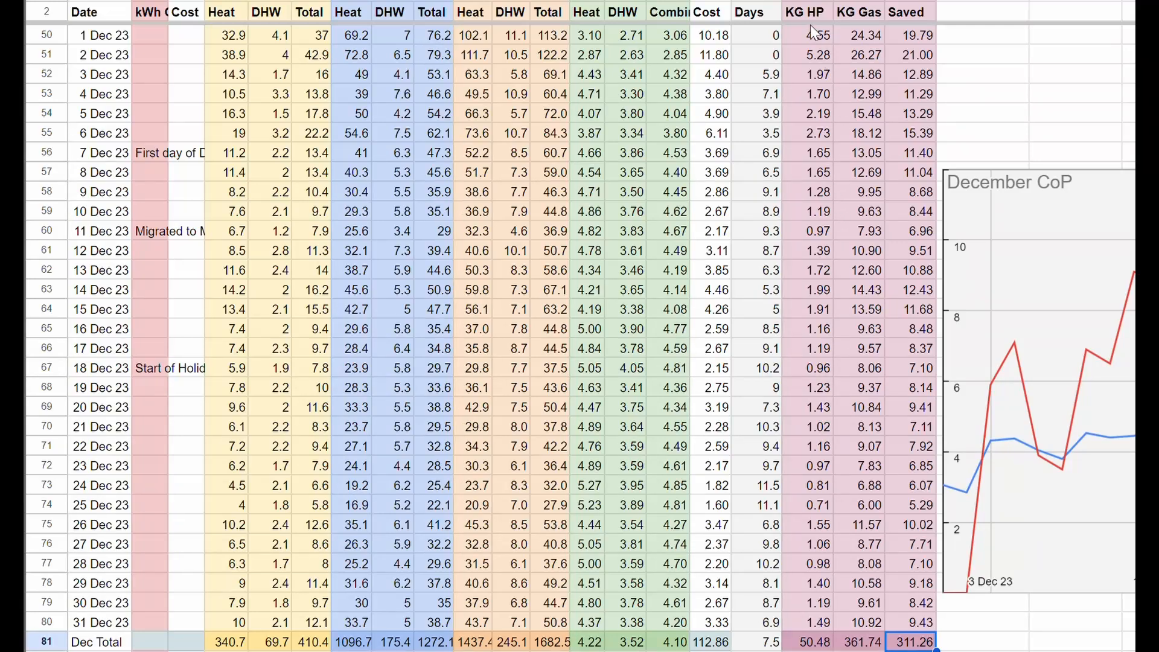
{"action": "mouse_move", "coordinate": [810, 631]}
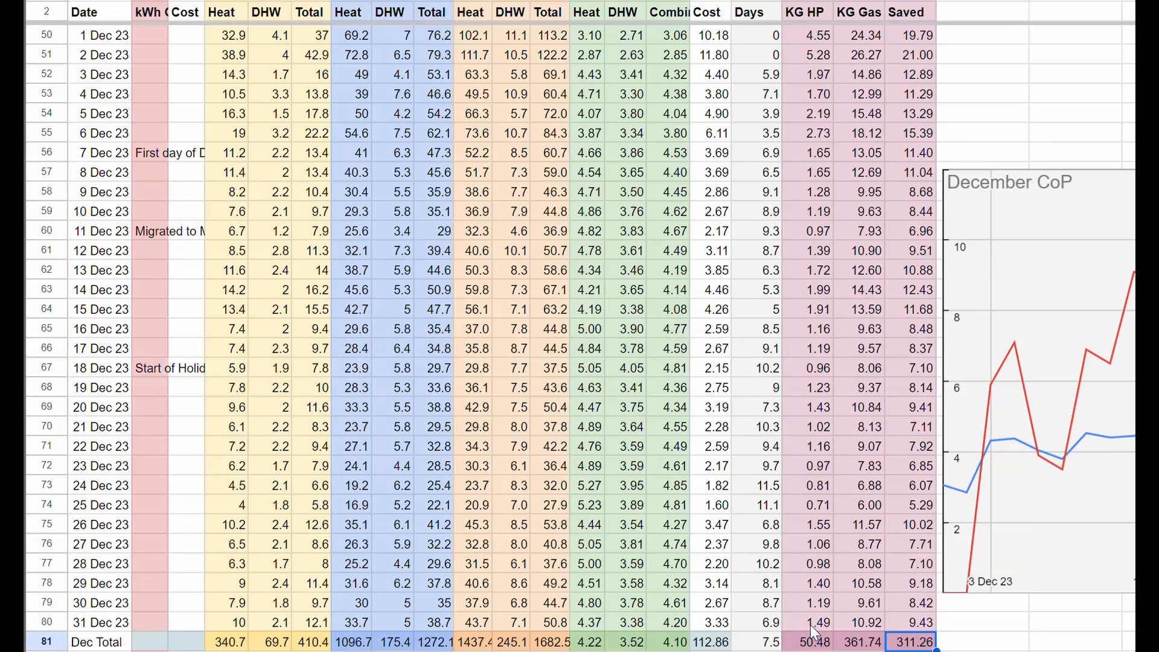
{"action": "mouse_move", "coordinate": [797, 105]}
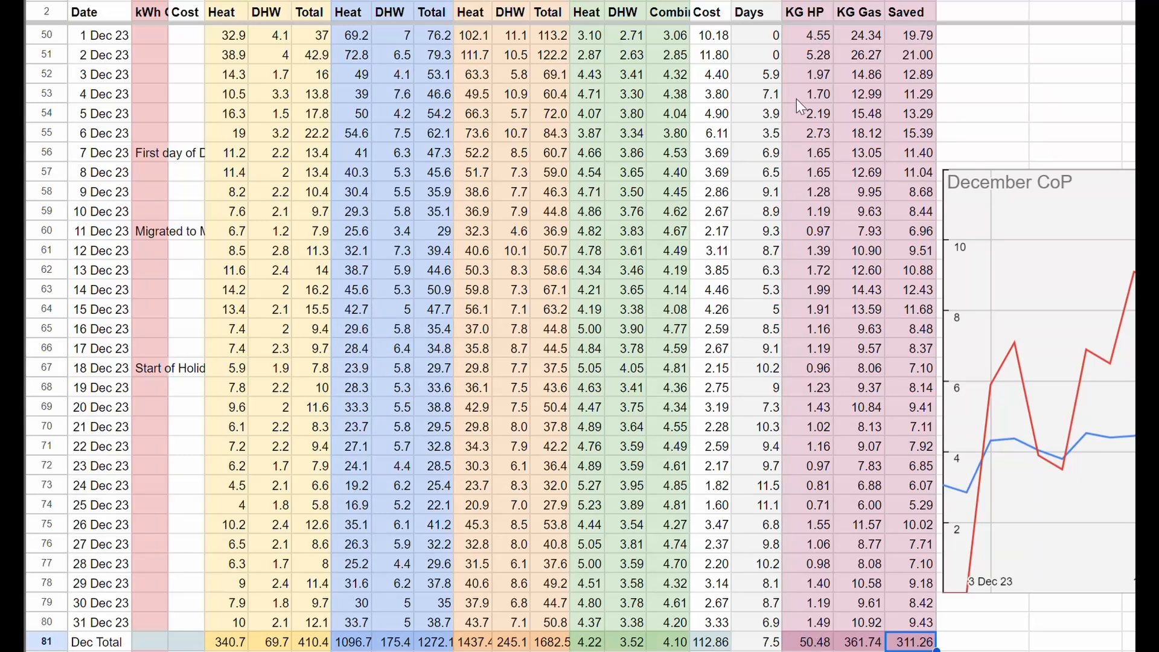
{"action": "mouse_move", "coordinate": [813, 41]}
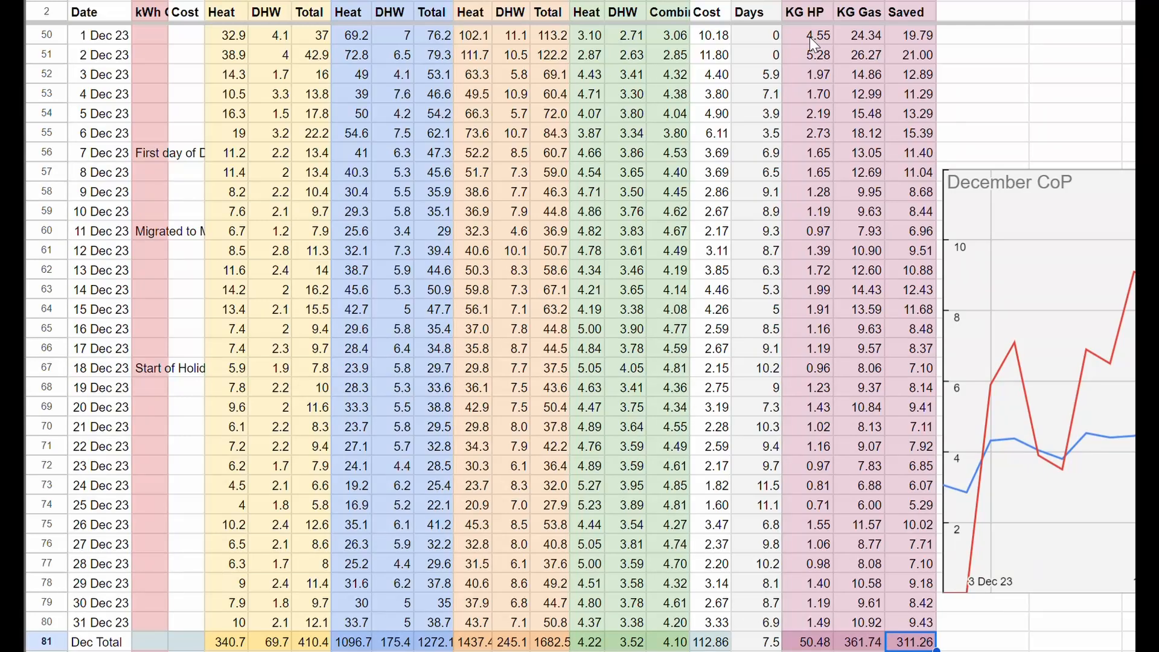
{"action": "left_click", "coordinate": [814, 35]}
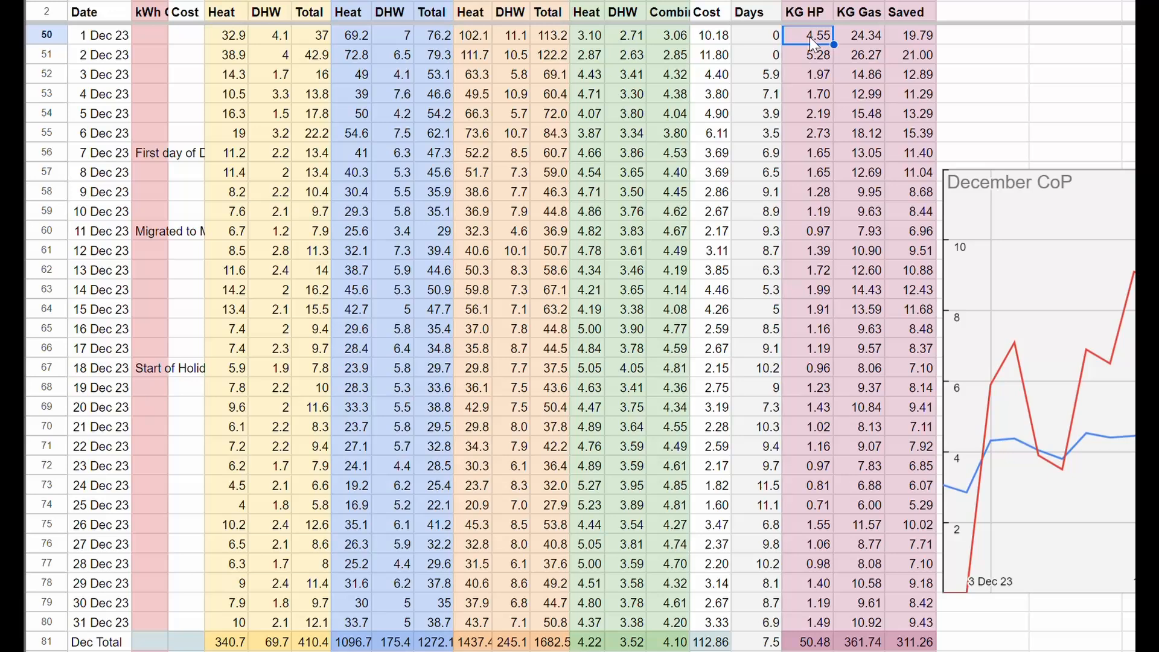
{"action": "left_click", "coordinate": [814, 270]}
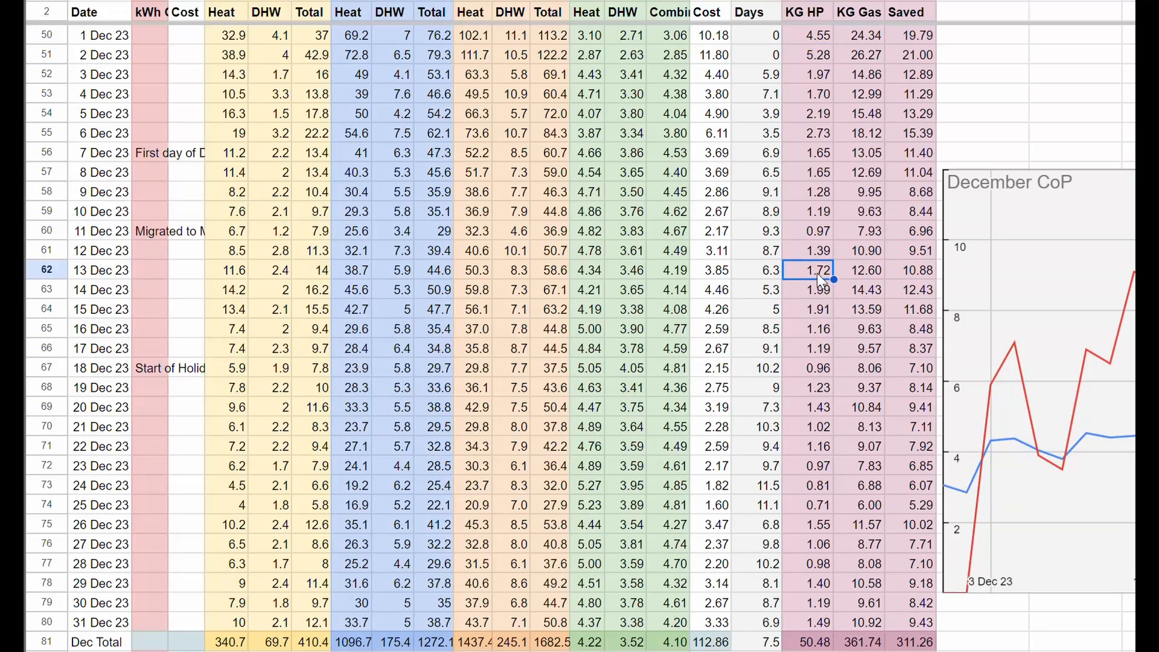
{"action": "mouse_move", "coordinate": [809, 273]}
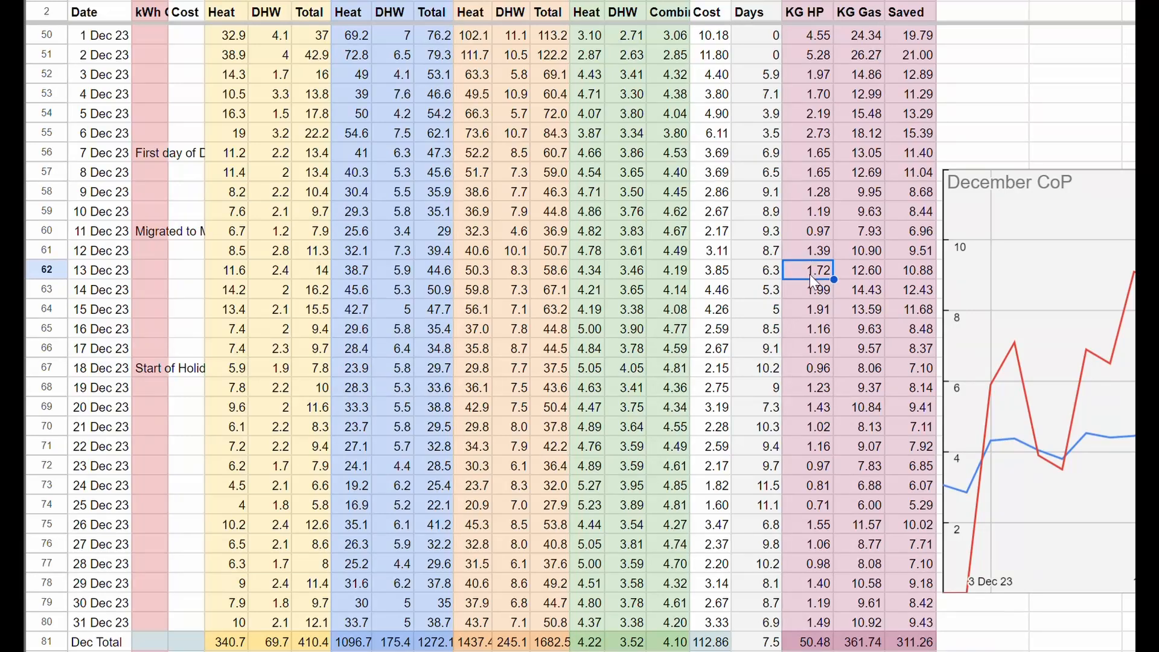
{"action": "mouse_move", "coordinate": [807, 254]}
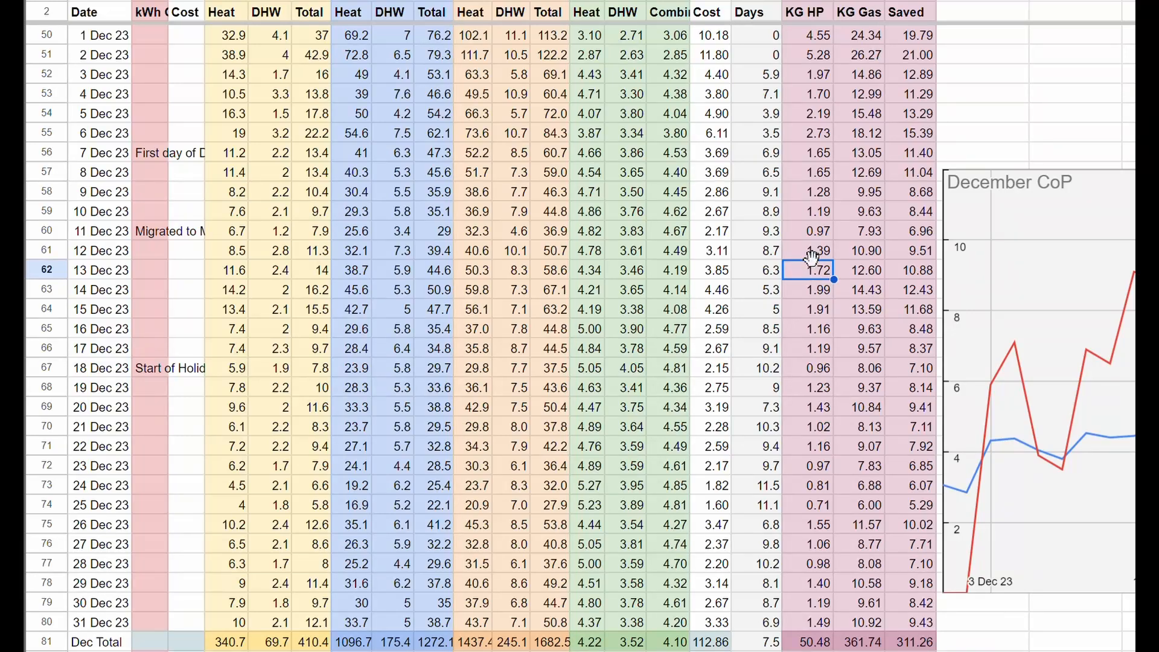
{"action": "mouse_move", "coordinate": [807, 103]}
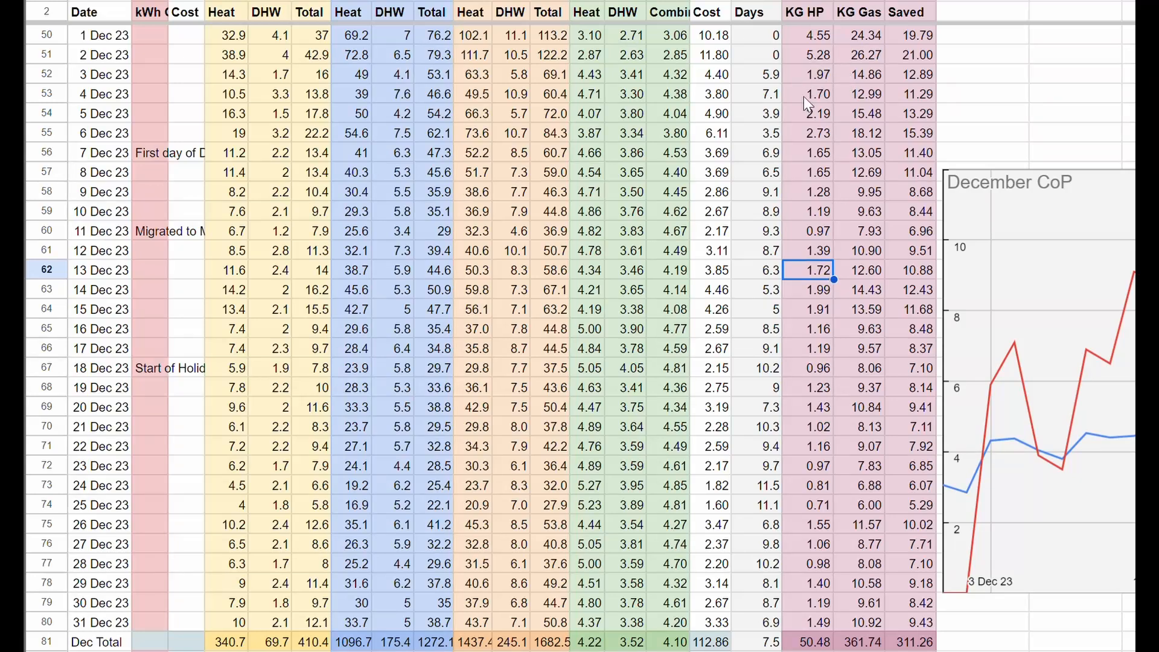
{"action": "mouse_move", "coordinate": [276, 280]}
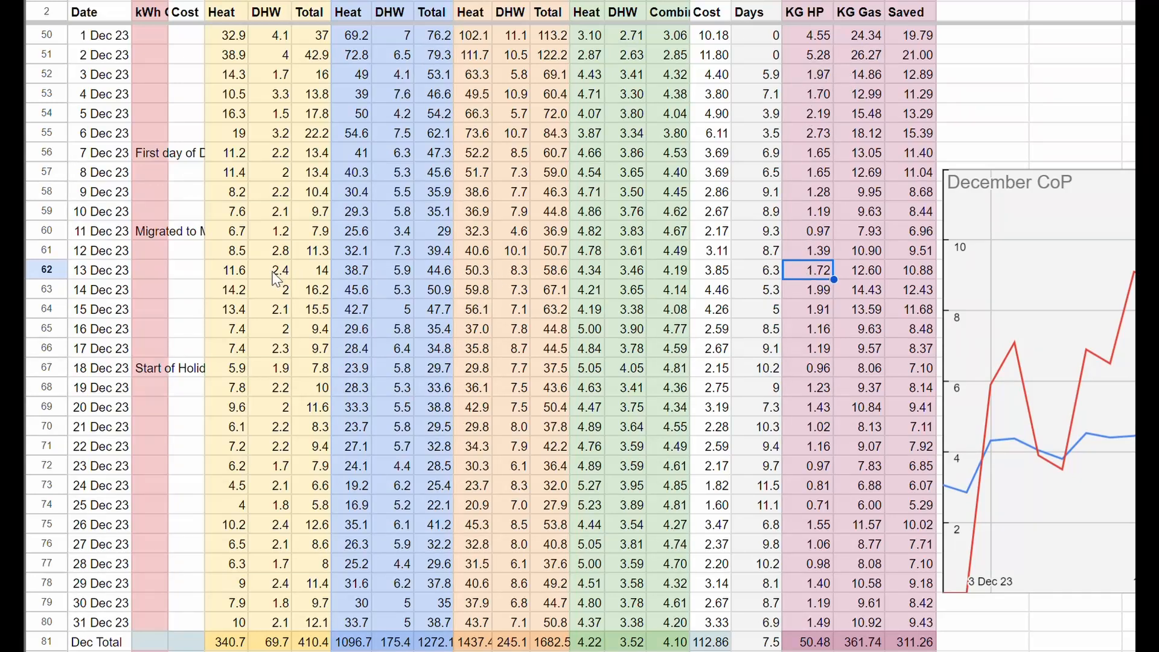
{"action": "mouse_move", "coordinate": [311, 277]}
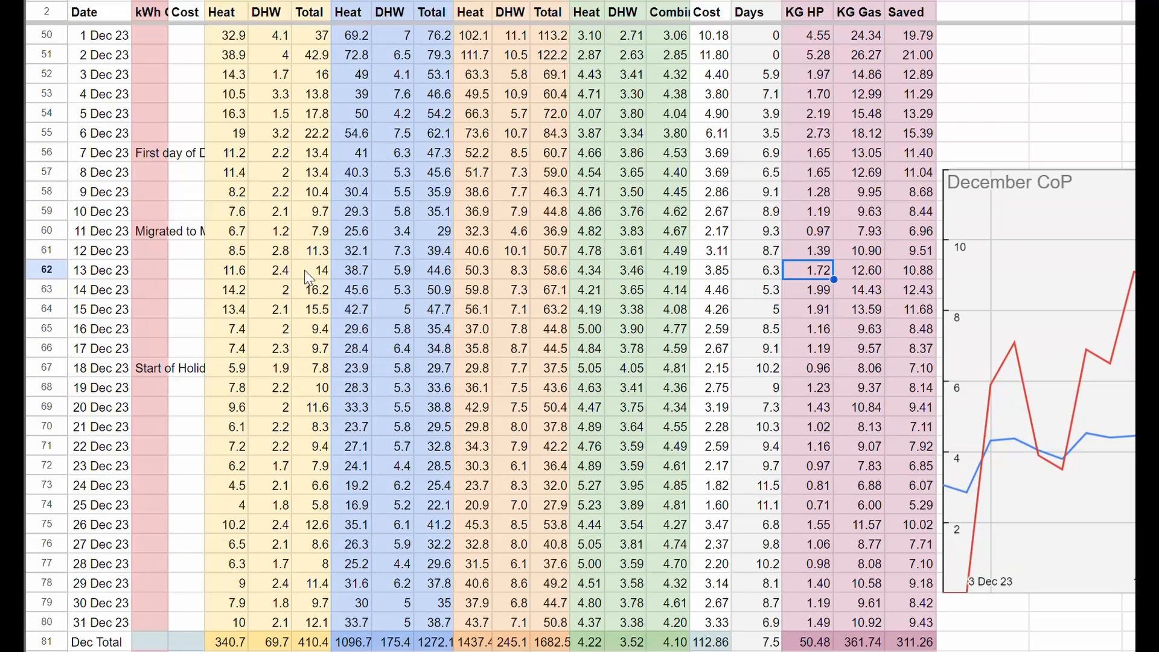
{"action": "mouse_move", "coordinate": [307, 270]}
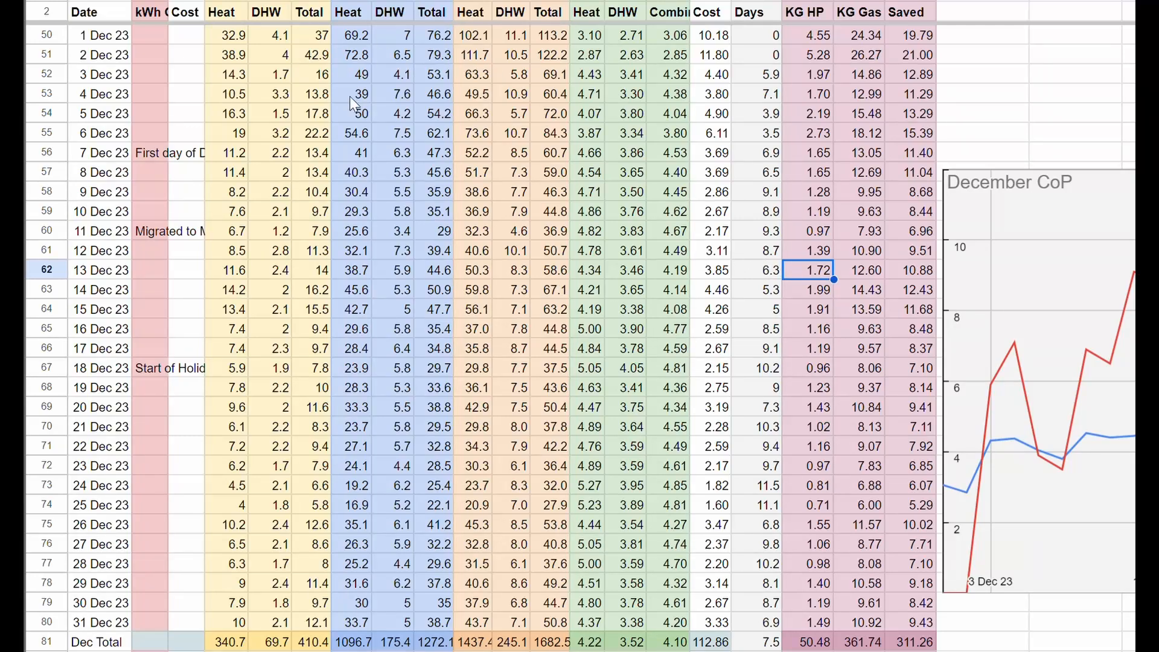
{"action": "mouse_move", "coordinate": [259, 195]}
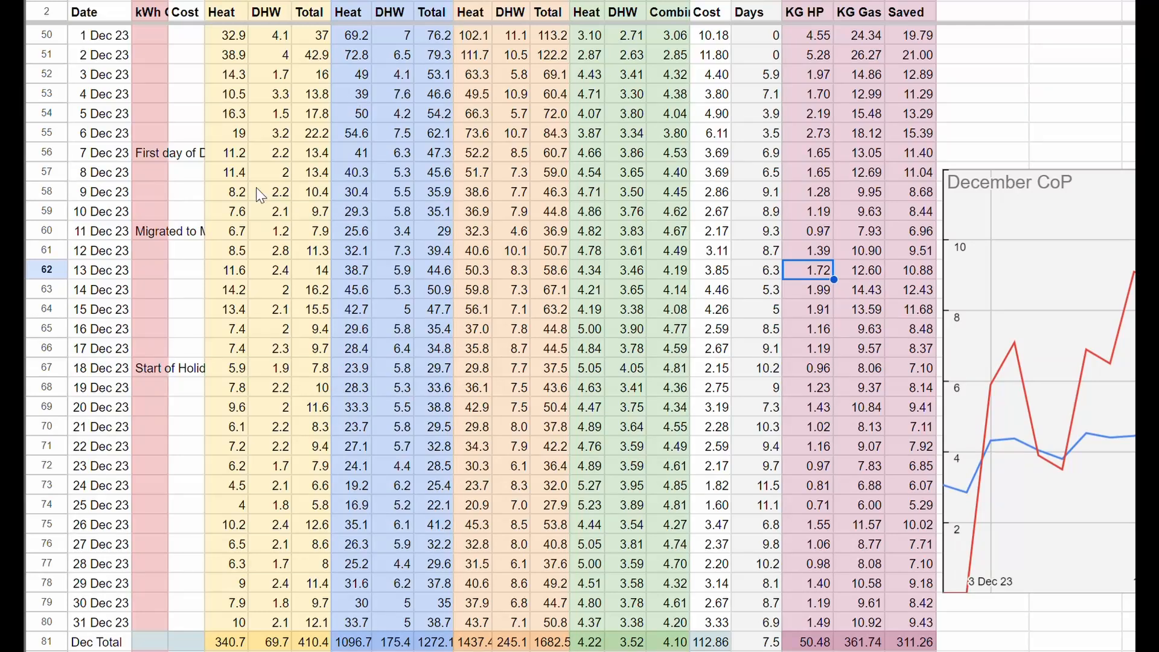
{"action": "left_click", "coordinate": [317, 269]}
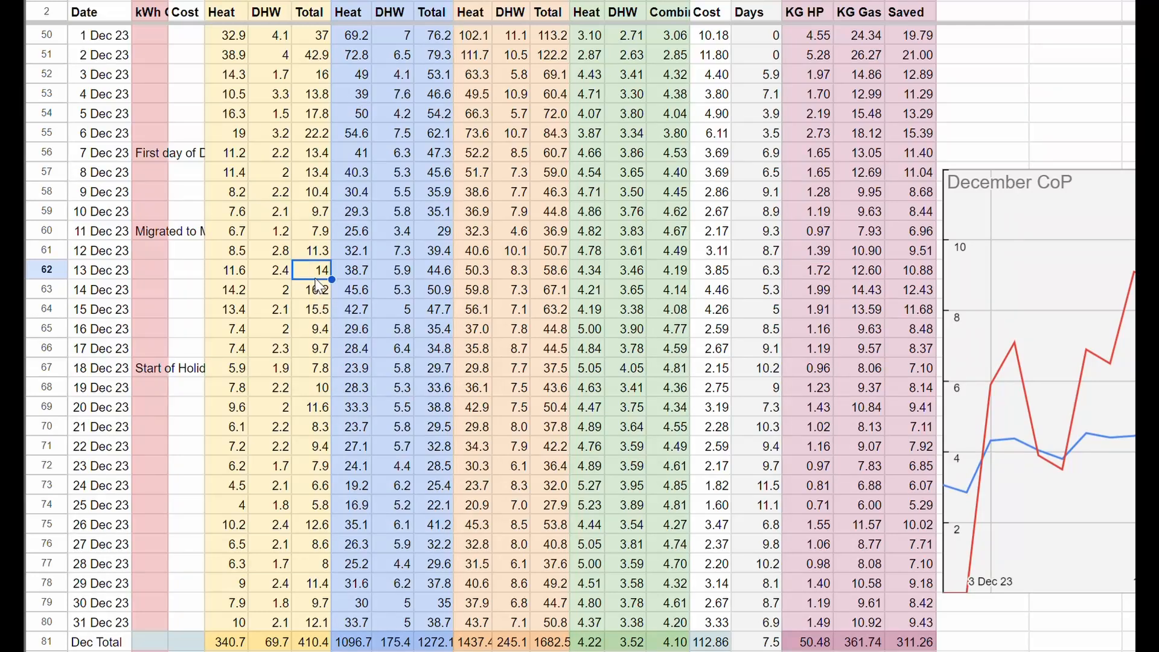
{"action": "mouse_move", "coordinate": [313, 279]}
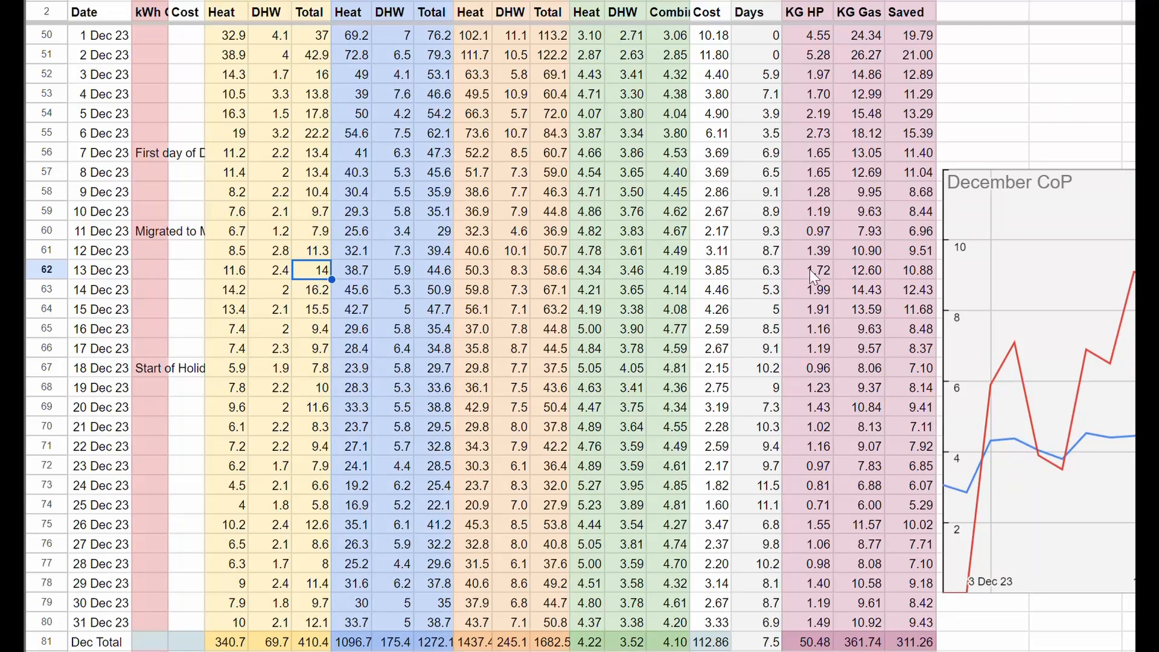
{"action": "left_click", "coordinate": [816, 270]}
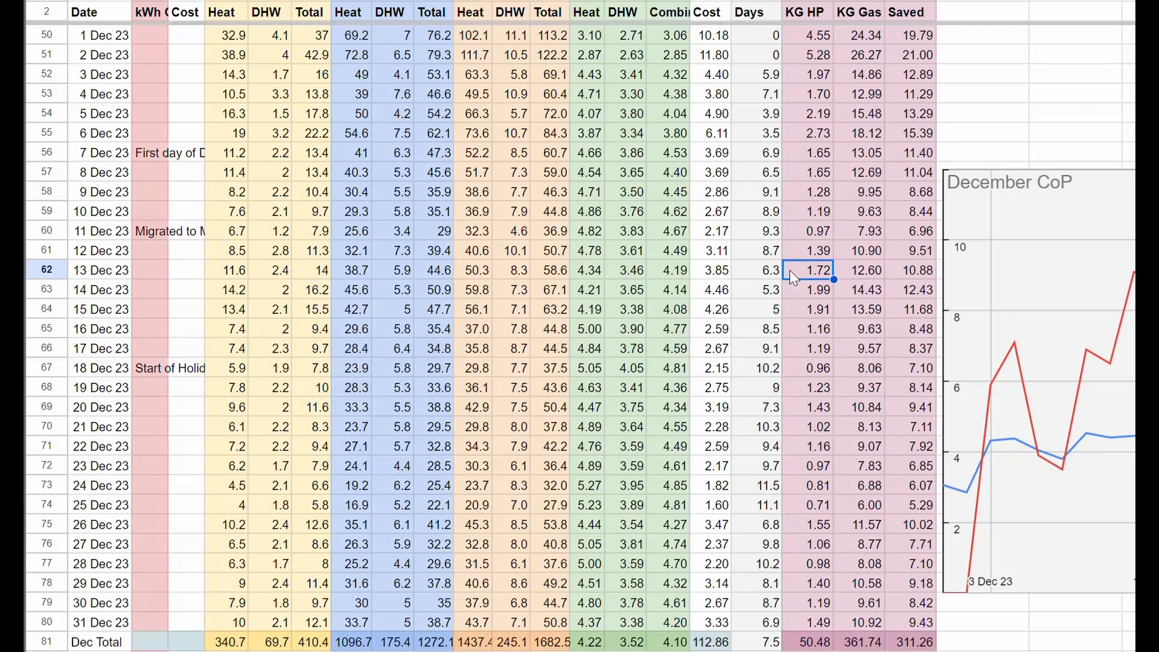
{"action": "mouse_move", "coordinate": [675, 266]}
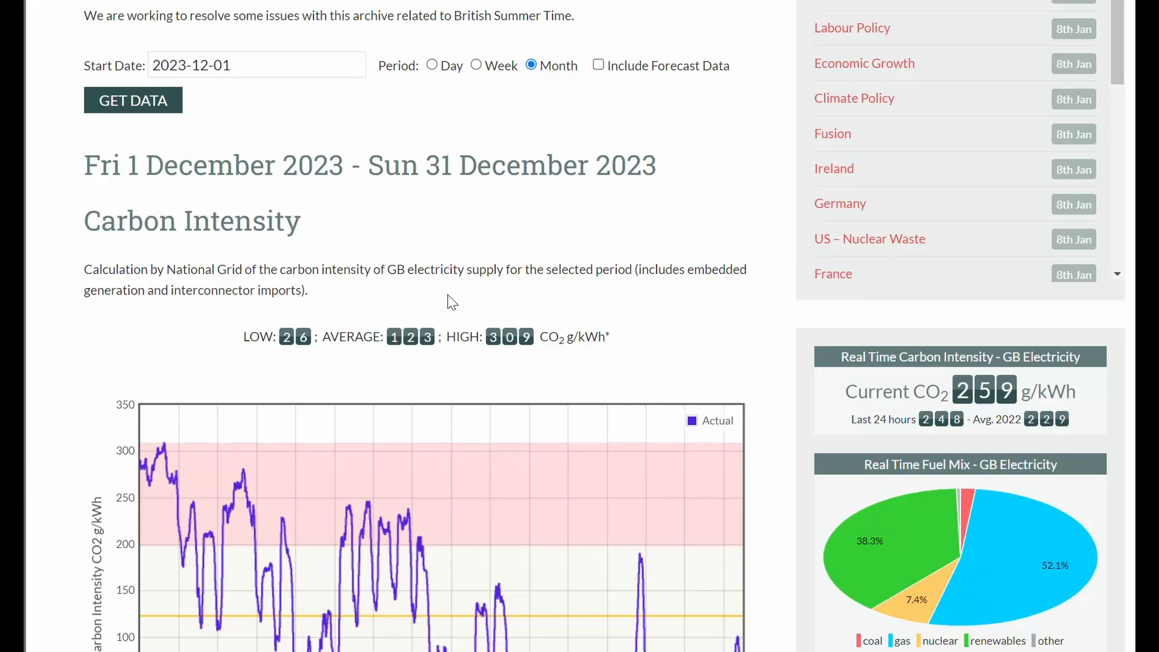
{"action": "scroll", "scroll_direction": "down", "scroll_amount": 3}
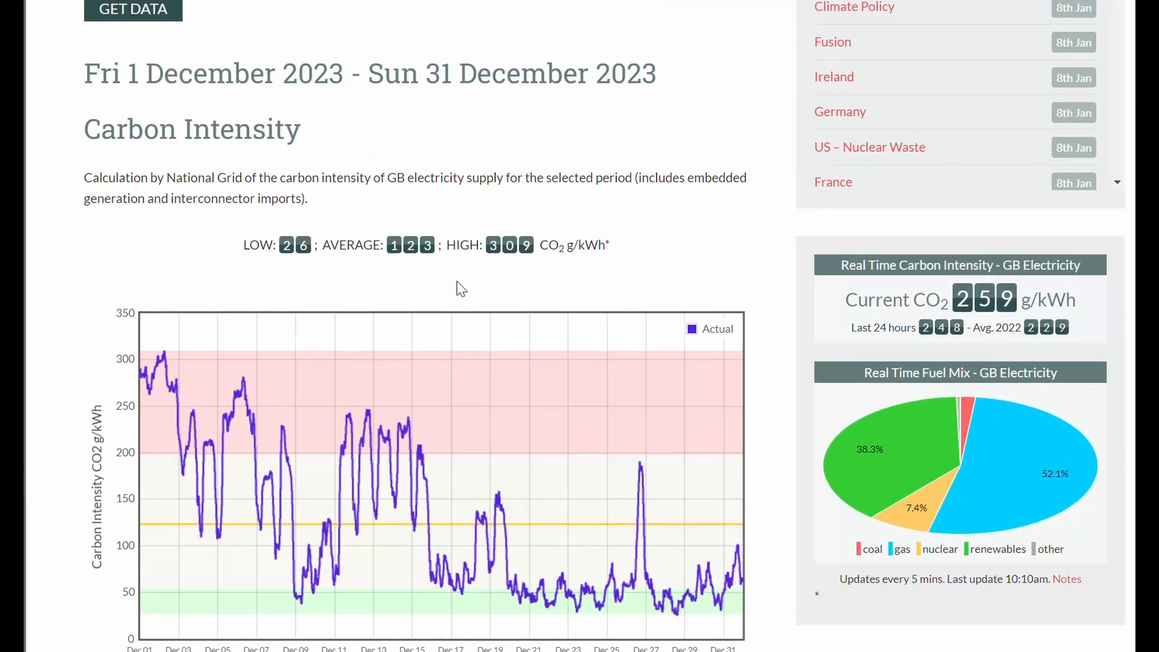
{"action": "scroll", "scroll_direction": "down", "scroll_amount": 3}
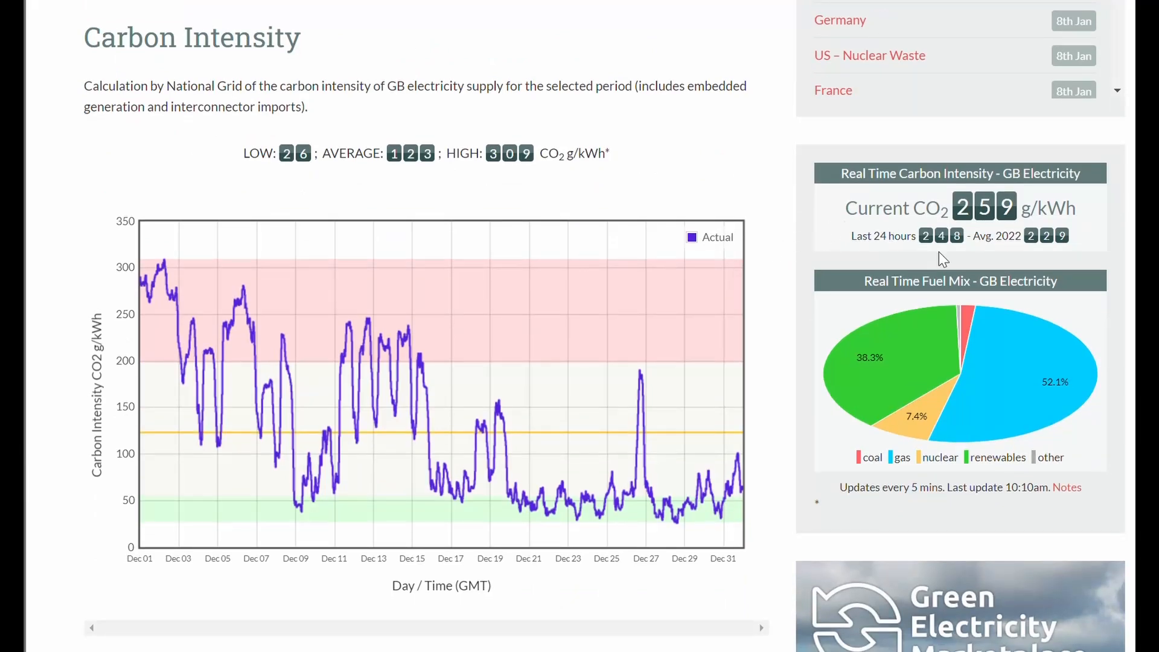
{"action": "mouse_move", "coordinate": [887, 318]}
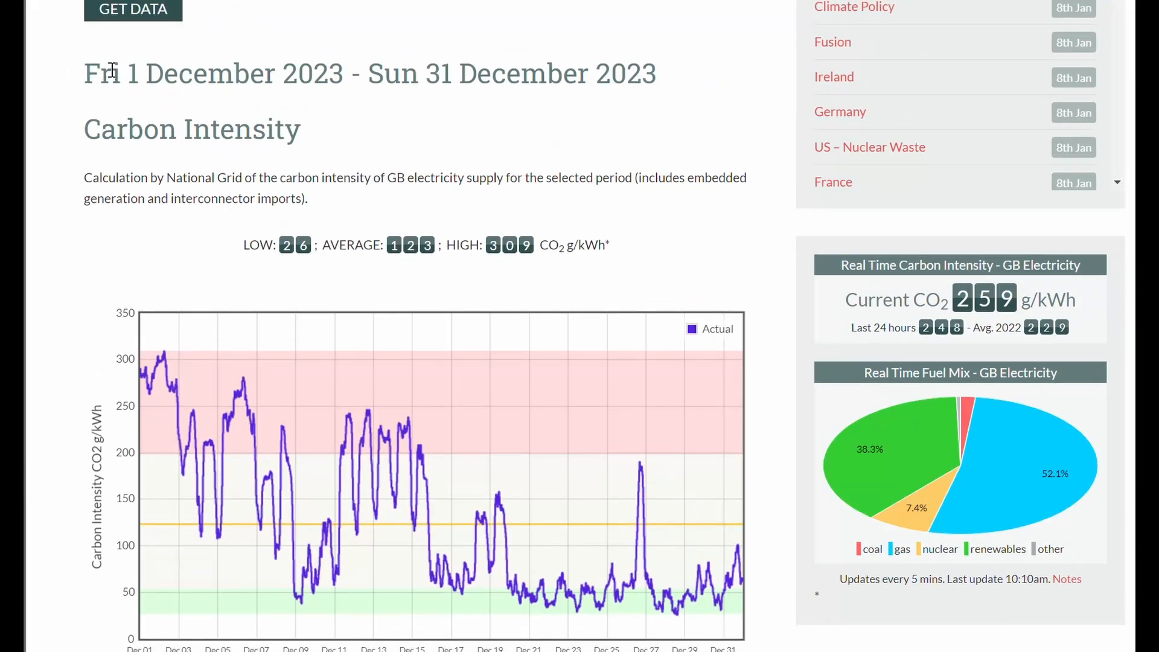
{"action": "mouse_move", "coordinate": [410, 271]}
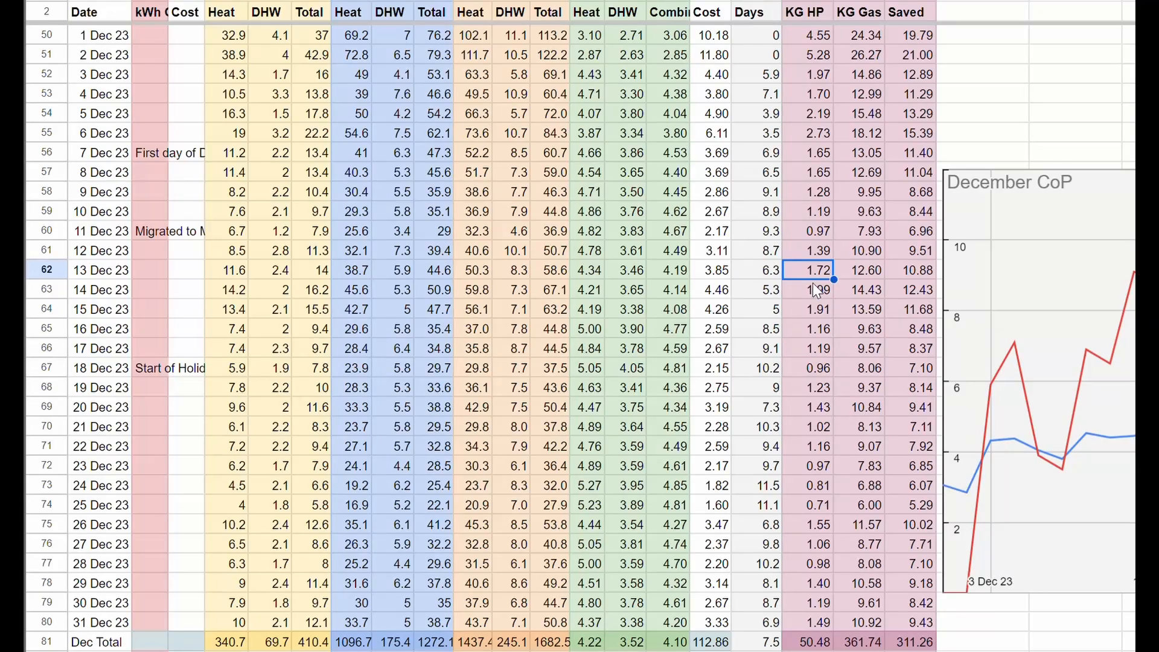
Review 13 Dec's total energy, heat pump CO2 and 12.60 kg gas CO2 figures
{"action": "left_click", "coordinate": [312, 270]}
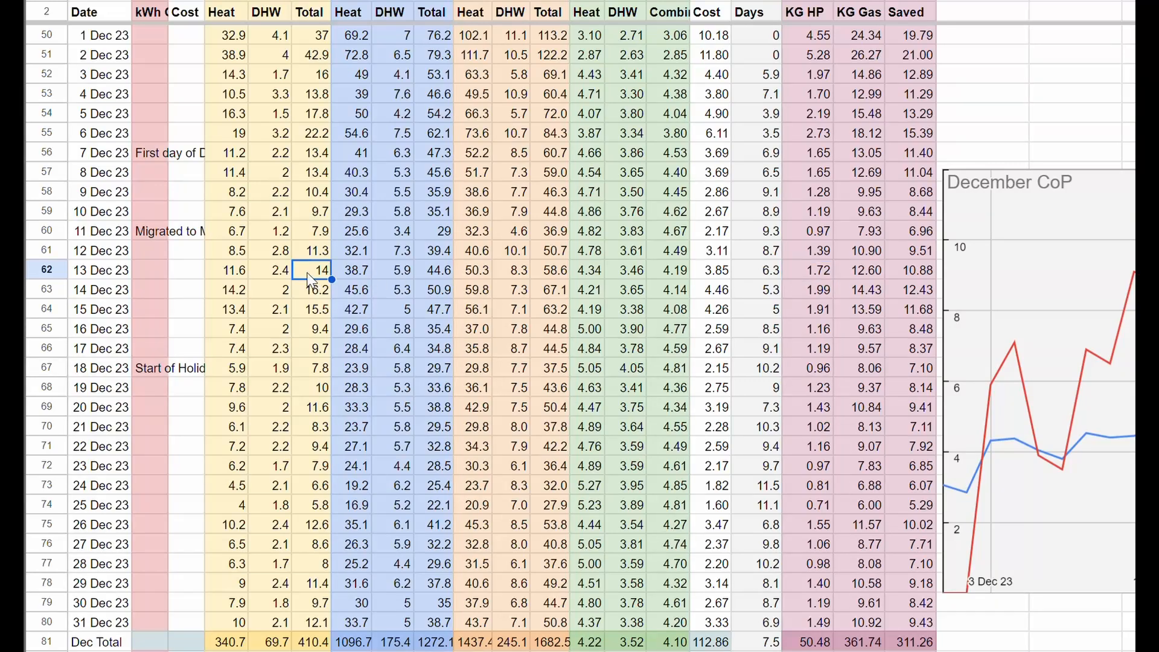
{"action": "left_click", "coordinate": [817, 270]}
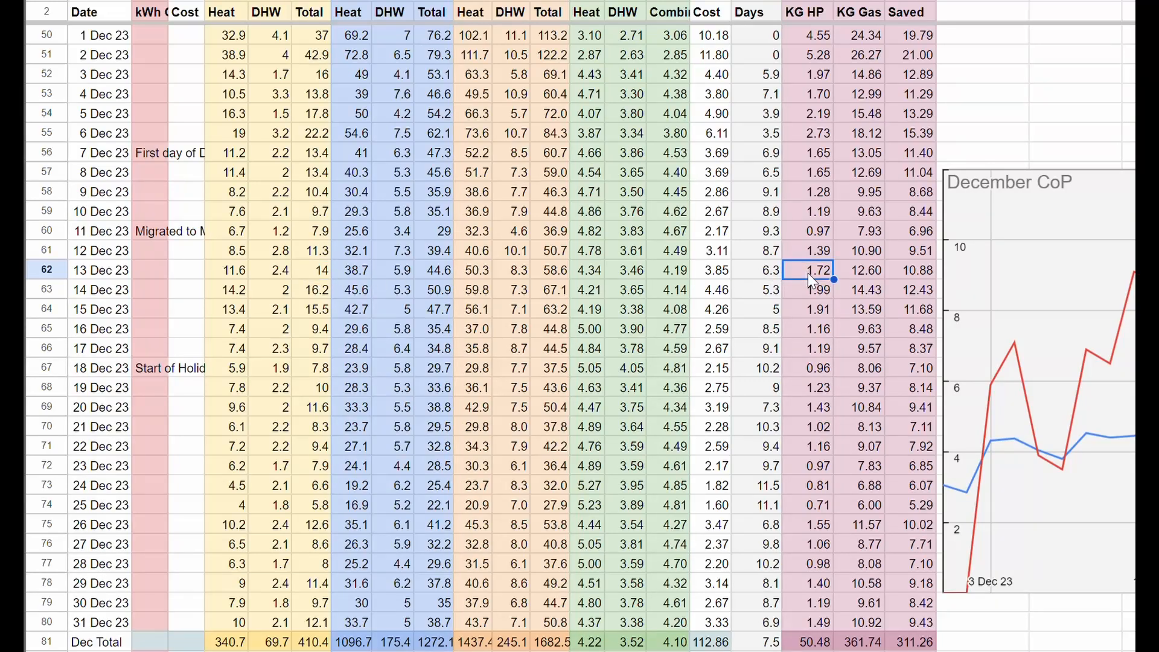
{"action": "mouse_move", "coordinate": [797, 312]}
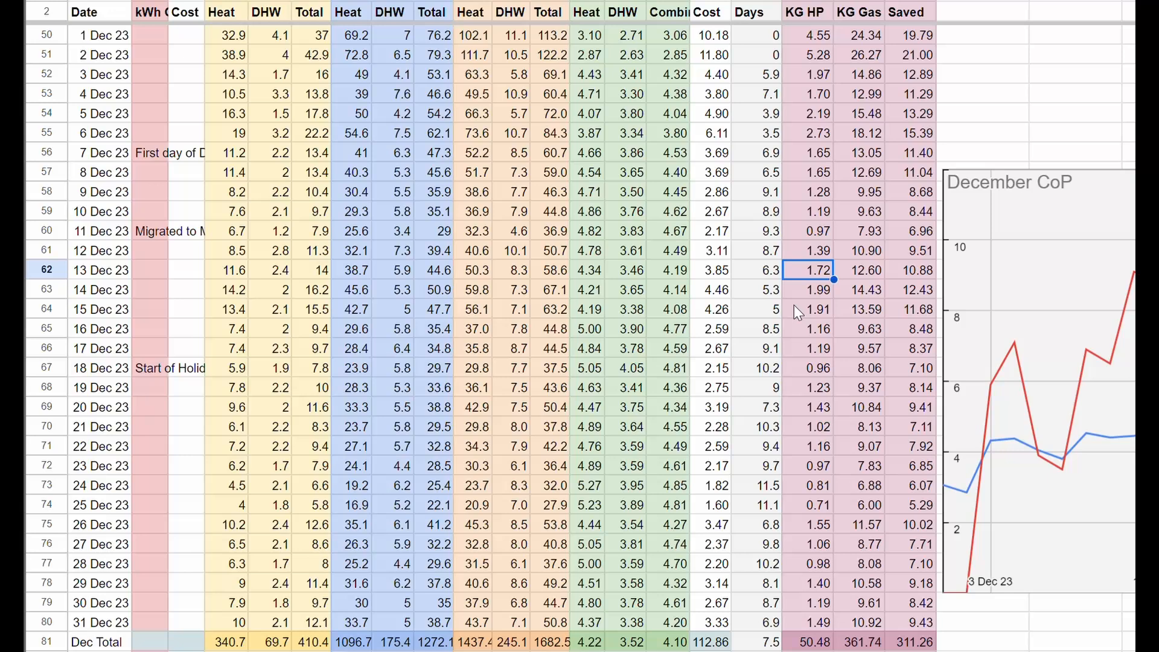
{"action": "left_click", "coordinate": [865, 270]}
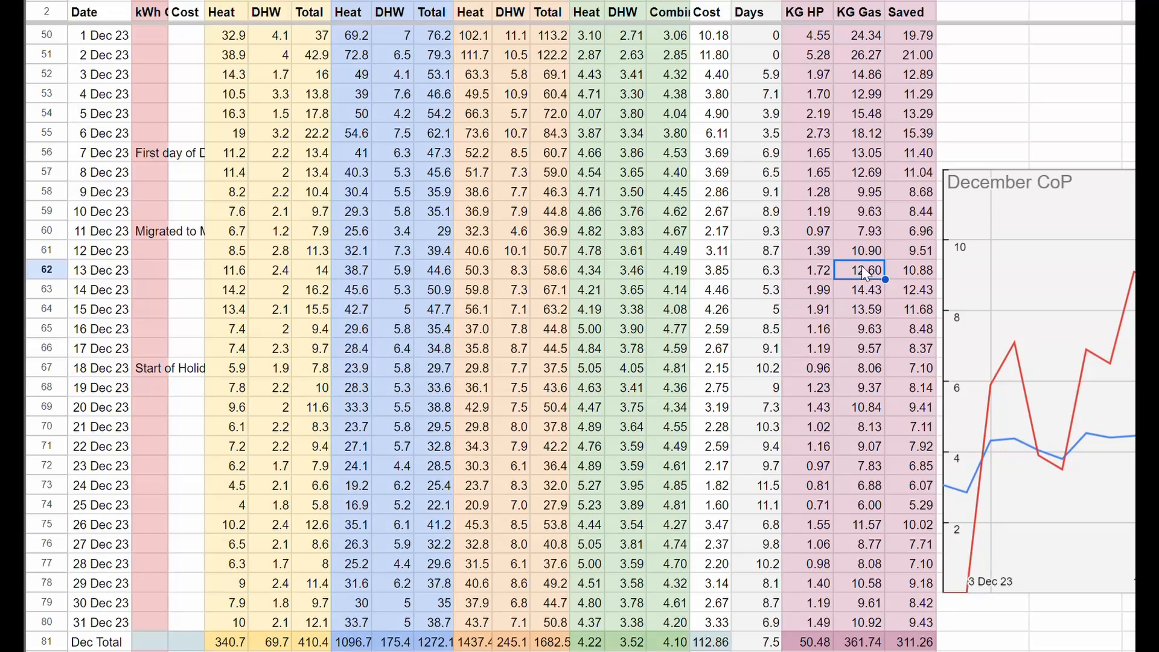
{"action": "mouse_move", "coordinate": [839, 293]}
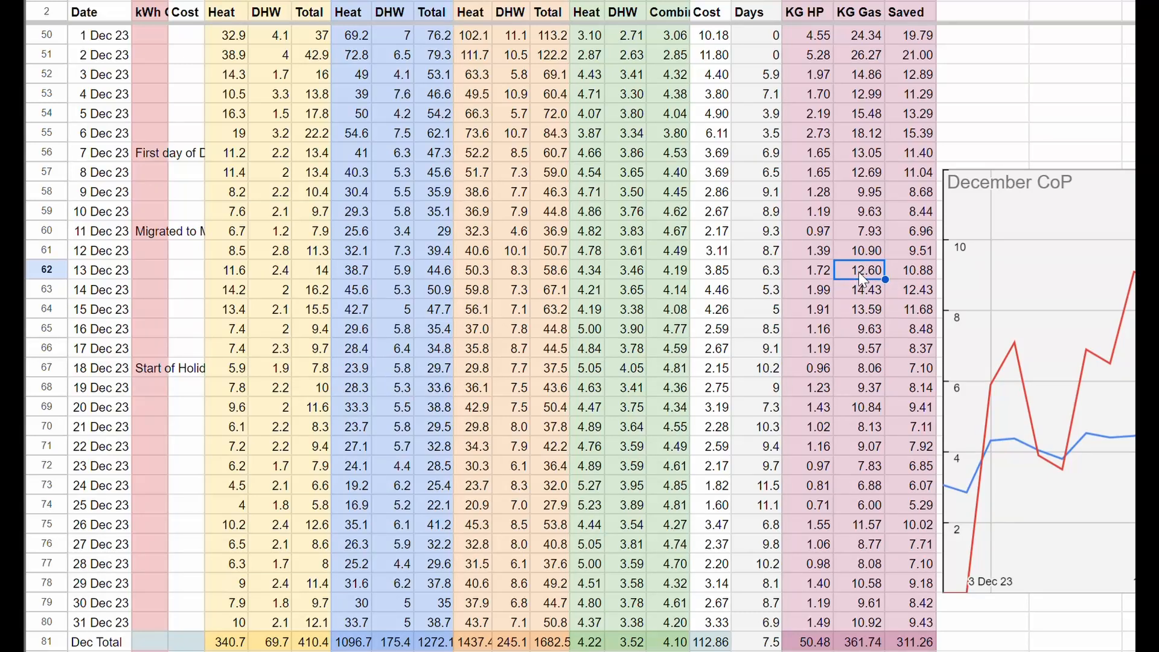
{"action": "mouse_move", "coordinate": [260, 282]}
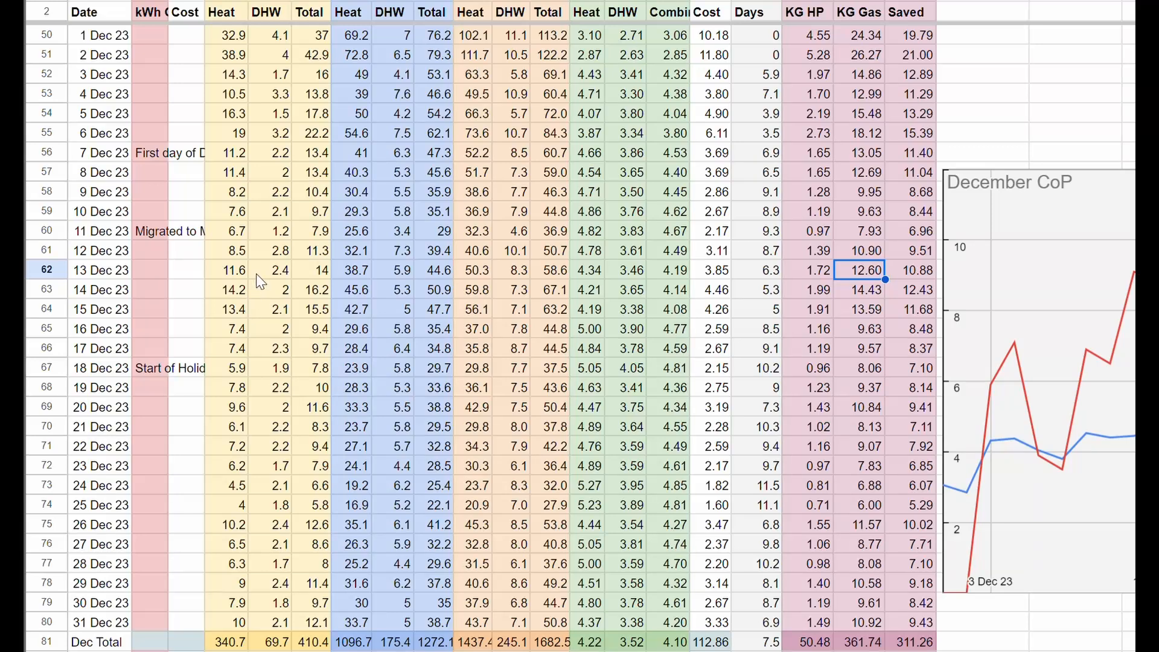
{"action": "mouse_move", "coordinate": [849, 302]}
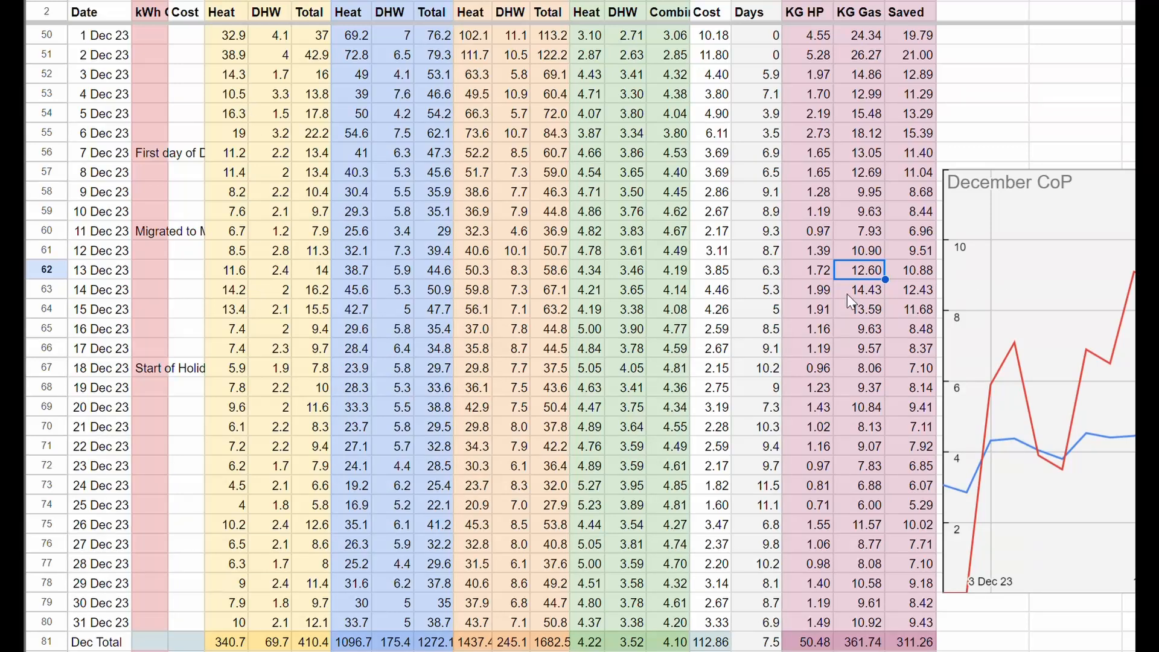
{"action": "mouse_move", "coordinate": [554, 291]}
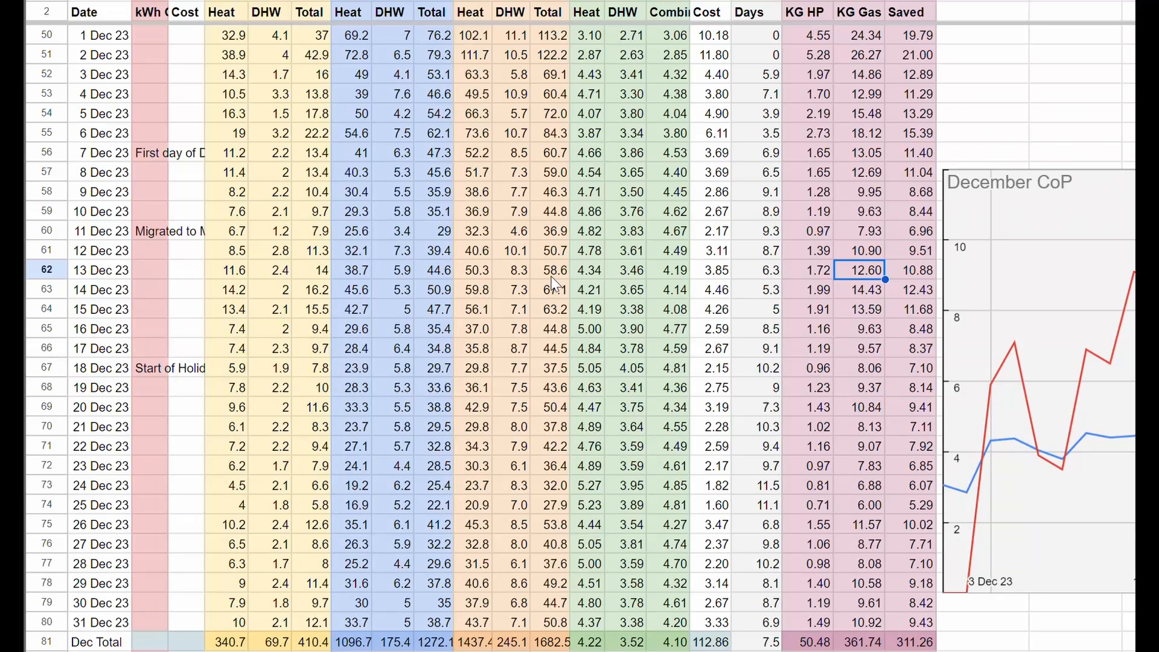
{"action": "left_click", "coordinate": [552, 271]}
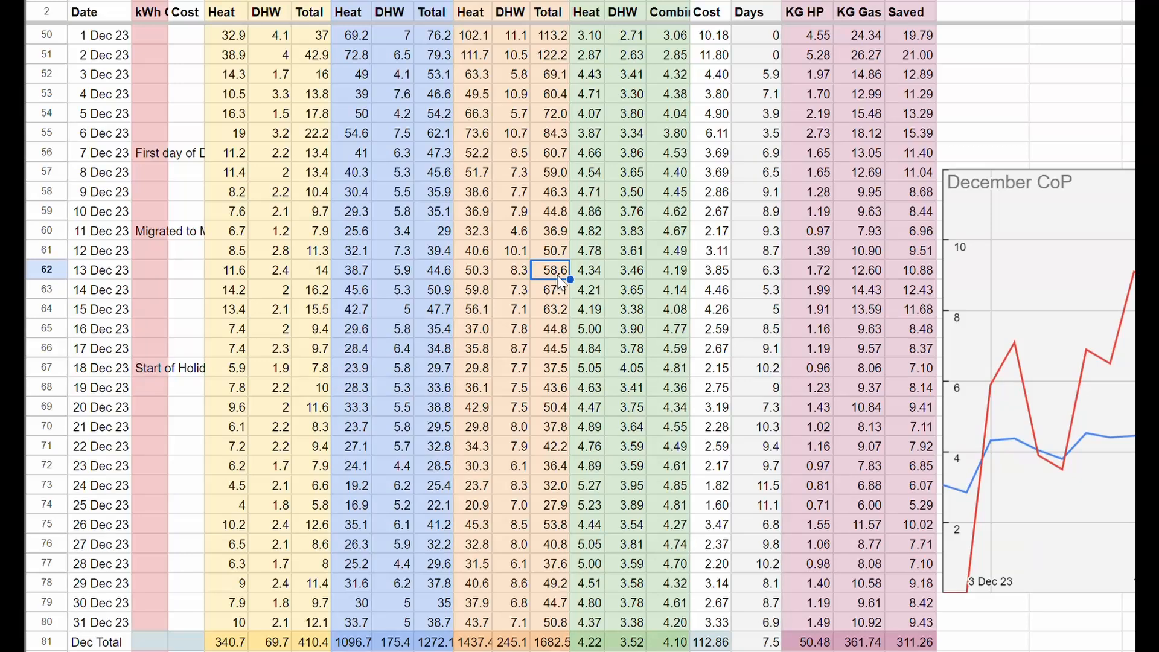
{"action": "mouse_move", "coordinate": [831, 282]}
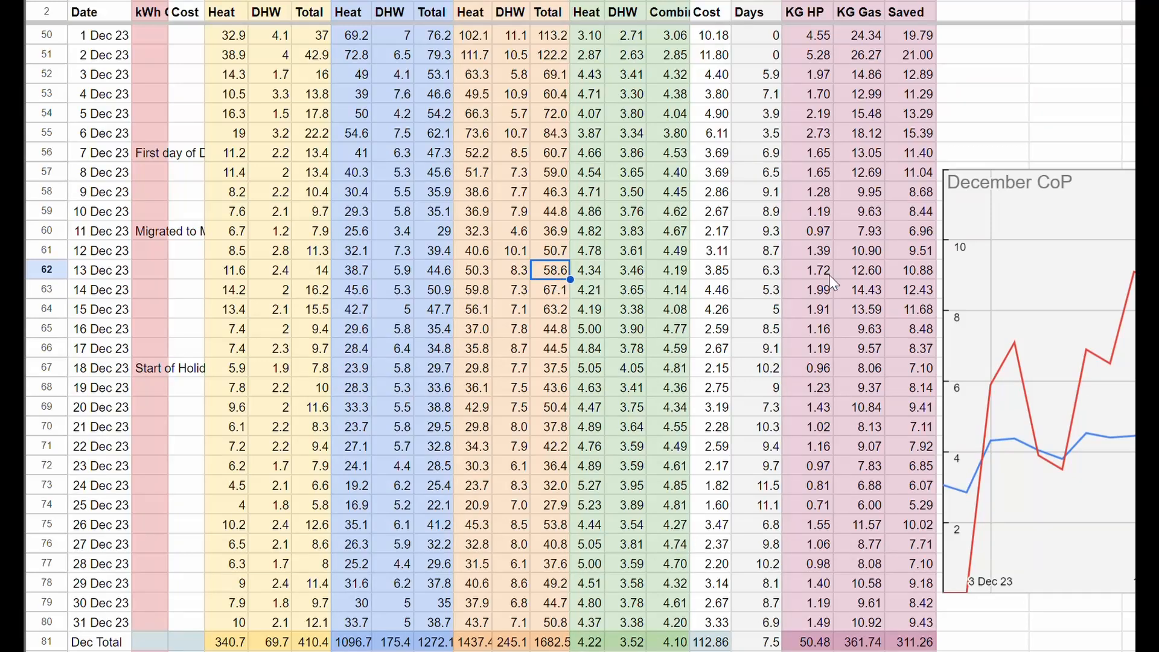
{"action": "mouse_move", "coordinate": [861, 270]}
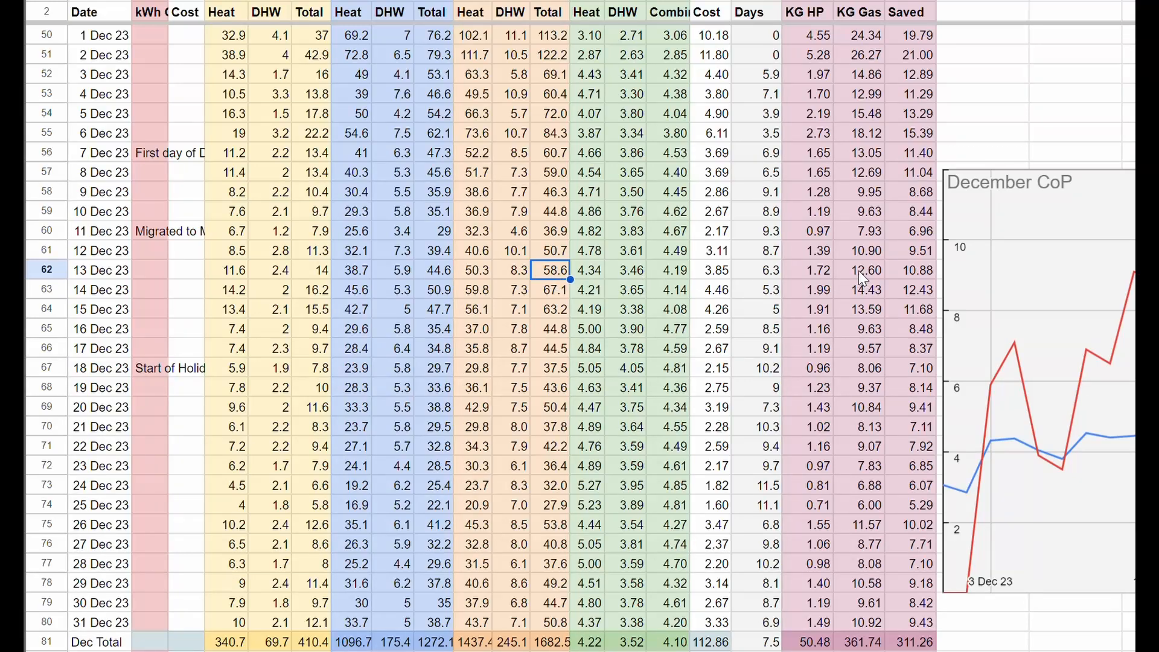
{"action": "left_click", "coordinate": [866, 270]}
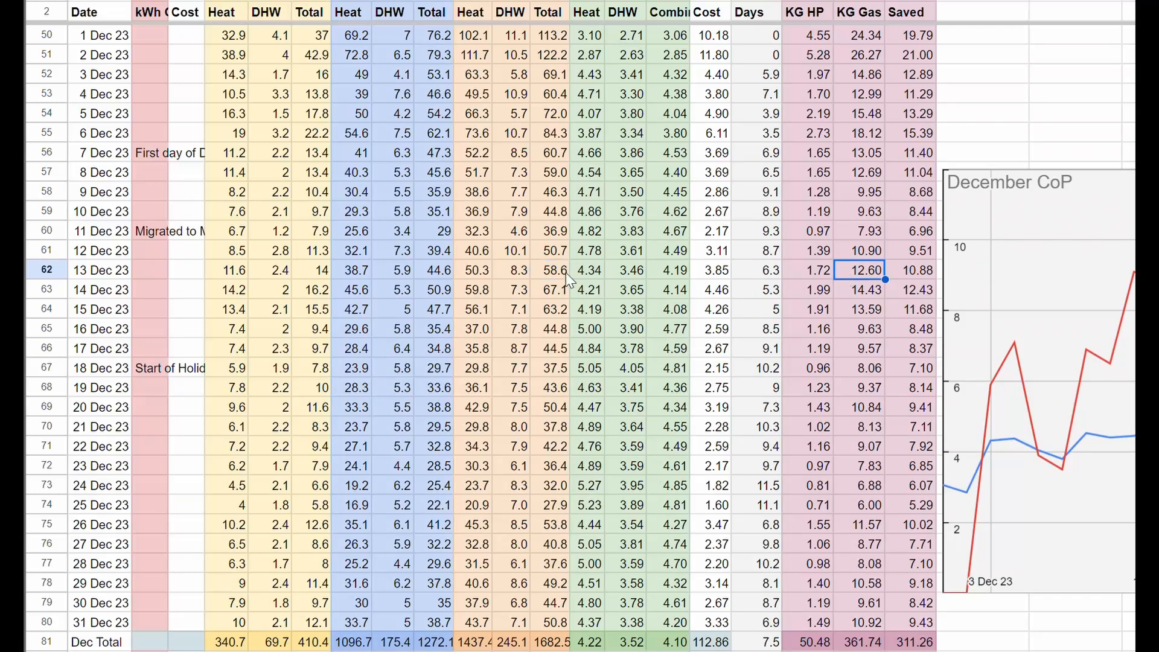
{"action": "mouse_move", "coordinate": [559, 282]}
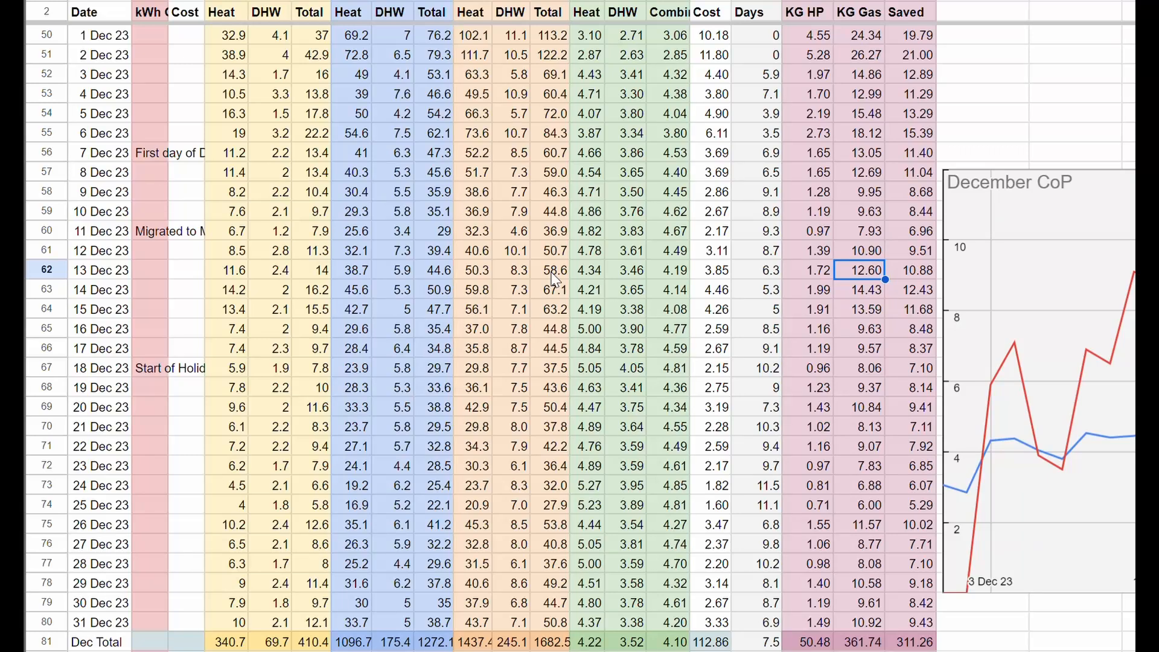
{"action": "mouse_move", "coordinate": [609, 266]}
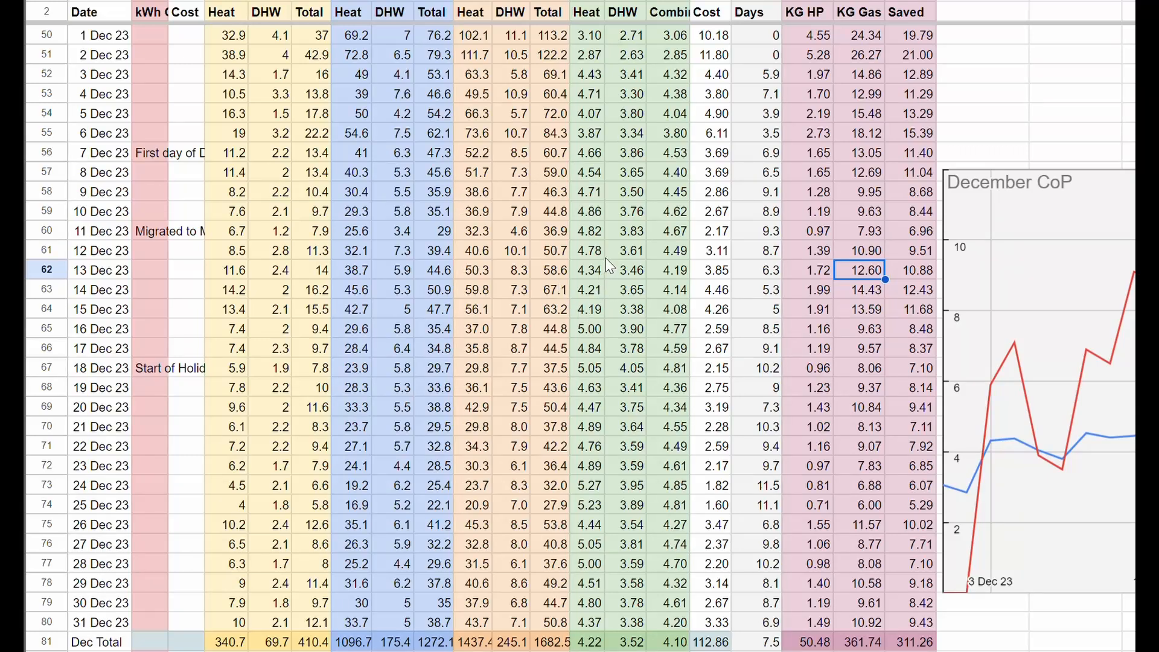
{"action": "mouse_move", "coordinate": [621, 279]}
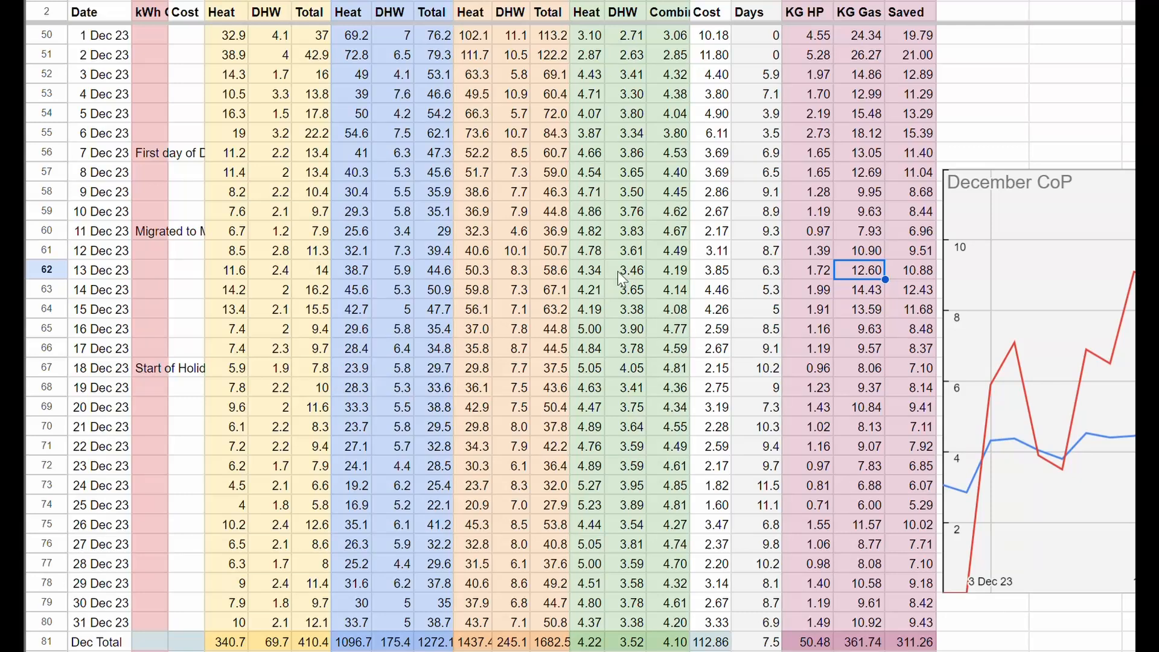
{"action": "left_click", "coordinate": [553, 270]}
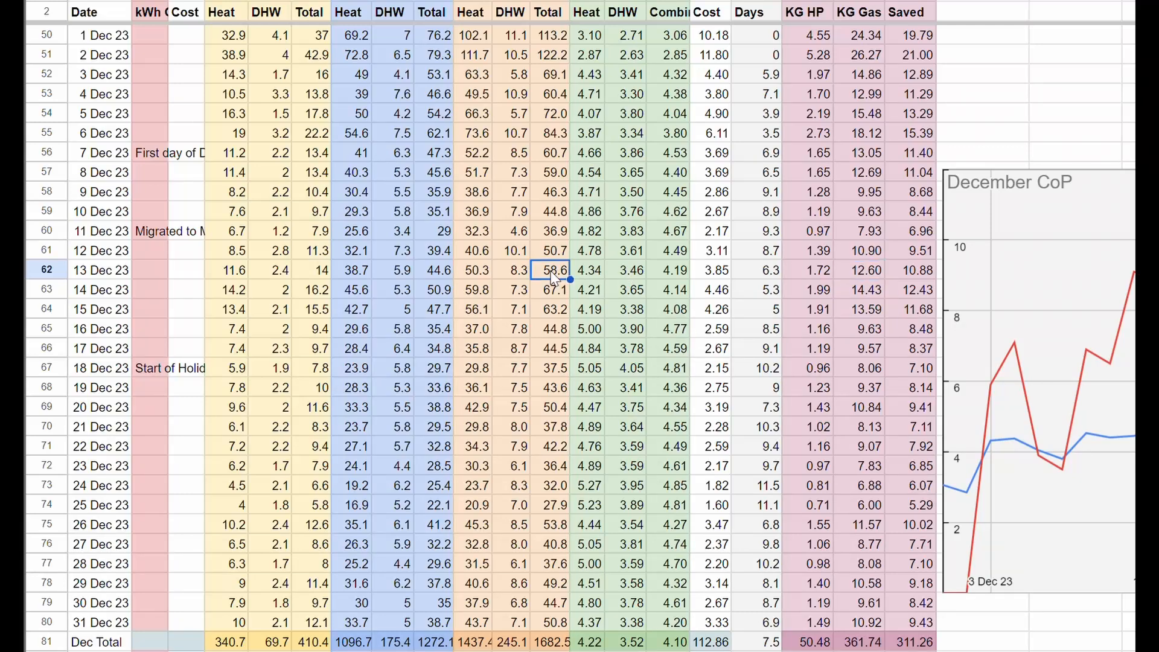
{"action": "mouse_move", "coordinate": [794, 274]}
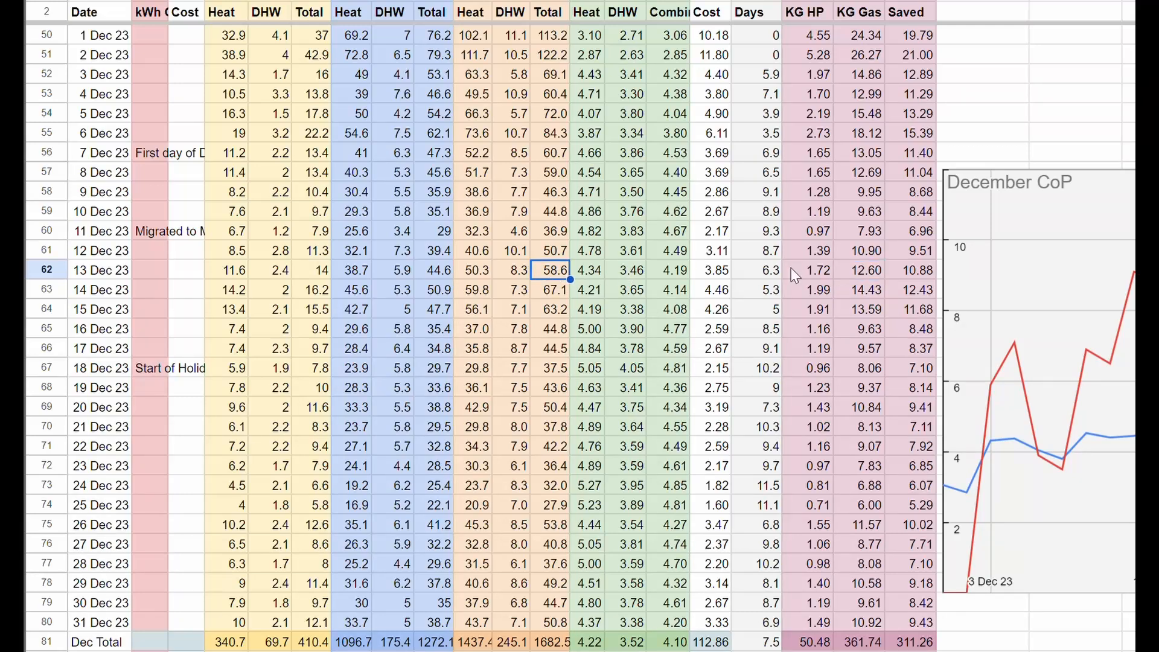
{"action": "mouse_move", "coordinate": [540, 274]}
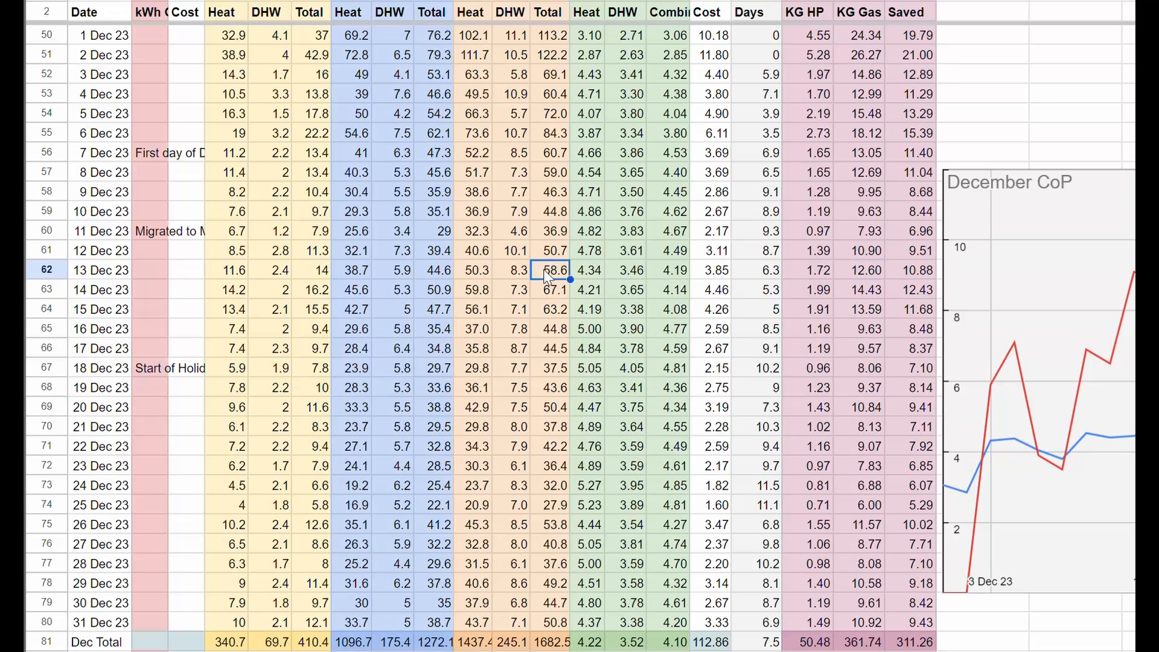
{"action": "mouse_move", "coordinate": [588, 281]}
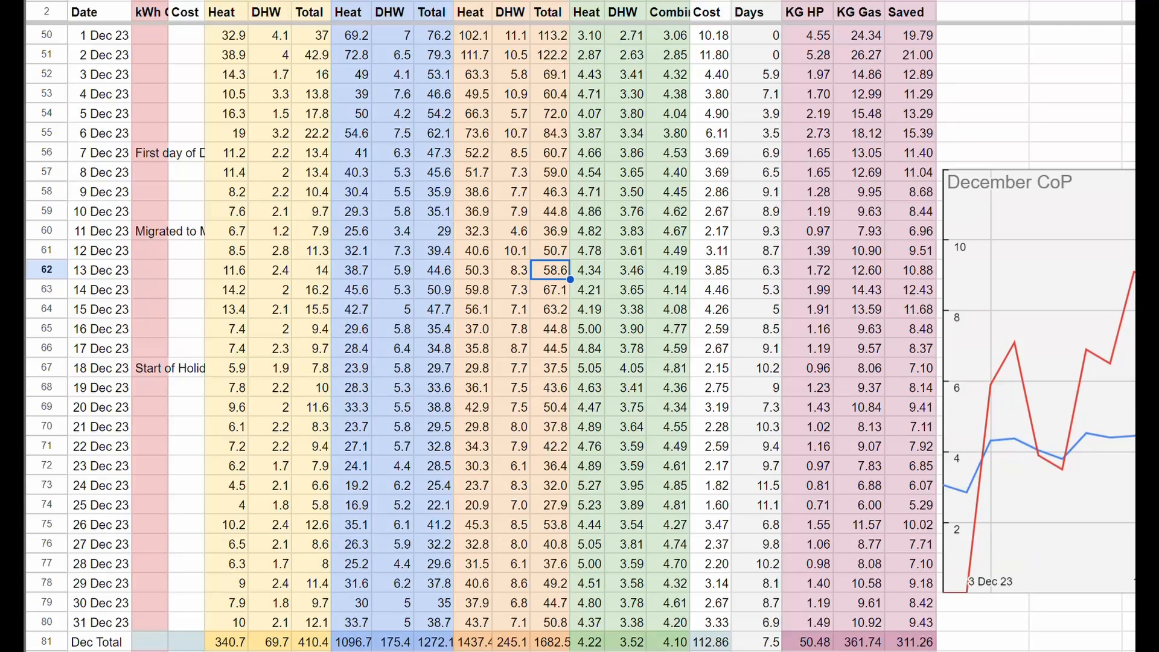
{"action": "left_click", "coordinate": [917, 270]}
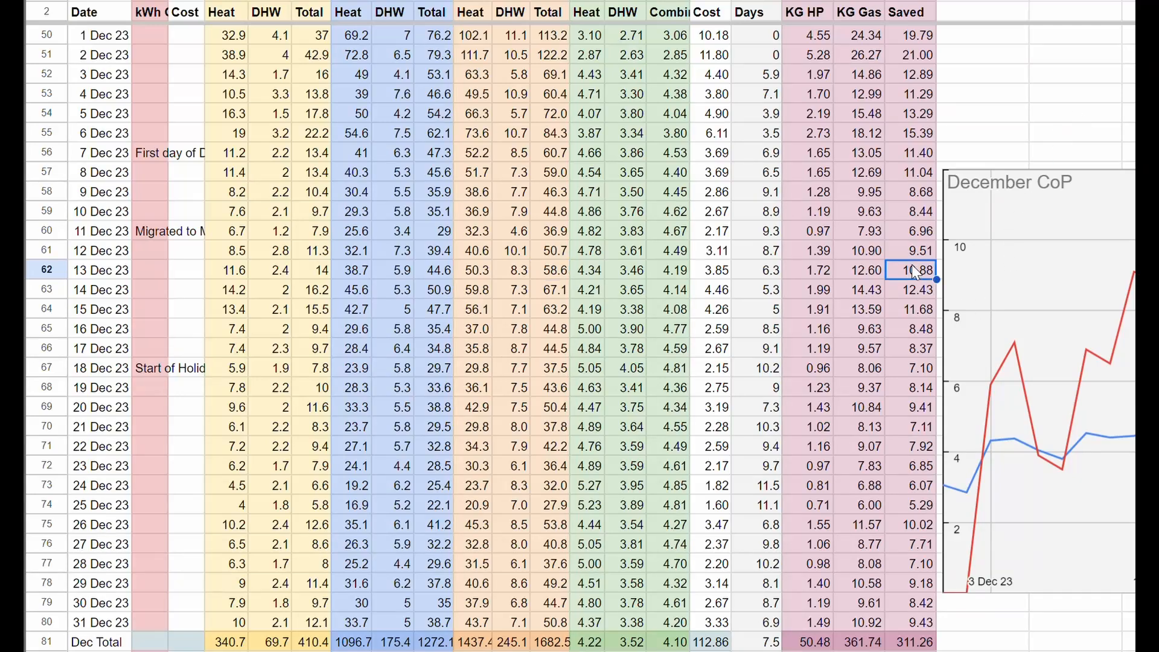
{"action": "mouse_move", "coordinate": [876, 339]}
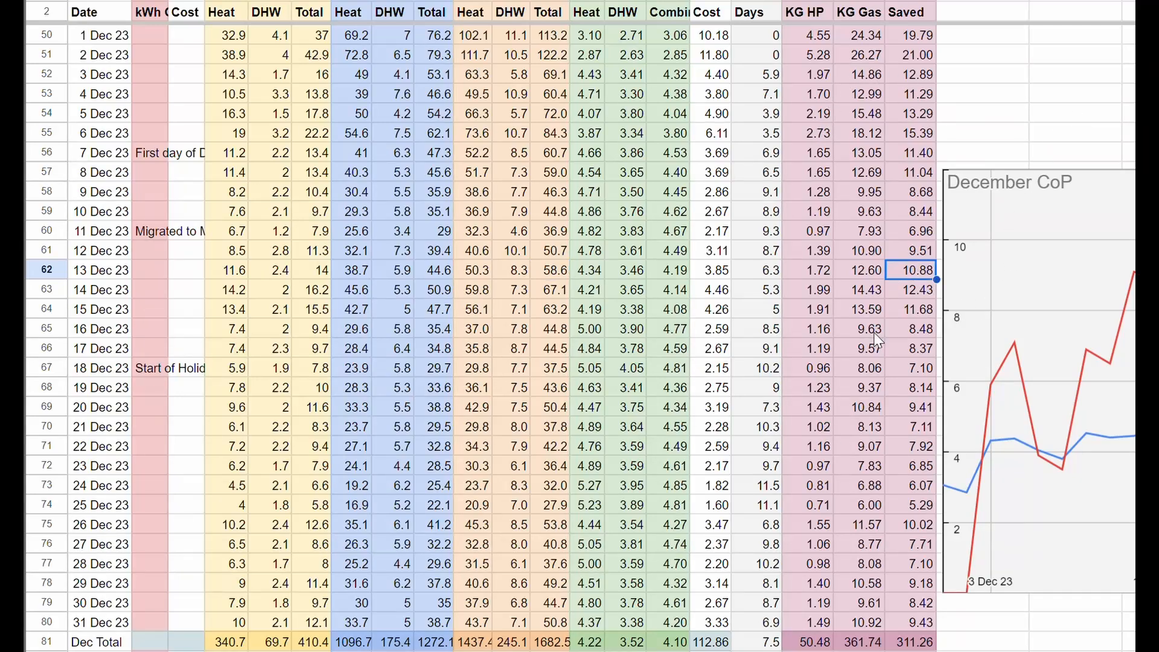
{"action": "left_click", "coordinate": [865, 270]}
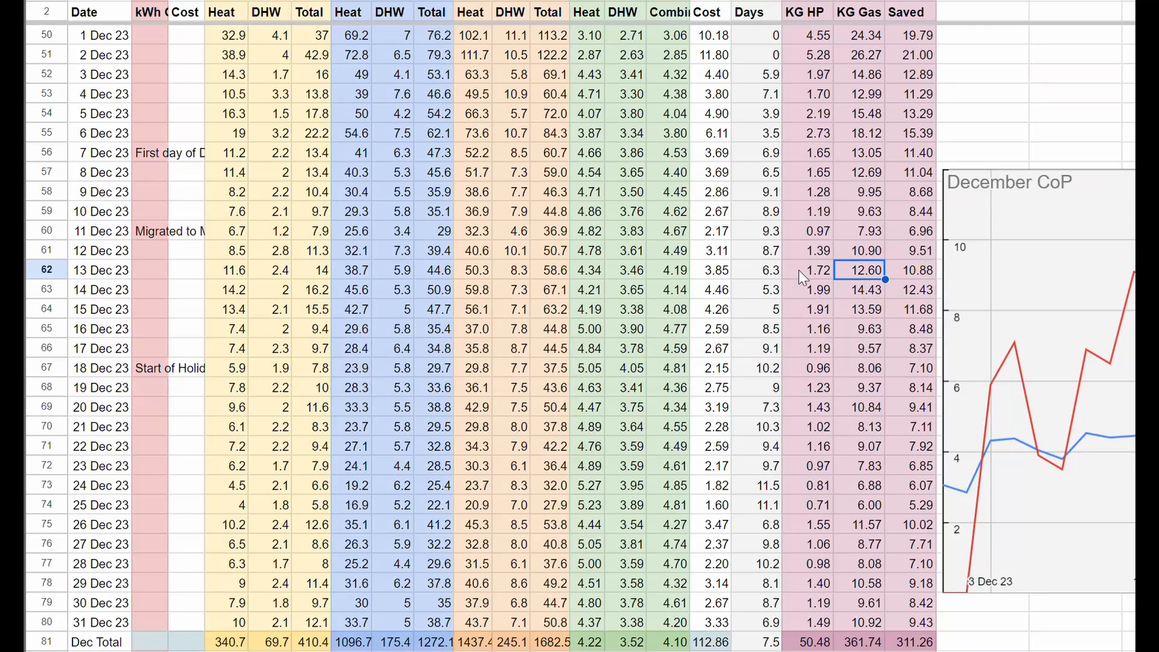
{"action": "mouse_move", "coordinate": [826, 284]}
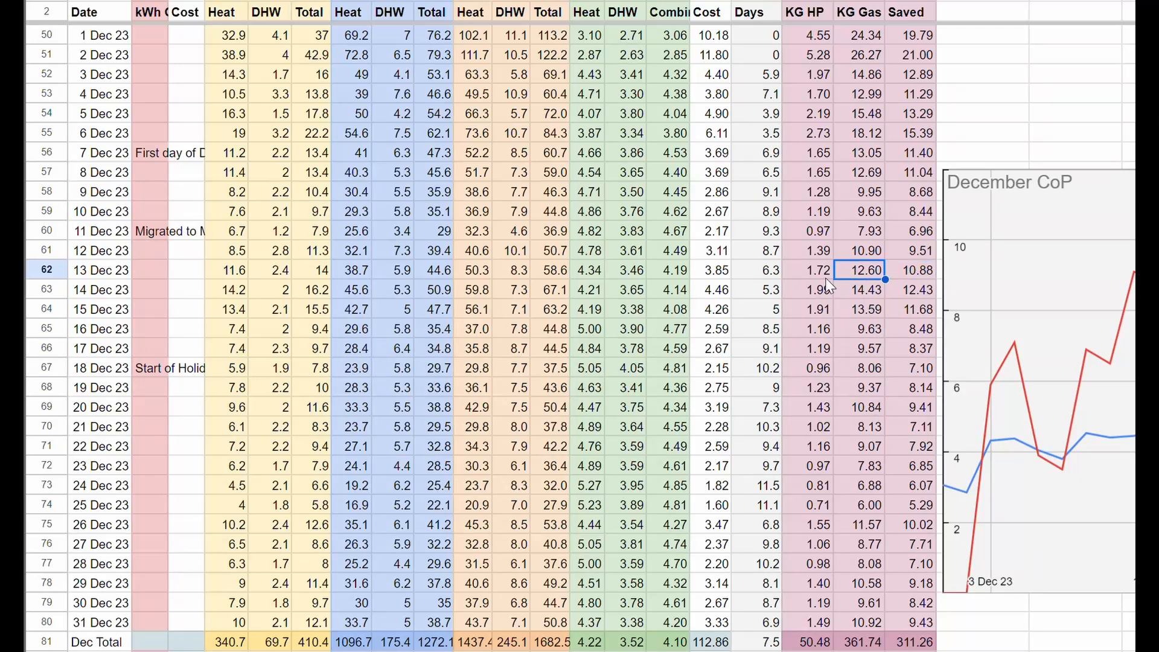
{"action": "mouse_move", "coordinate": [826, 277]}
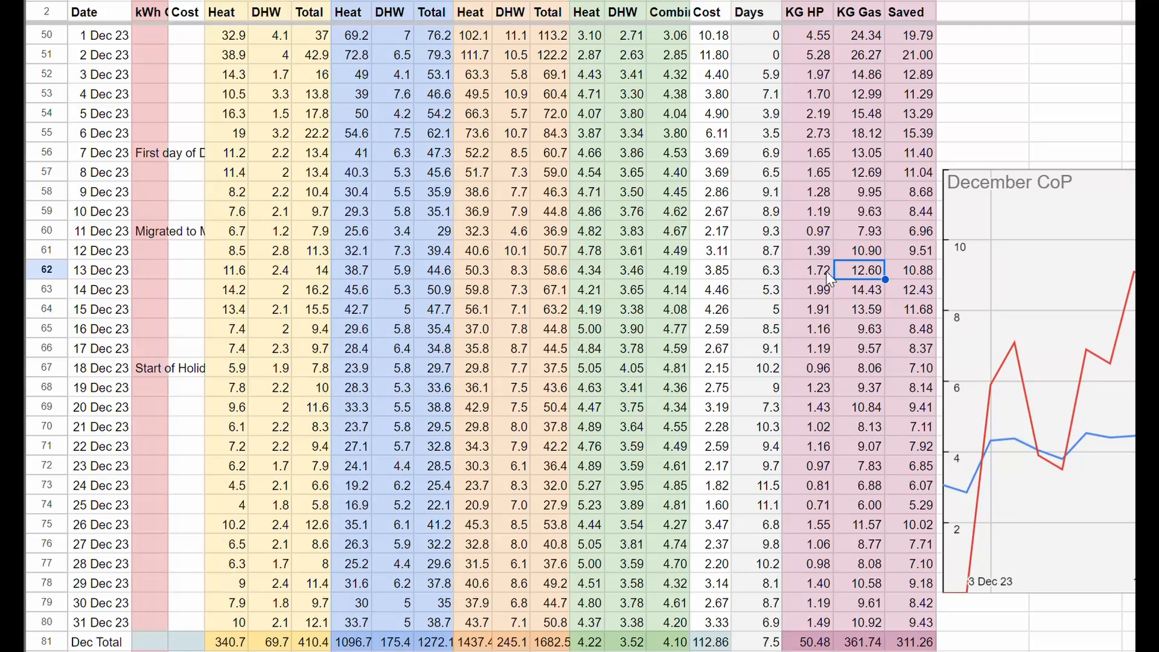
{"action": "mouse_move", "coordinate": [817, 281]}
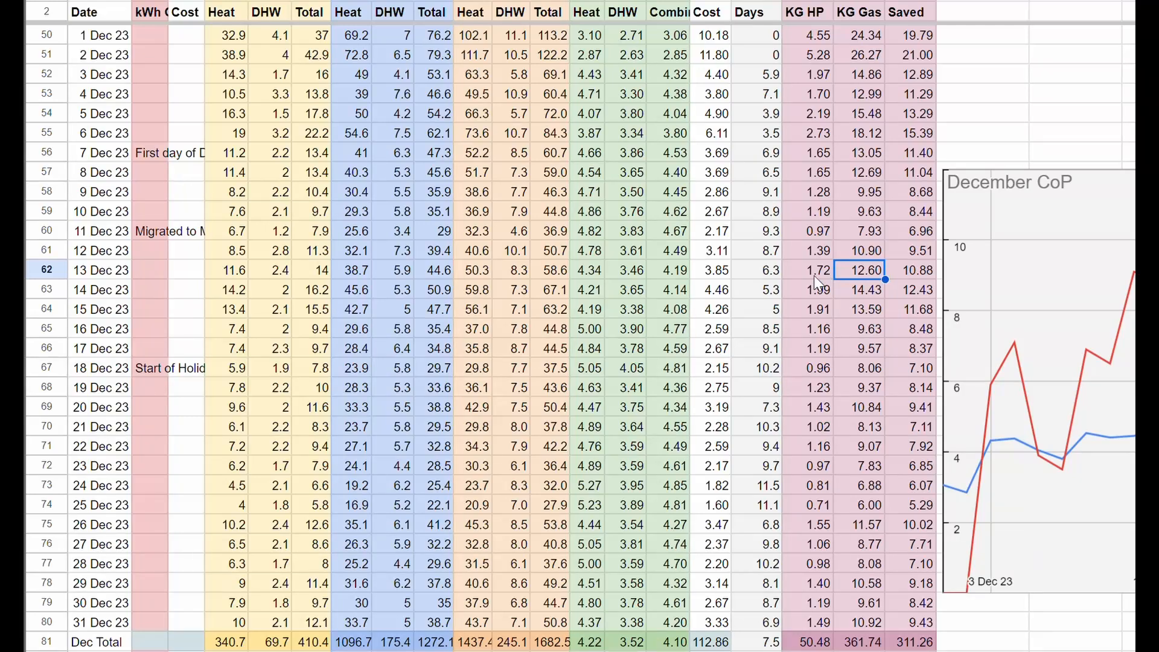
{"action": "mouse_move", "coordinate": [808, 280]}
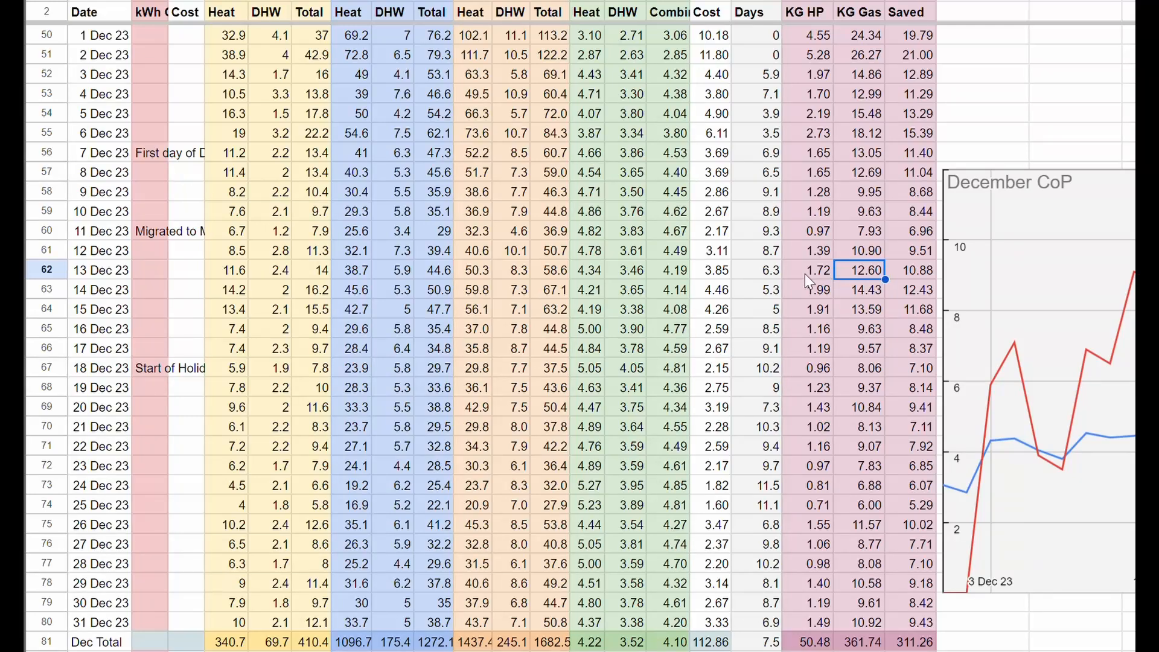
{"action": "mouse_move", "coordinate": [808, 281]}
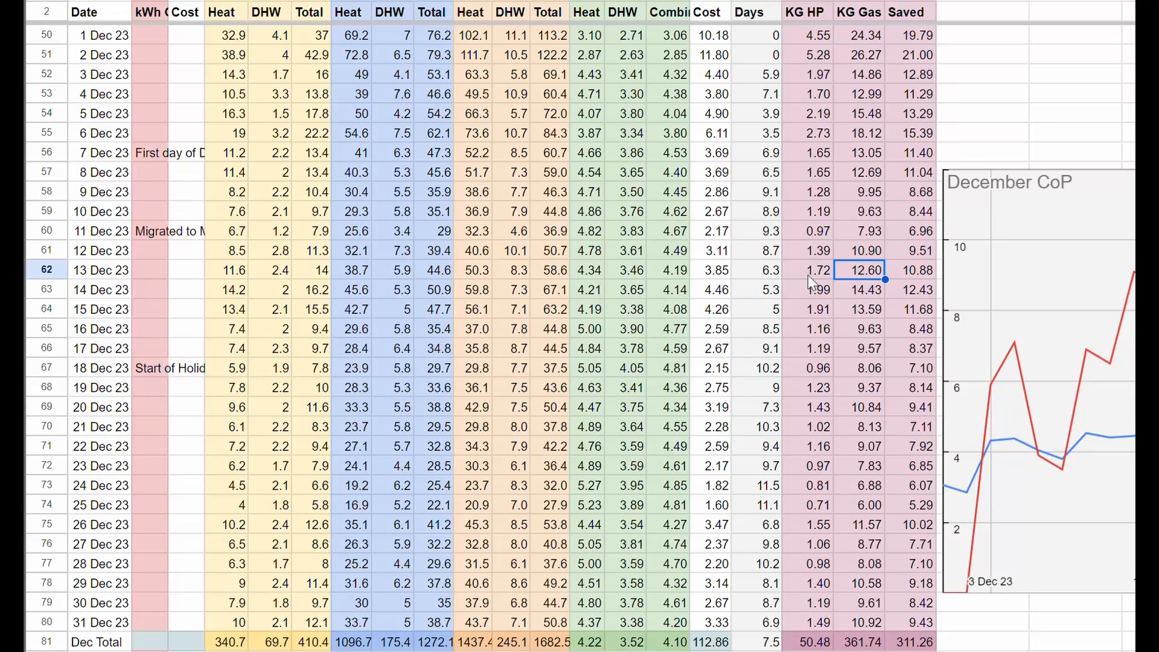
{"action": "mouse_move", "coordinate": [858, 276]}
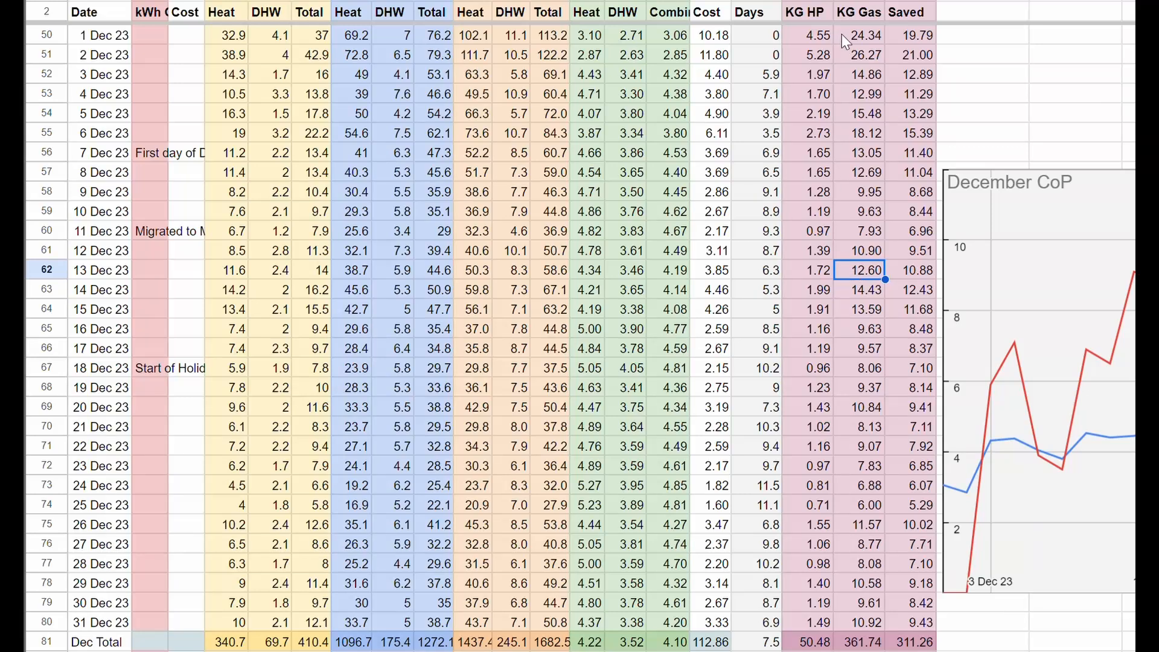
{"action": "left_click", "coordinate": [863, 35]}
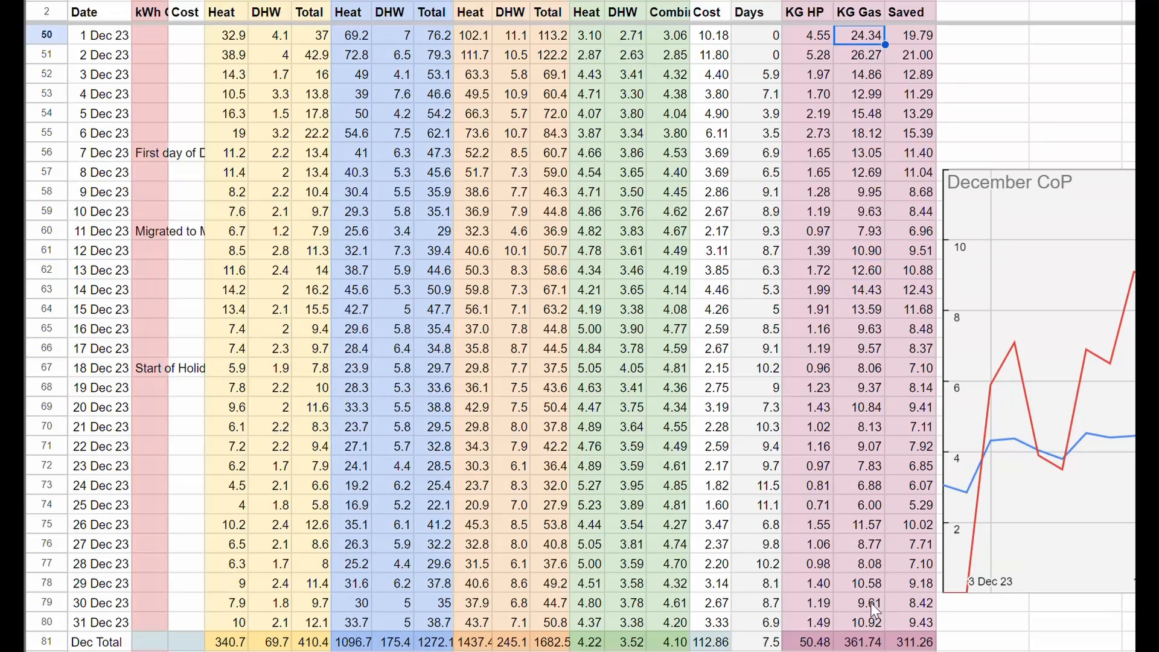
{"action": "left_click", "coordinate": [868, 621]}
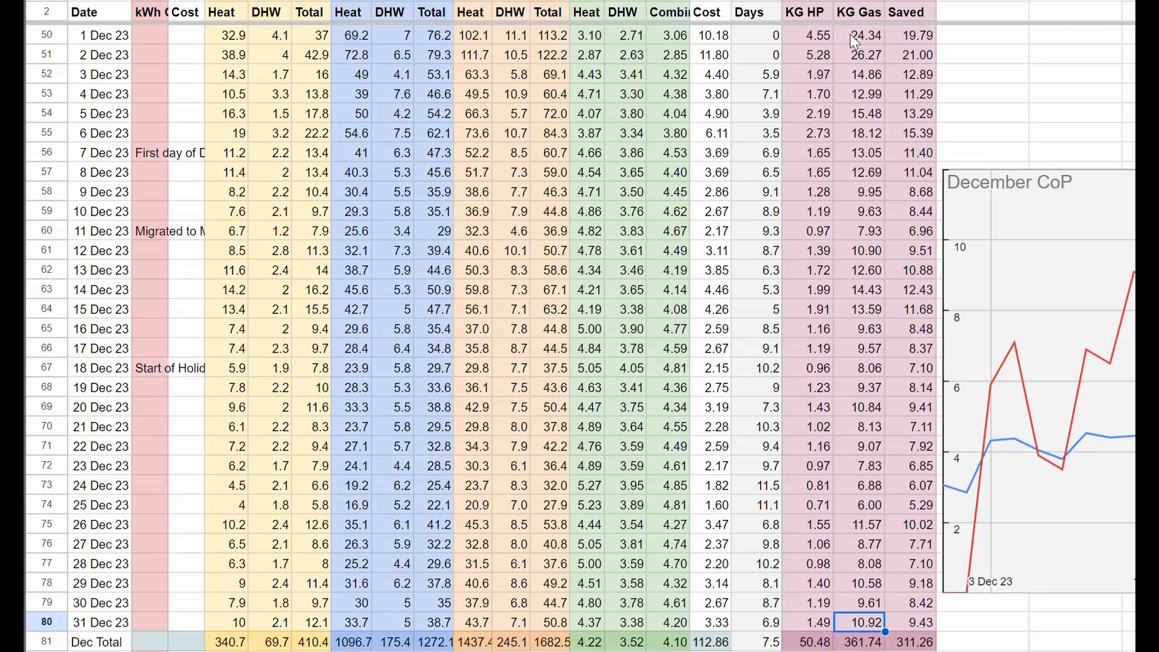
{"action": "mouse_move", "coordinate": [848, 43]}
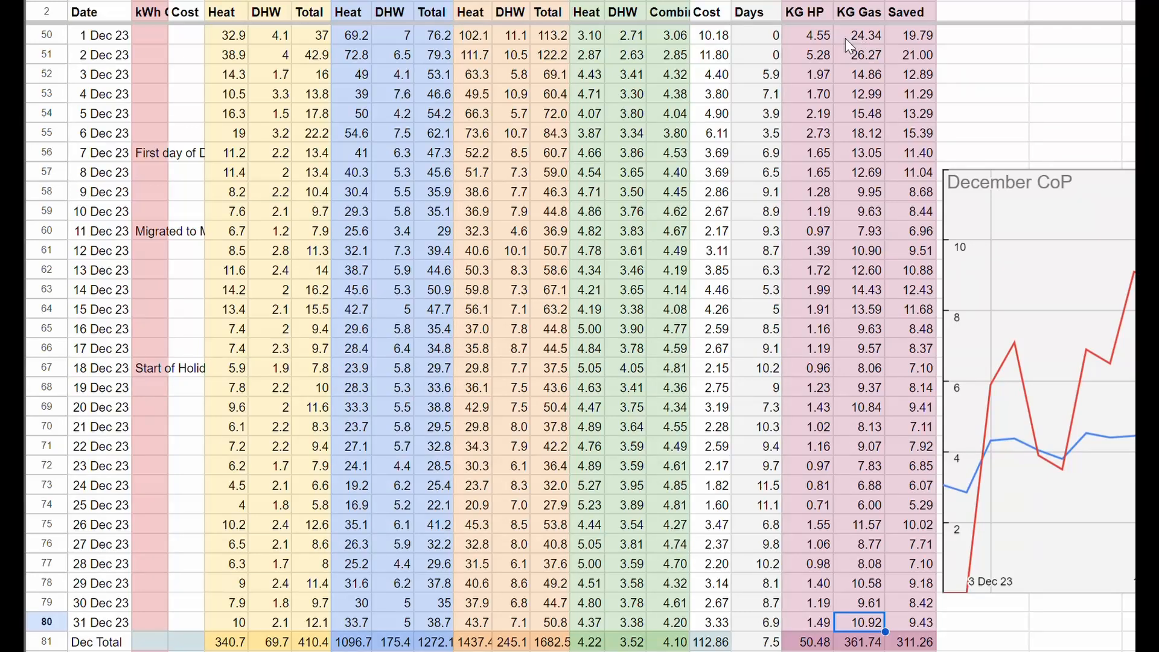
{"action": "left_click", "coordinate": [864, 270]}
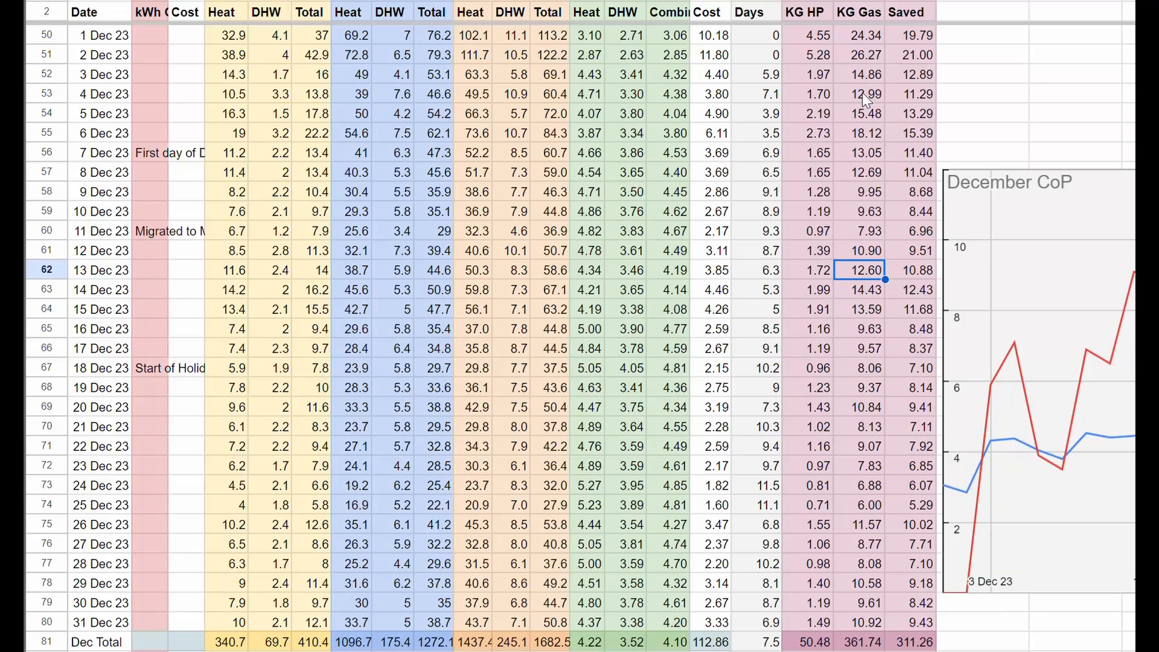
{"action": "mouse_move", "coordinate": [859, 621]}
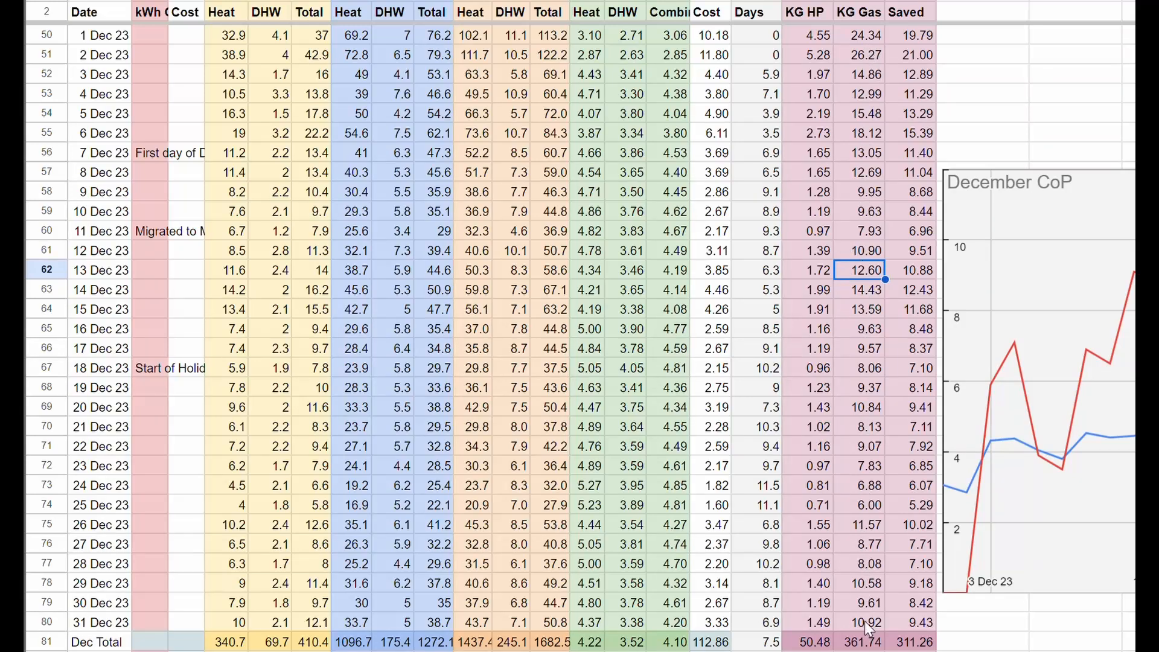
{"action": "mouse_move", "coordinate": [855, 36]}
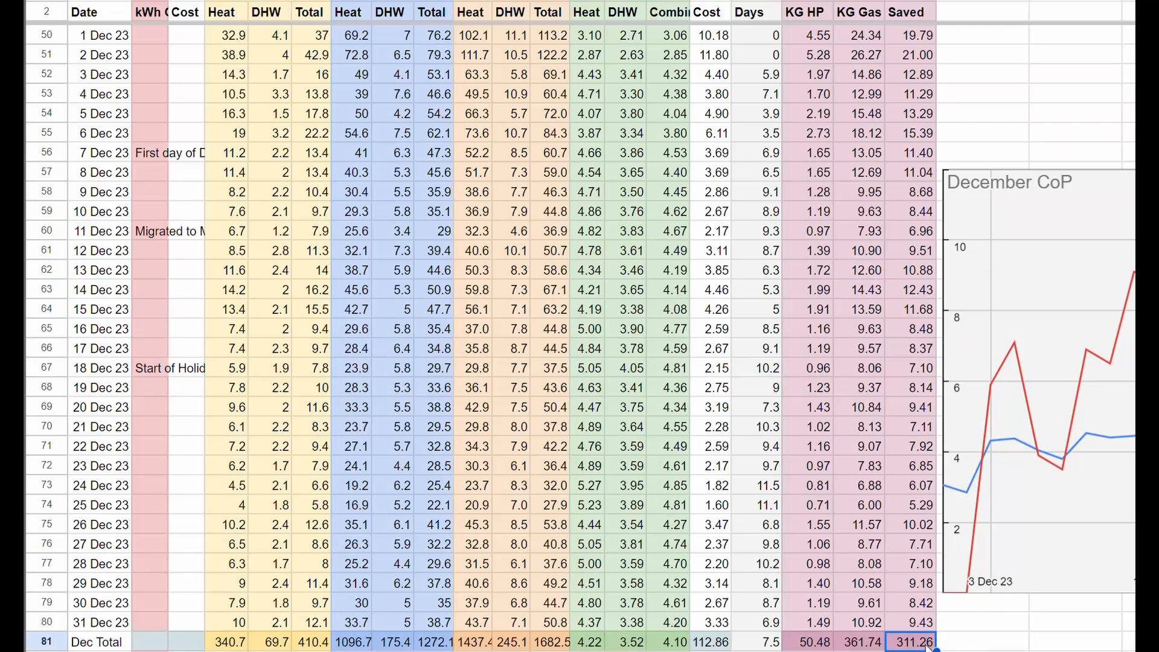
{"action": "mouse_move", "coordinate": [914, 640]}
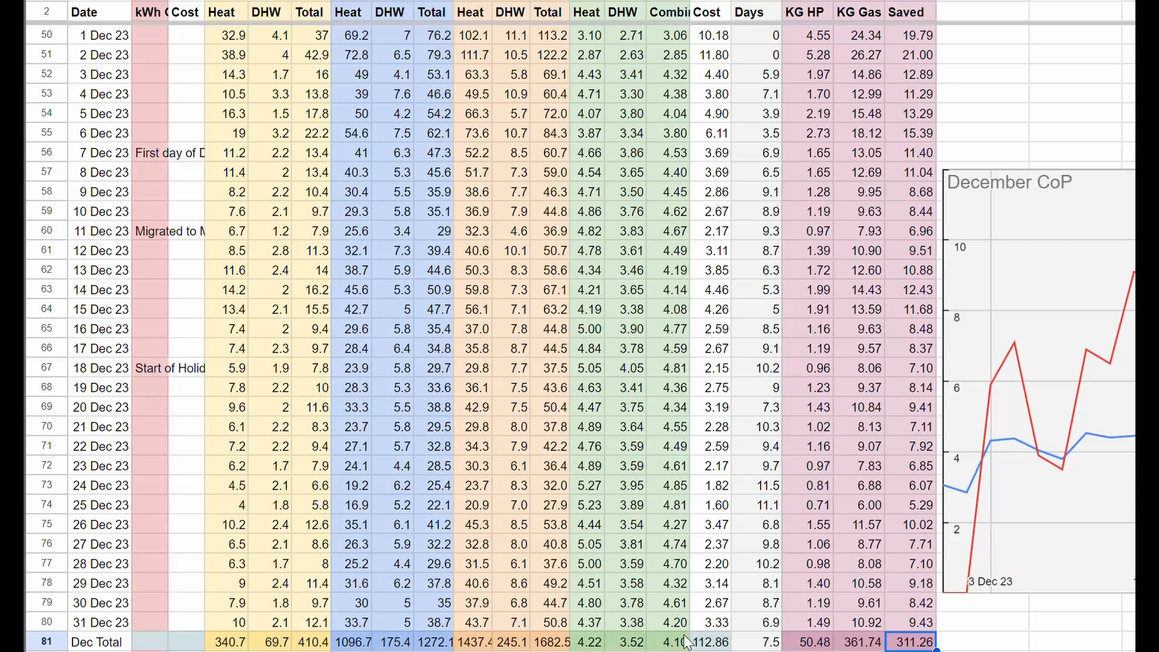
{"action": "mouse_move", "coordinate": [658, 643]}
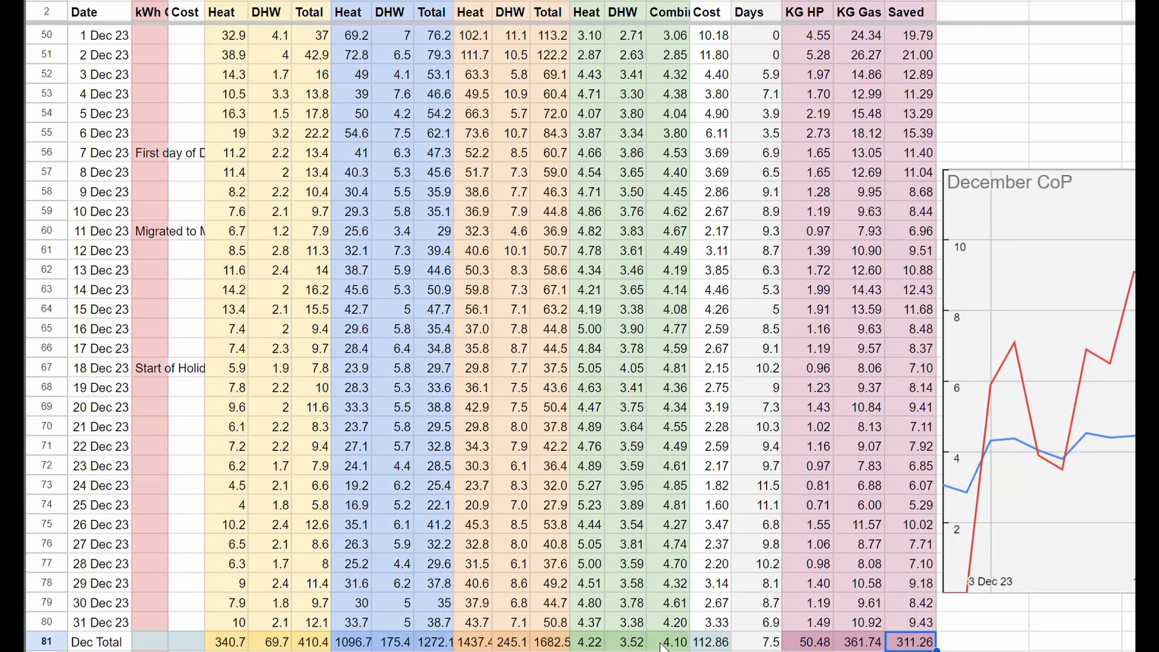
{"action": "left_click", "coordinate": [695, 640]}
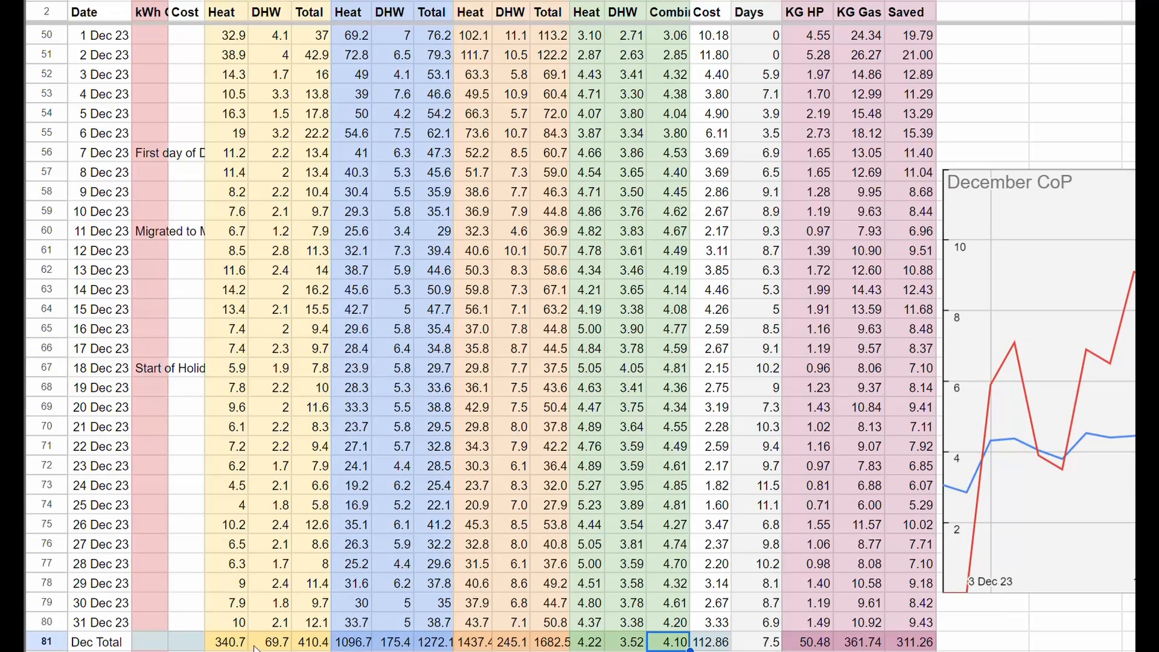
{"action": "mouse_move", "coordinate": [408, 649]}
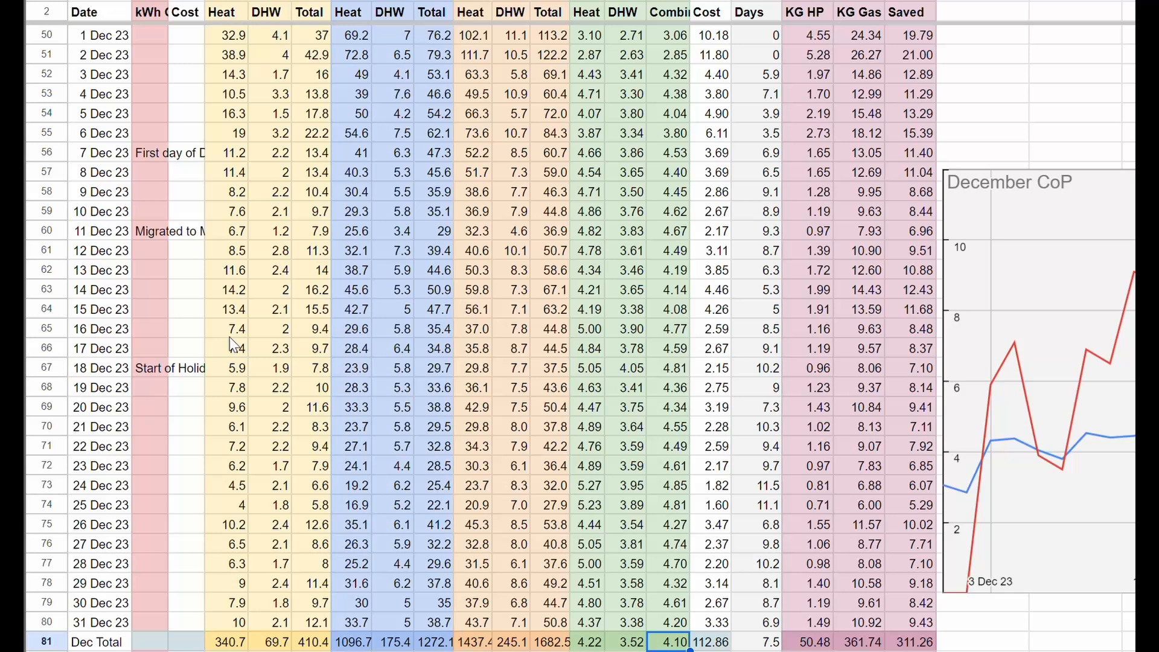
{"action": "mouse_move", "coordinate": [258, 371]}
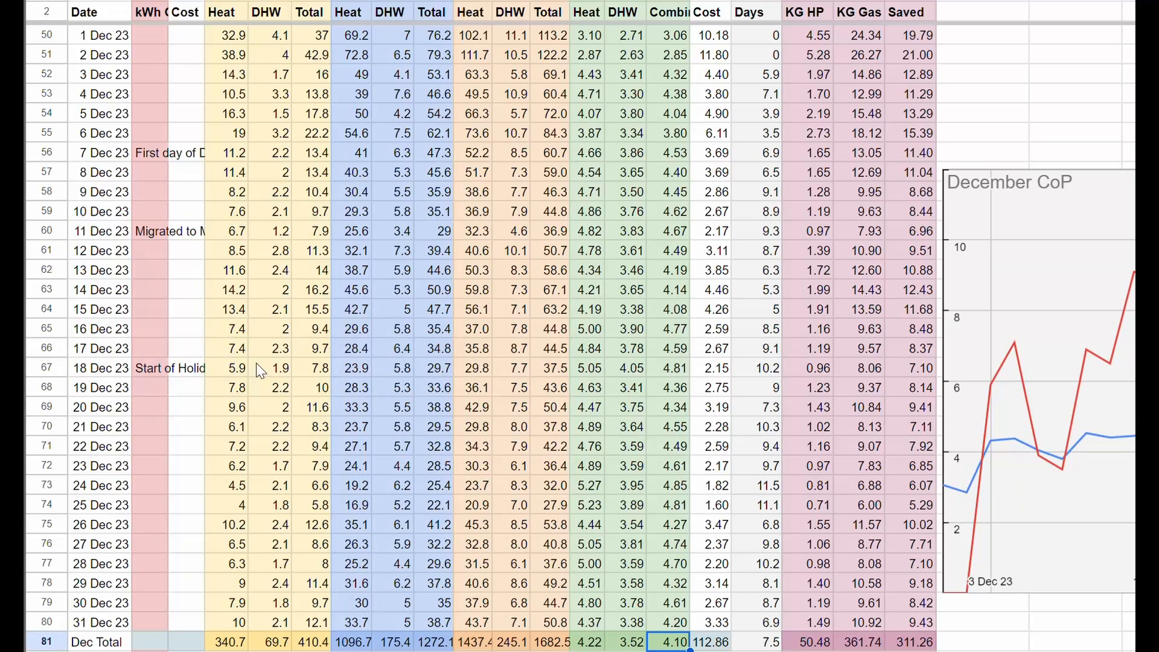
{"action": "left_click", "coordinate": [150, 230]}
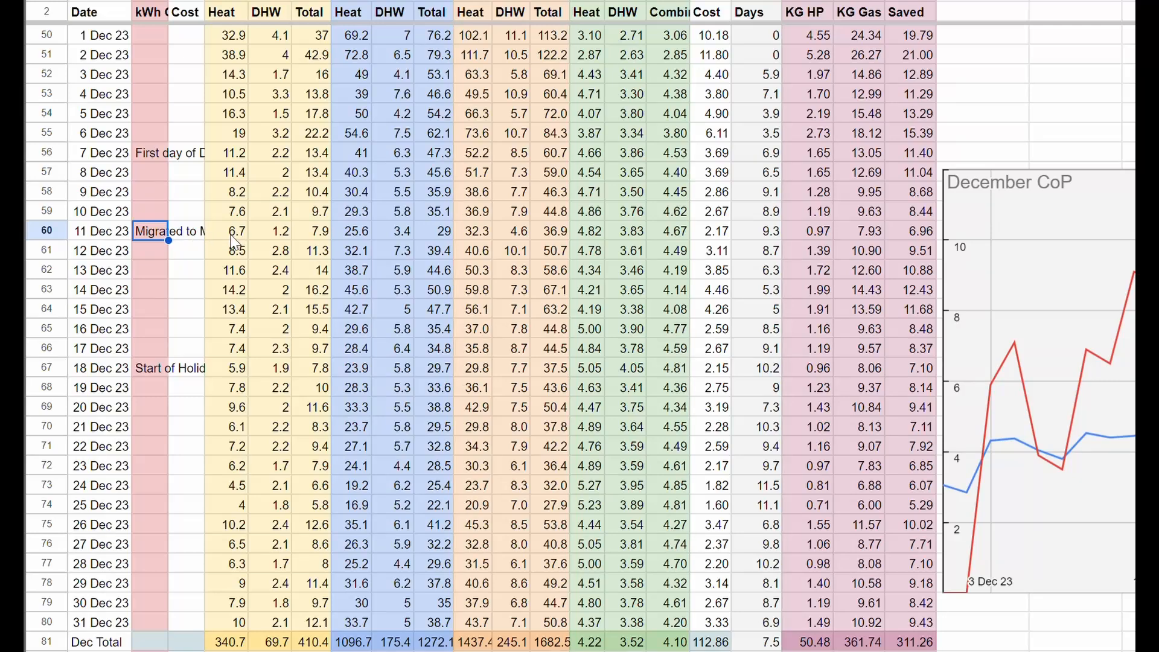
{"action": "mouse_move", "coordinate": [240, 250]}
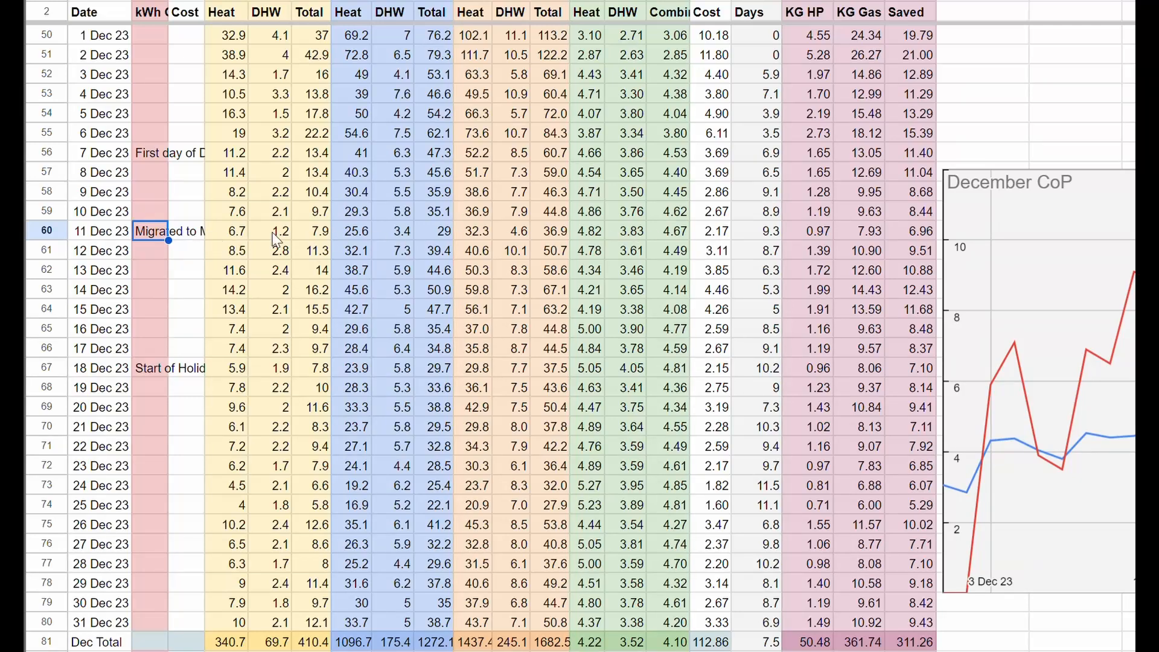
{"action": "mouse_move", "coordinate": [240, 255]}
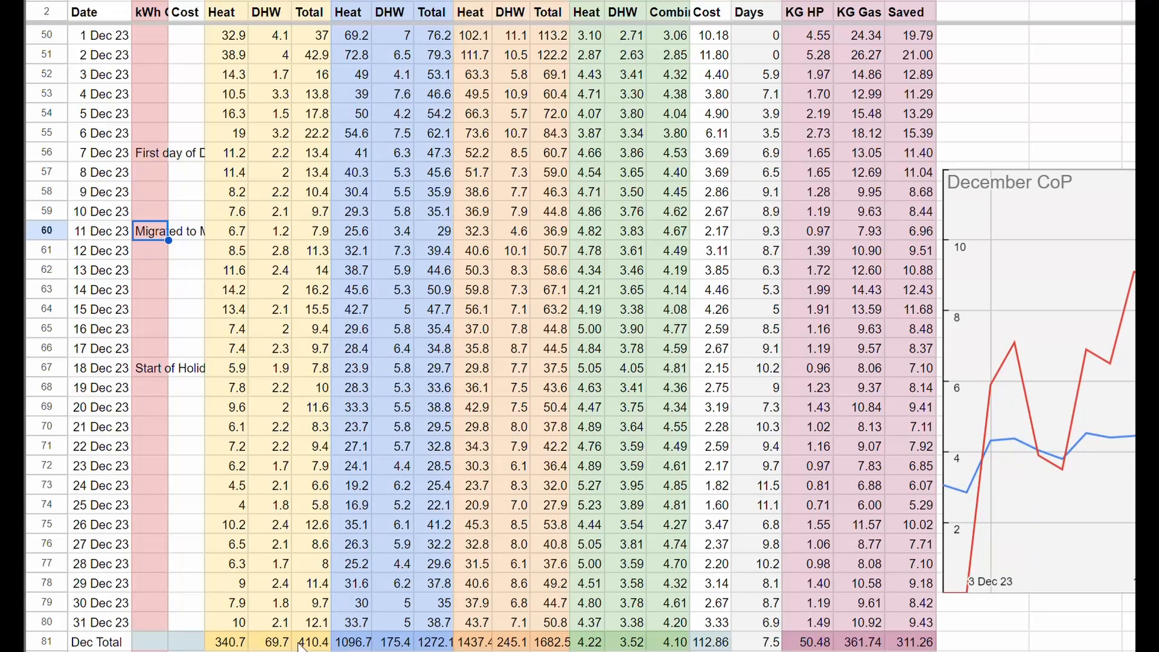
{"action": "mouse_move", "coordinate": [662, 642]}
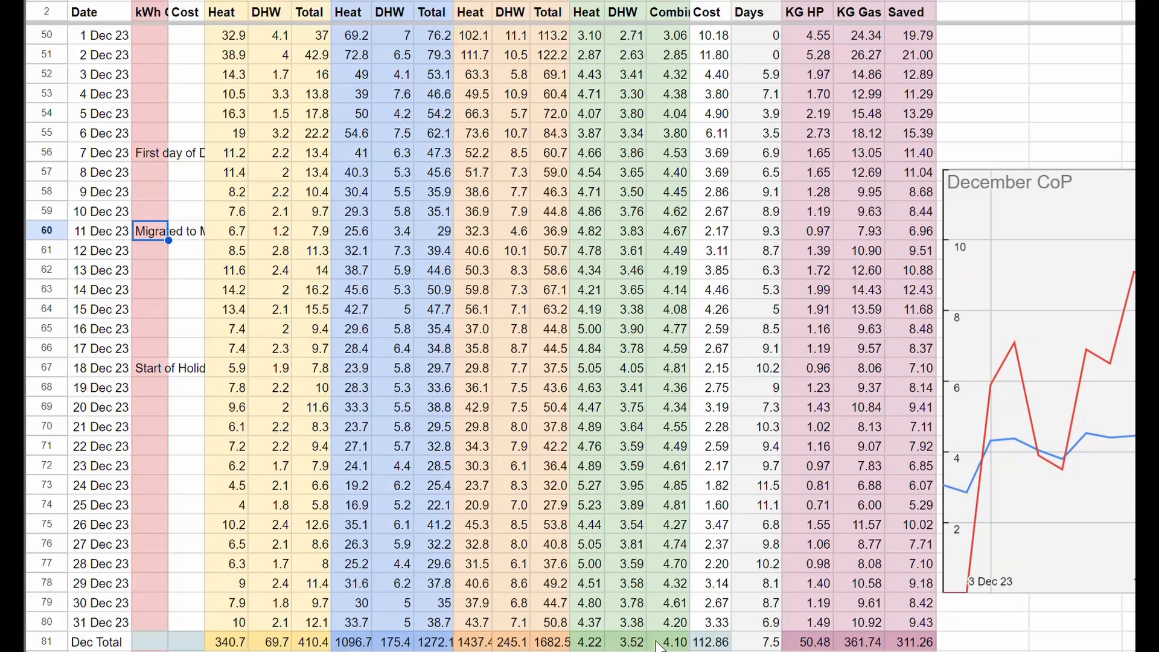
{"action": "mouse_move", "coordinate": [579, 595]}
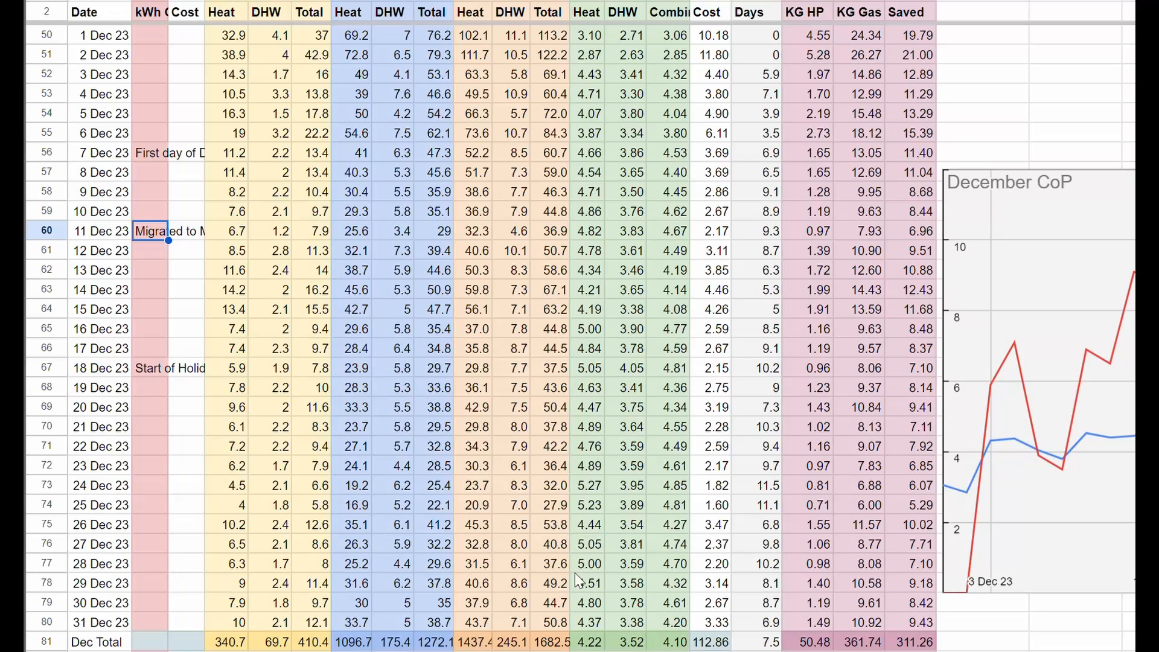
{"action": "left_click", "coordinate": [594, 640]}
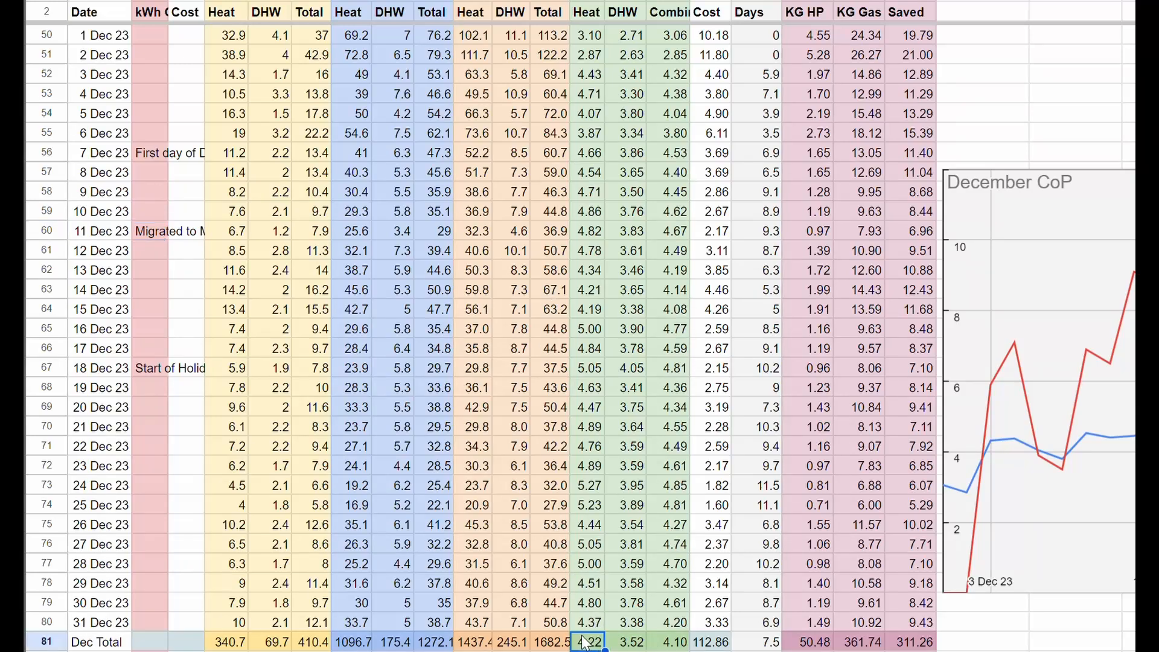
{"action": "mouse_move", "coordinate": [596, 56]}
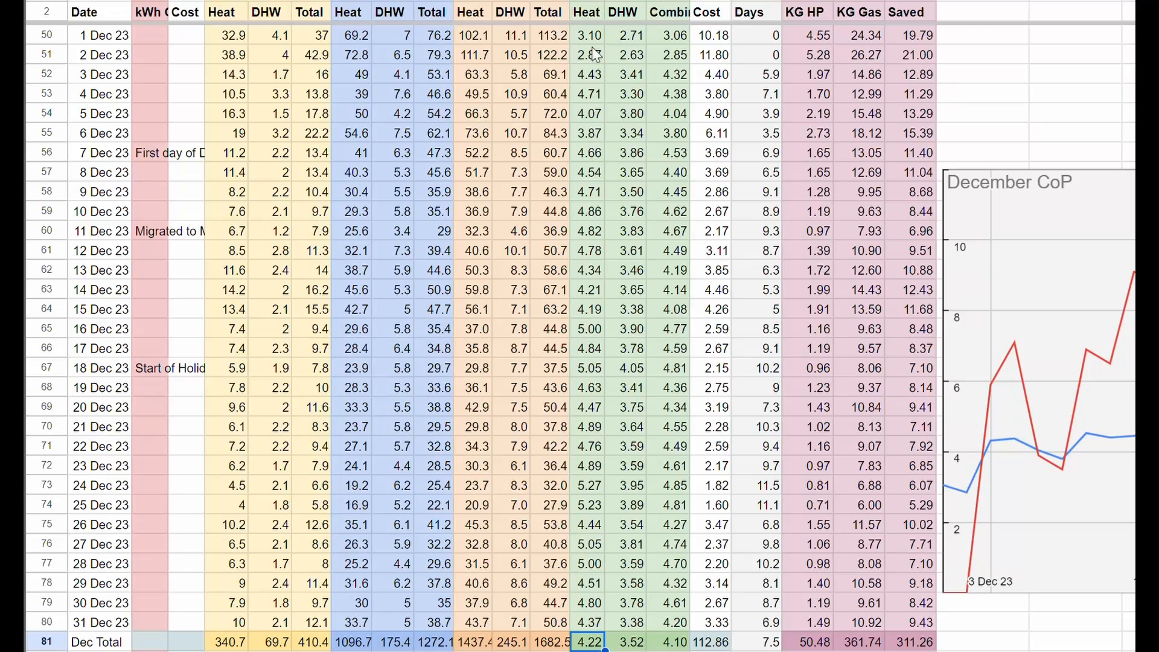
{"action": "mouse_move", "coordinate": [577, 318]}
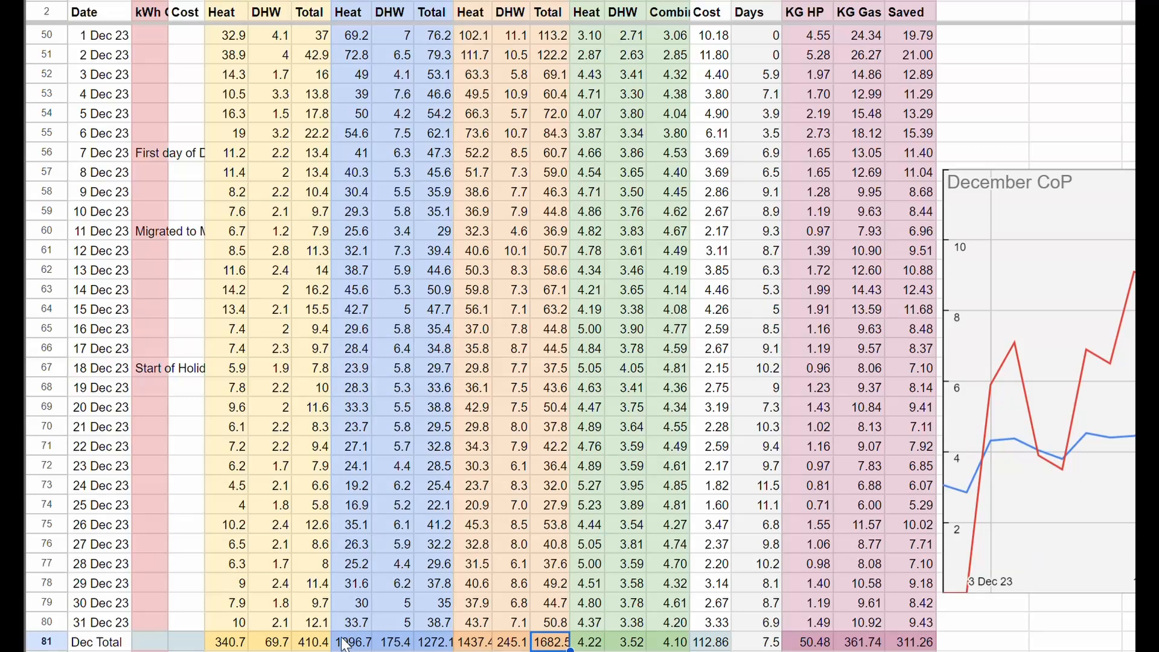
{"action": "left_click", "coordinate": [321, 642]}
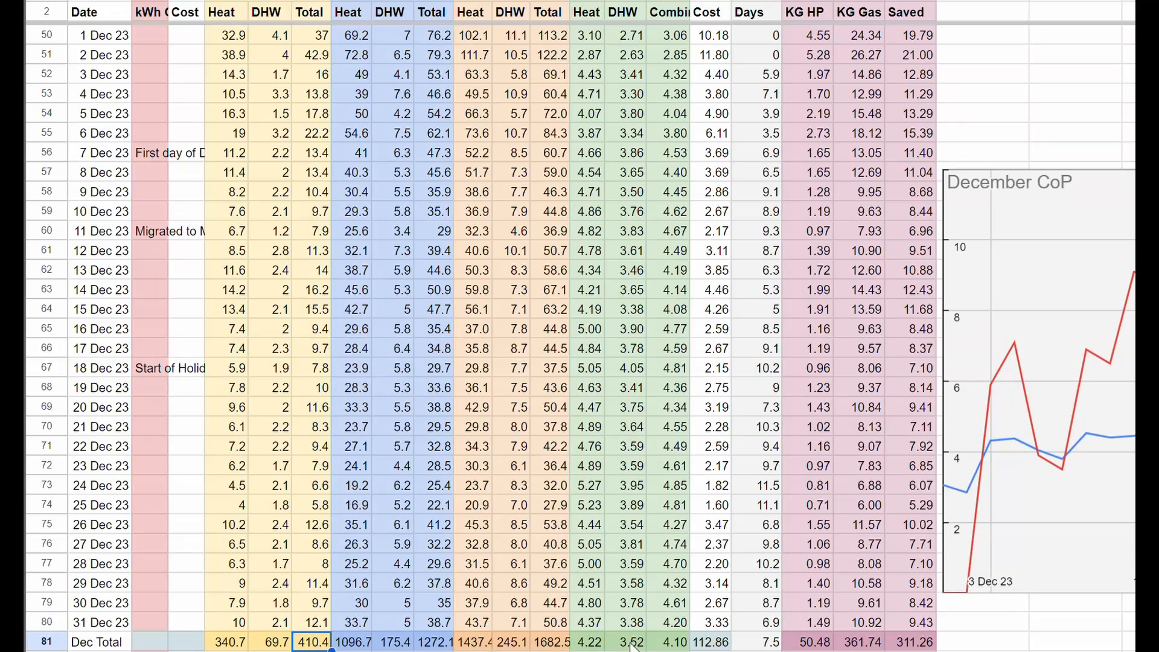
{"action": "left_click", "coordinate": [634, 639]}
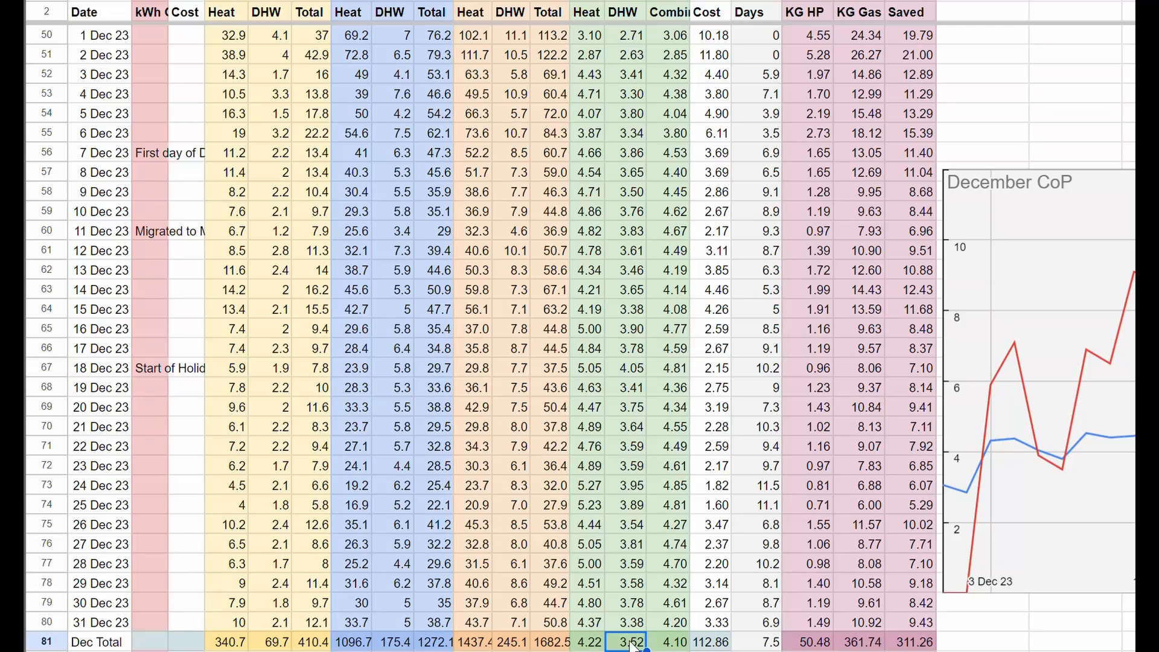
{"action": "left_click", "coordinate": [593, 643]}
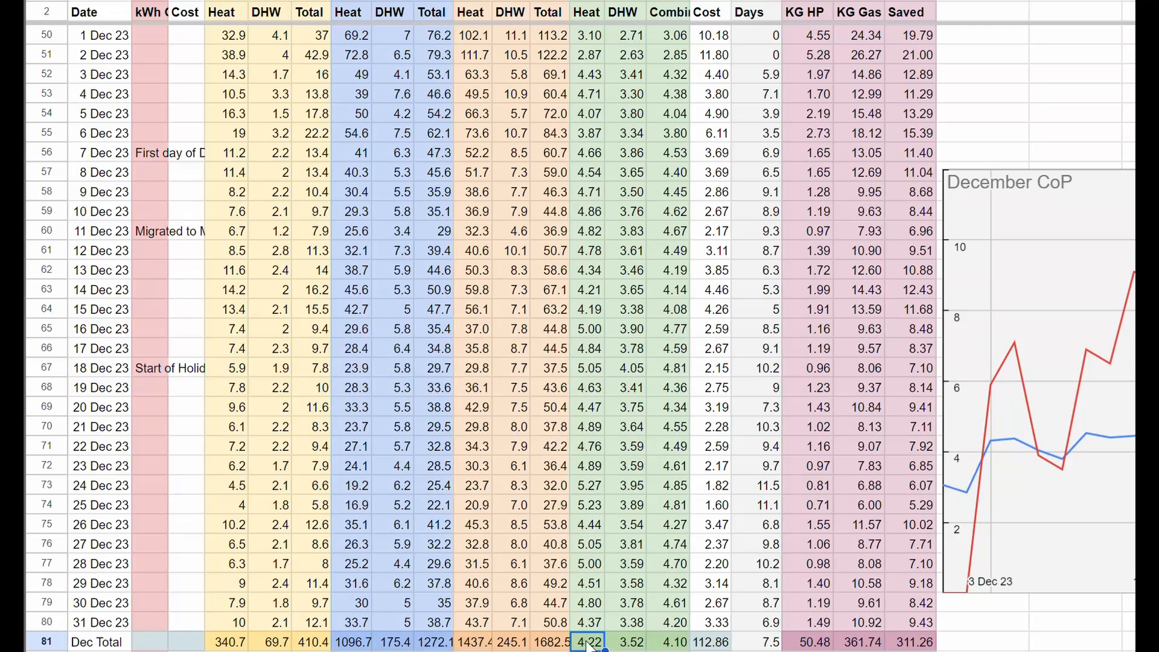
{"action": "left_click", "coordinate": [479, 640]}
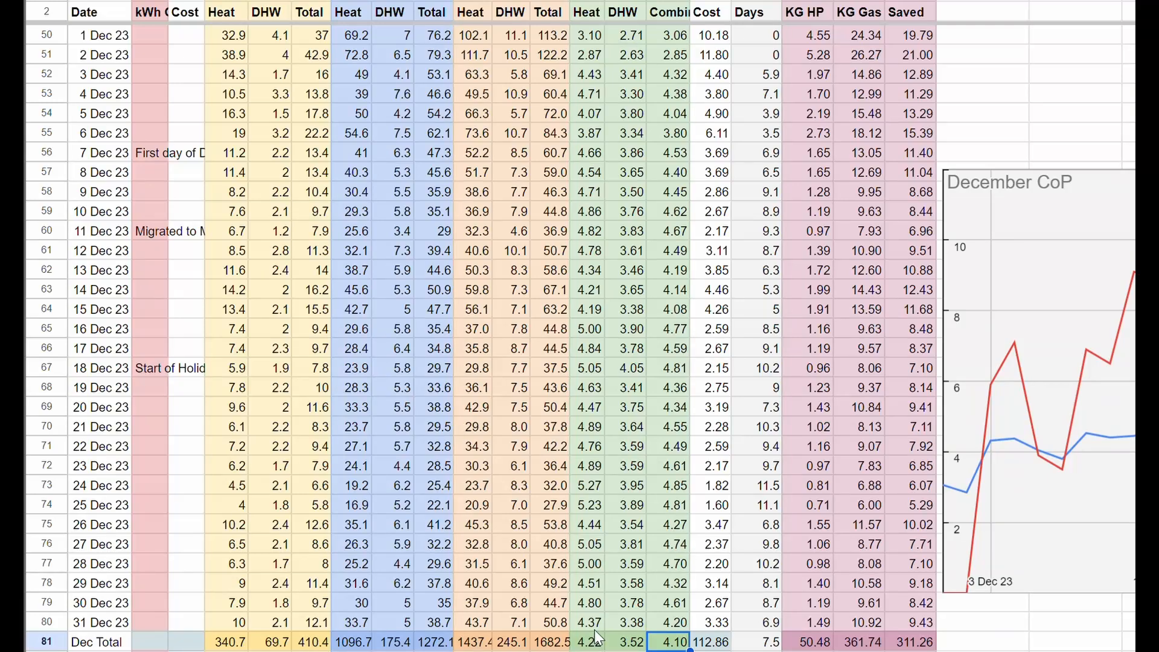
{"action": "left_click", "coordinate": [632, 639]}
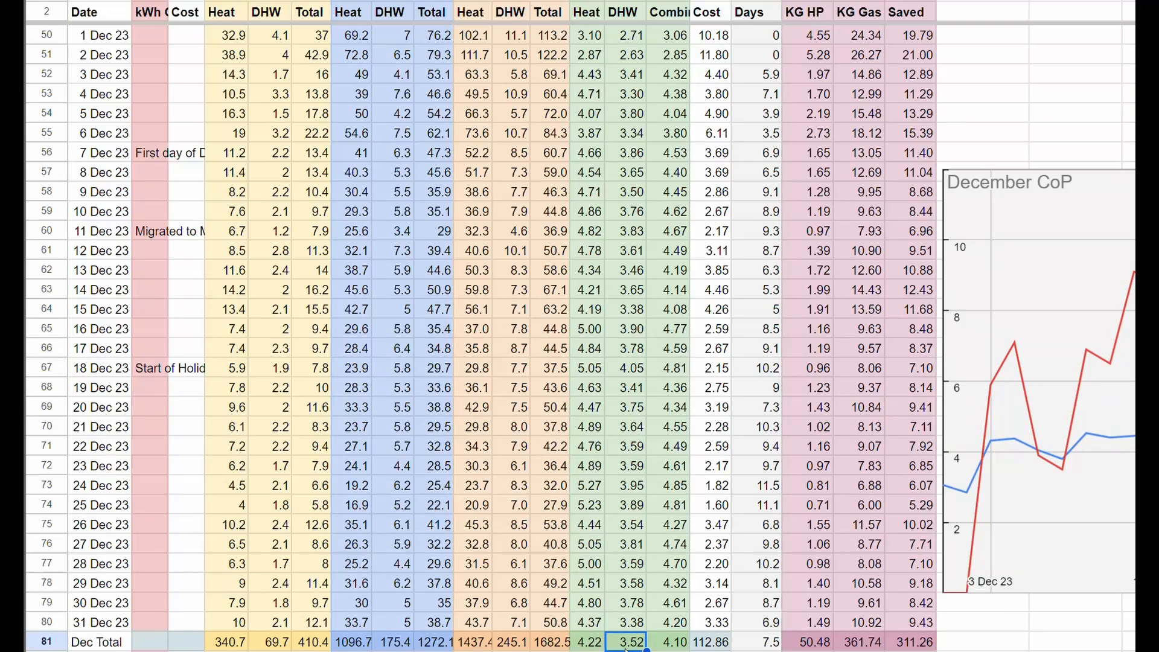
{"action": "left_click", "coordinate": [498, 642]}
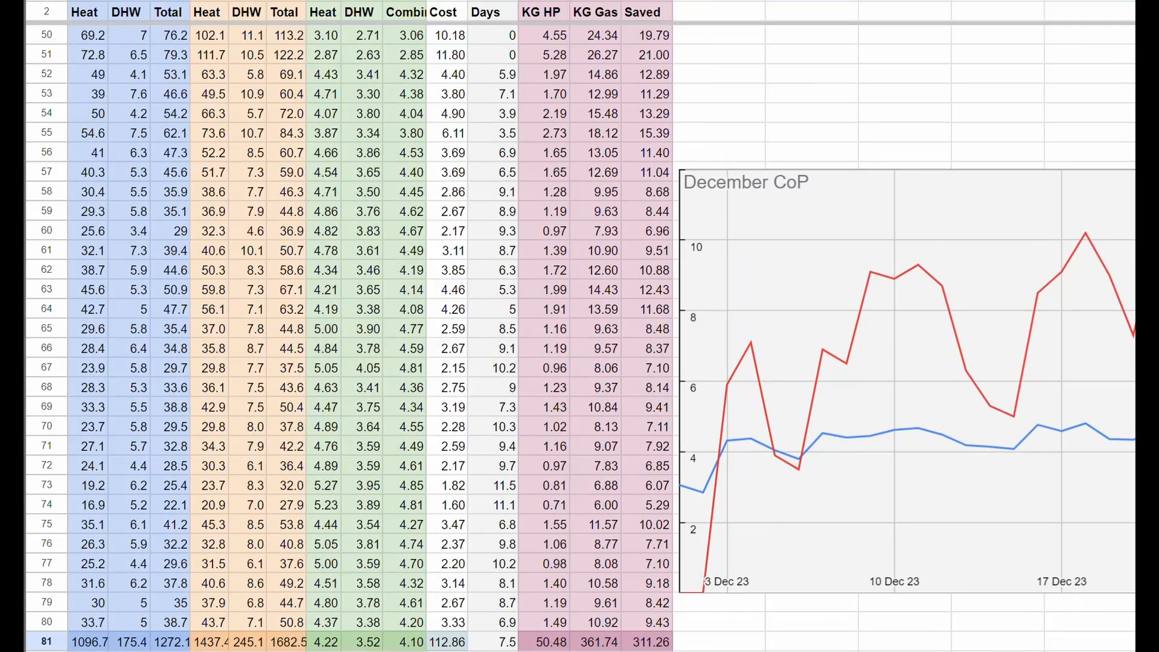
{"action": "scroll", "scroll_direction": "right", "scroll_amount": 3}
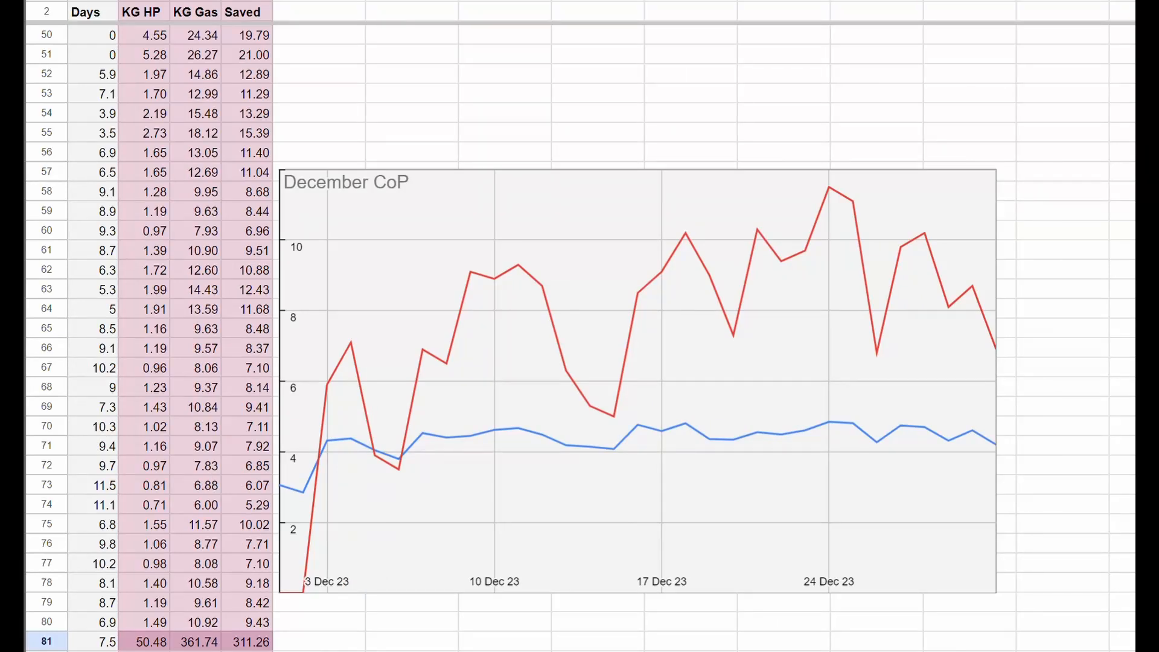
{"action": "mouse_move", "coordinate": [716, 428]}
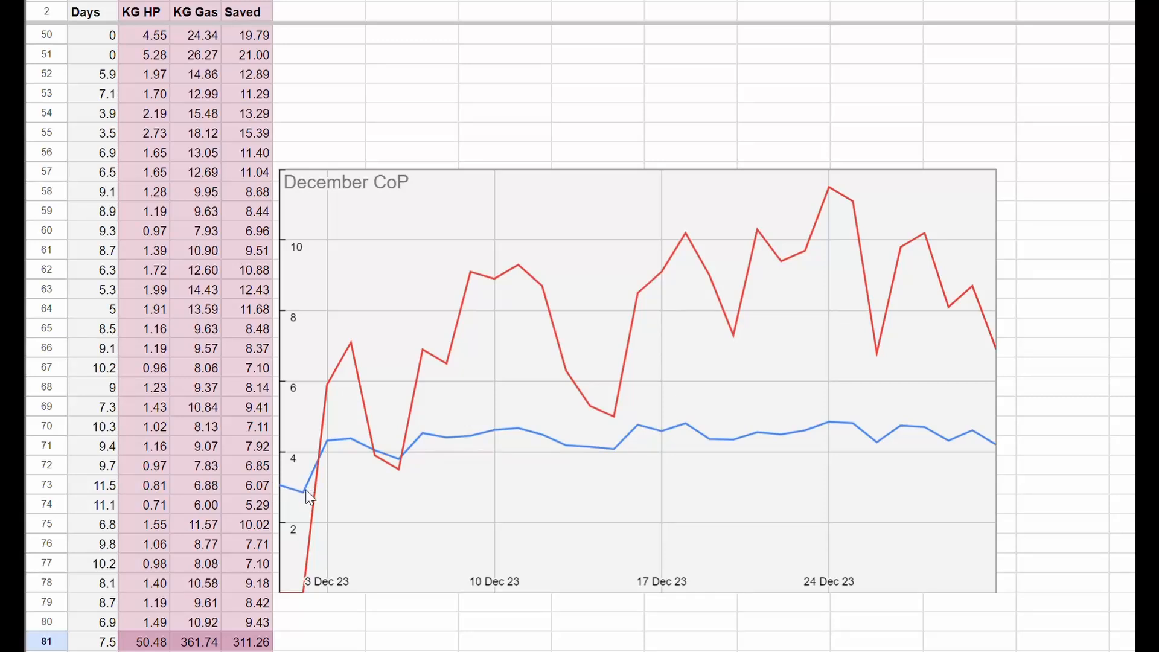
{"action": "mouse_move", "coordinate": [430, 442]}
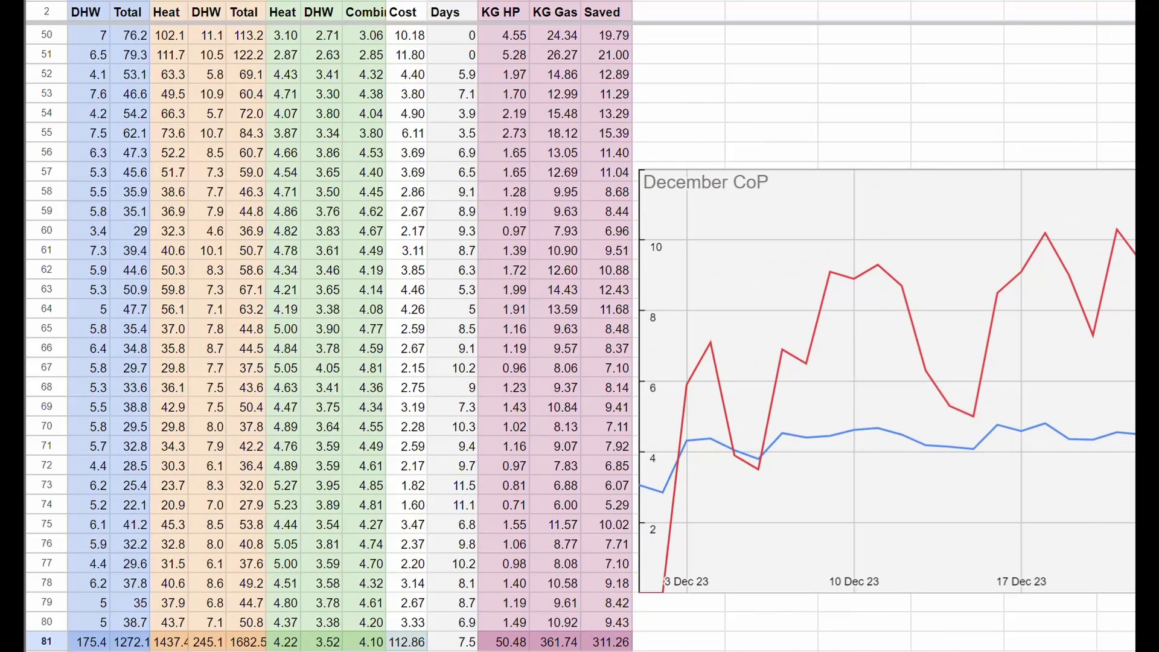
{"action": "scroll", "scroll_direction": "left", "scroll_amount": 3}
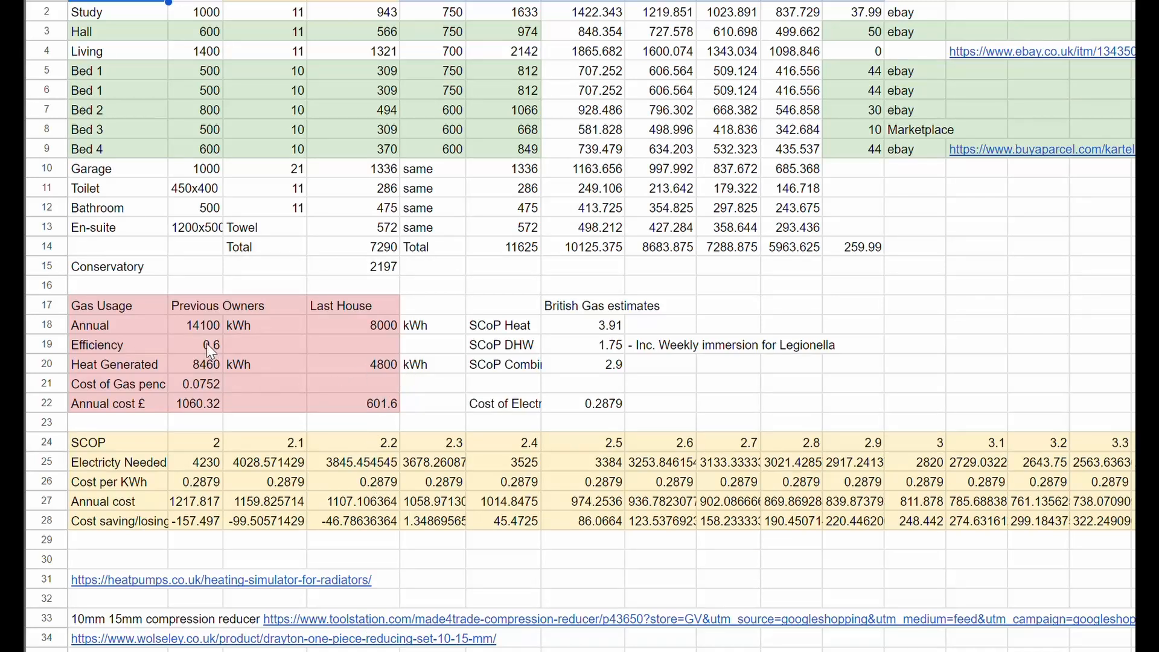
{"action": "mouse_move", "coordinate": [340, 409]}
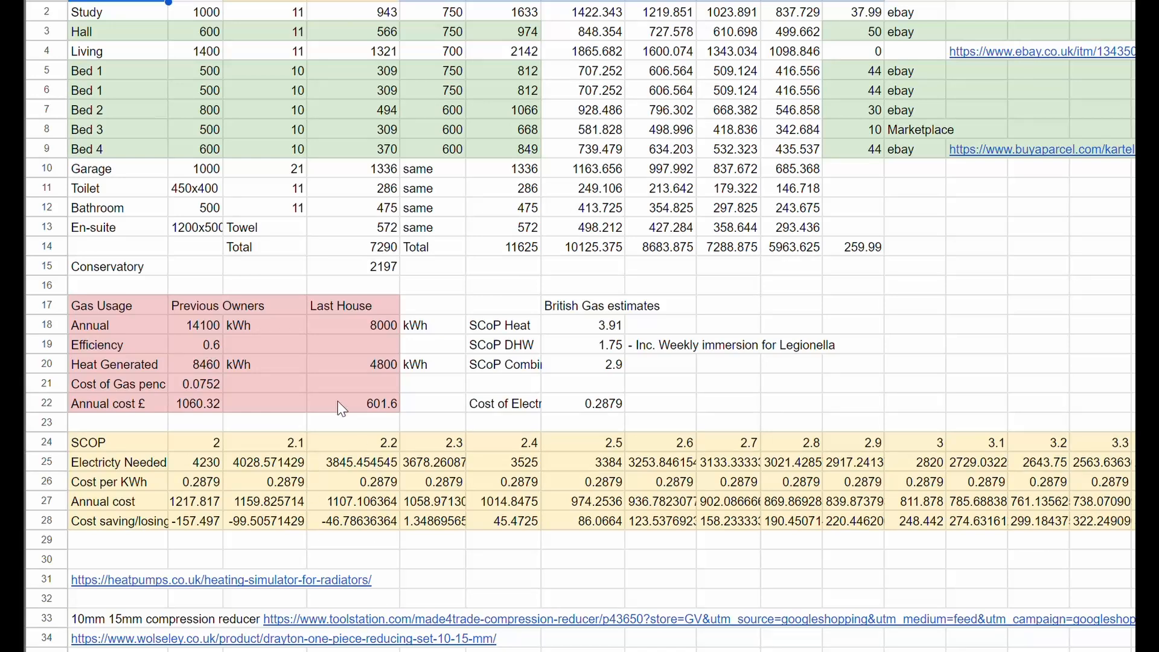
{"action": "scroll", "scroll_direction": "right", "scroll_amount": 3}
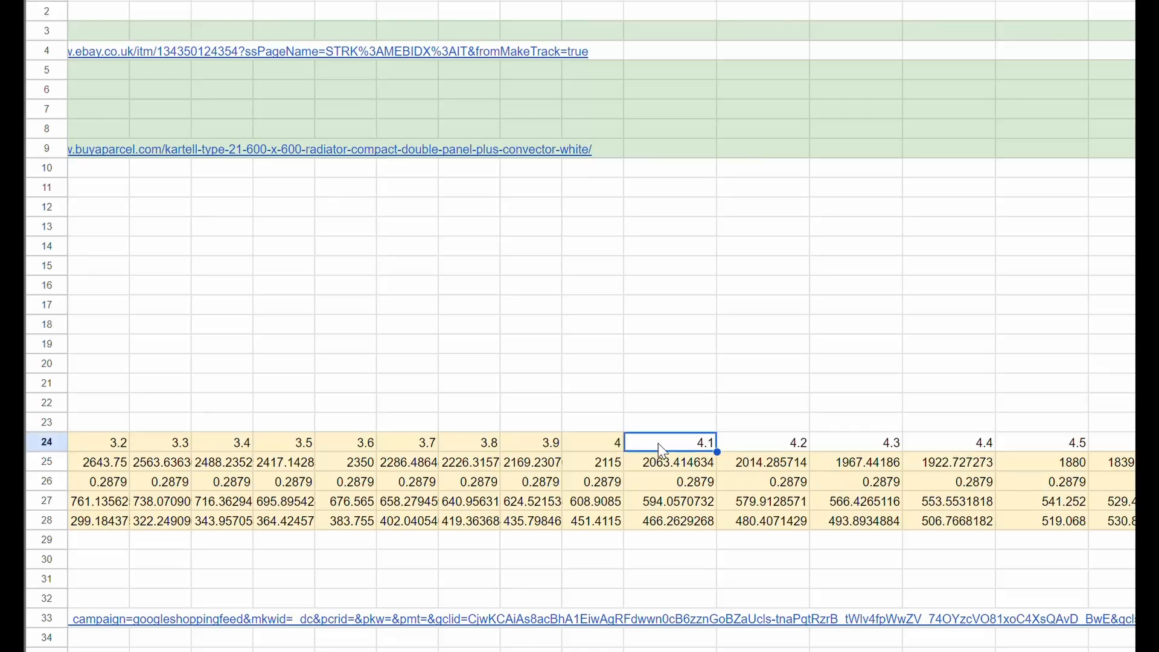
{"action": "mouse_move", "coordinate": [665, 531]}
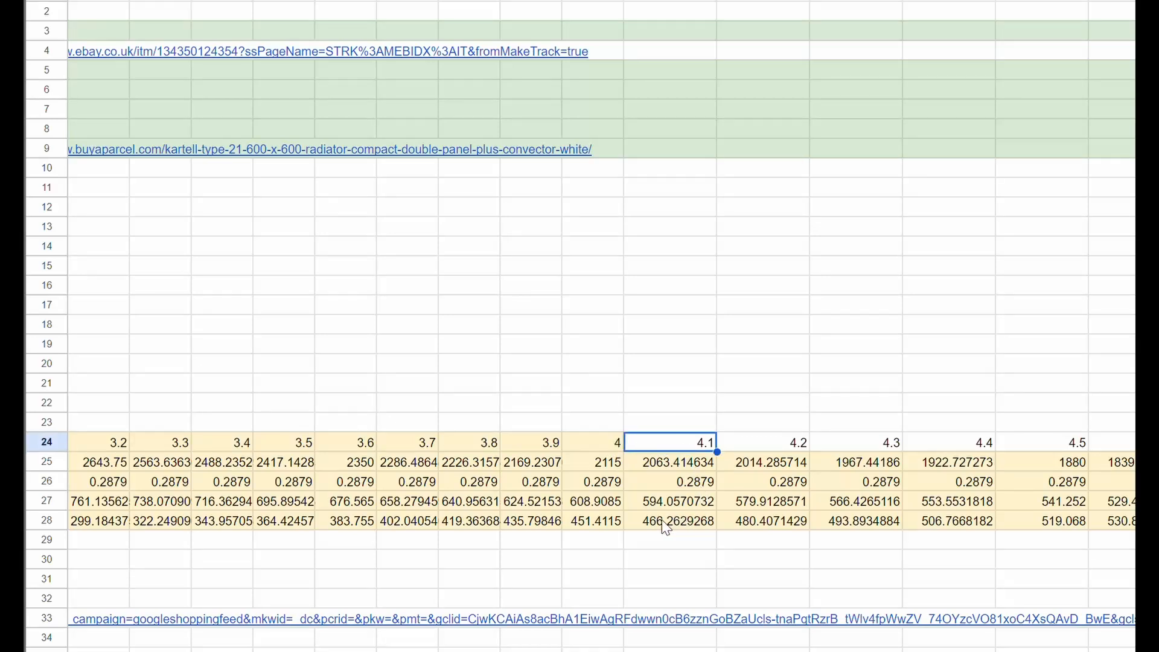
{"action": "left_click", "coordinate": [676, 521]}
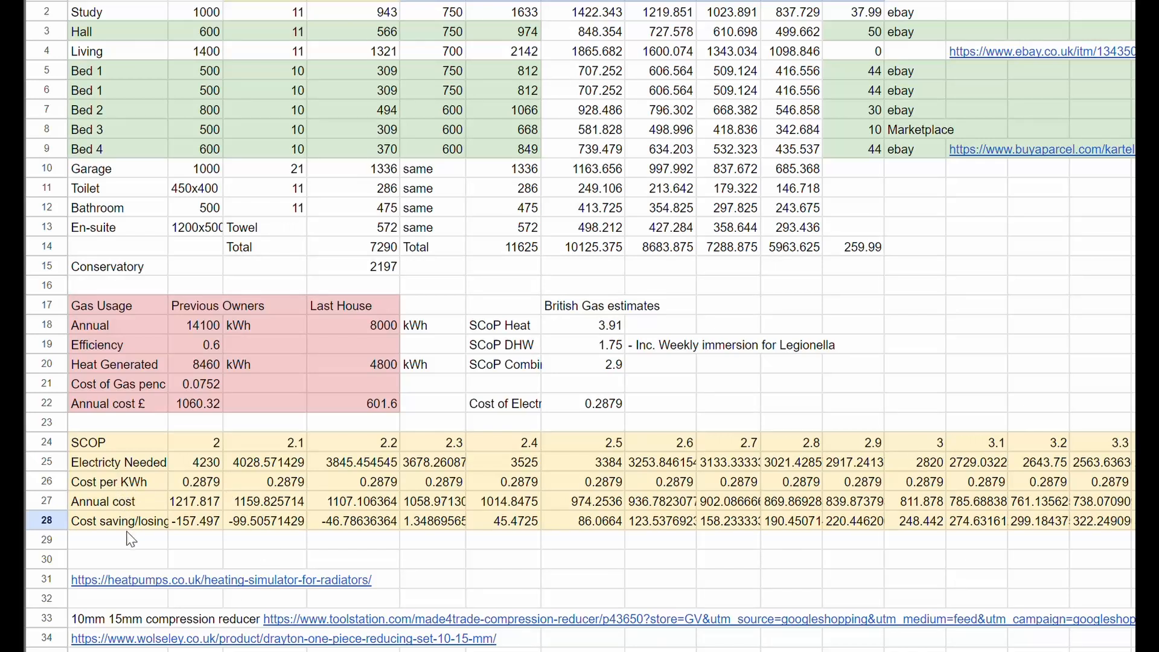
{"action": "left_click", "coordinate": [118, 521]}
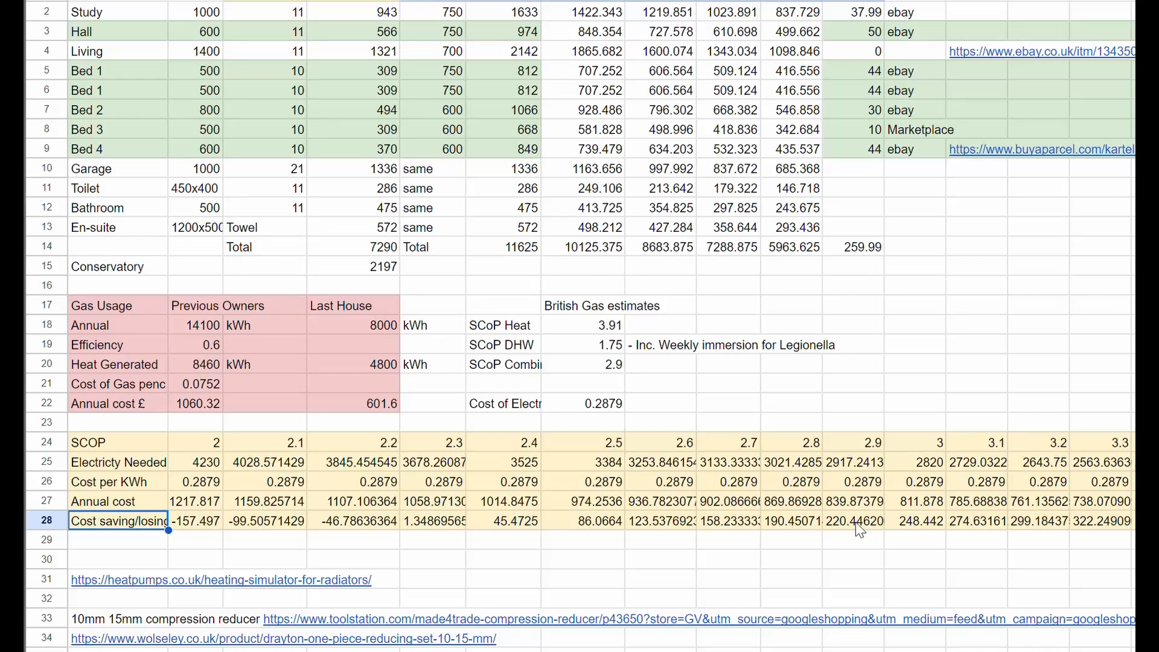
{"action": "left_click", "coordinate": [729, 521]}
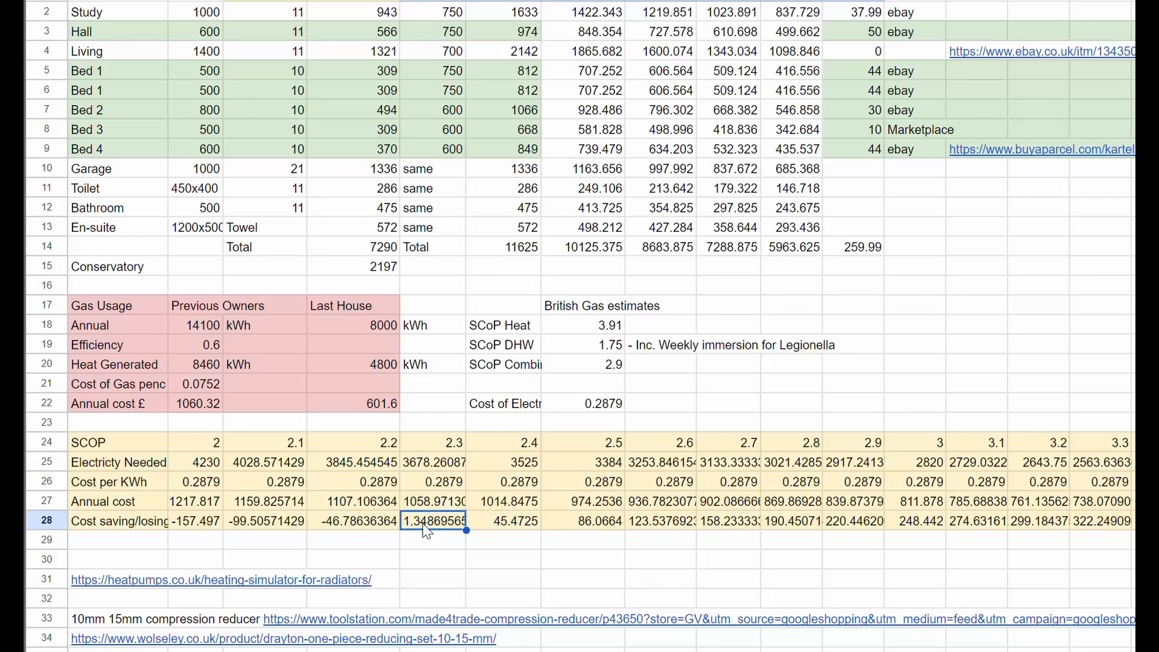
{"action": "mouse_move", "coordinate": [193, 362]}
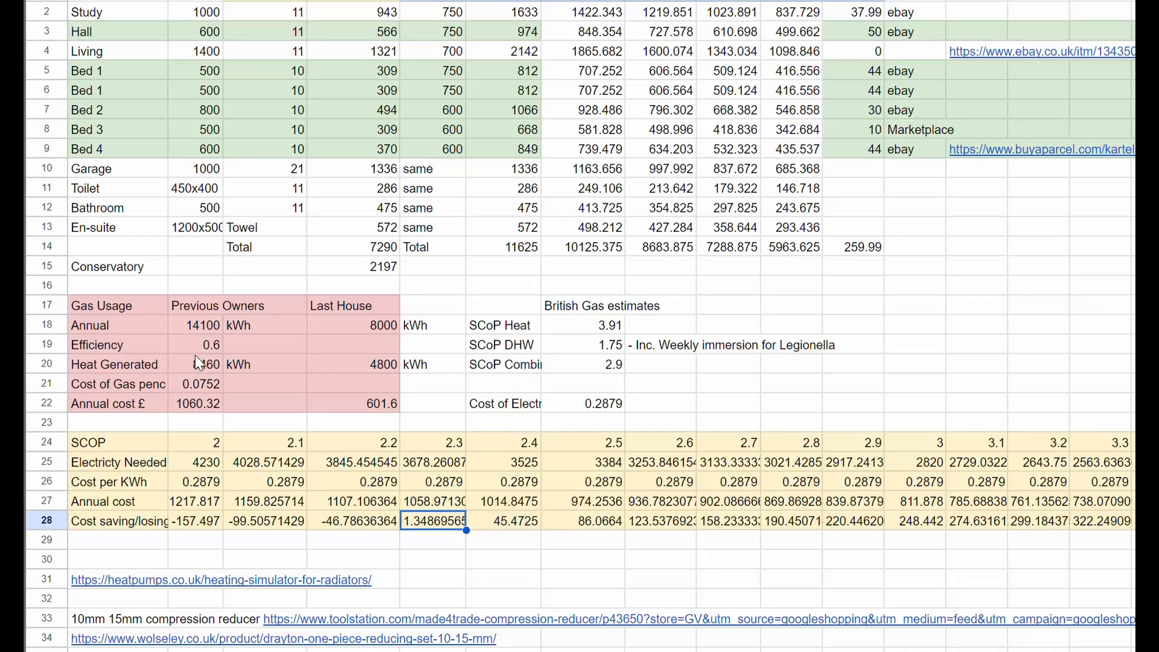
{"action": "left_click", "coordinate": [195, 344]}
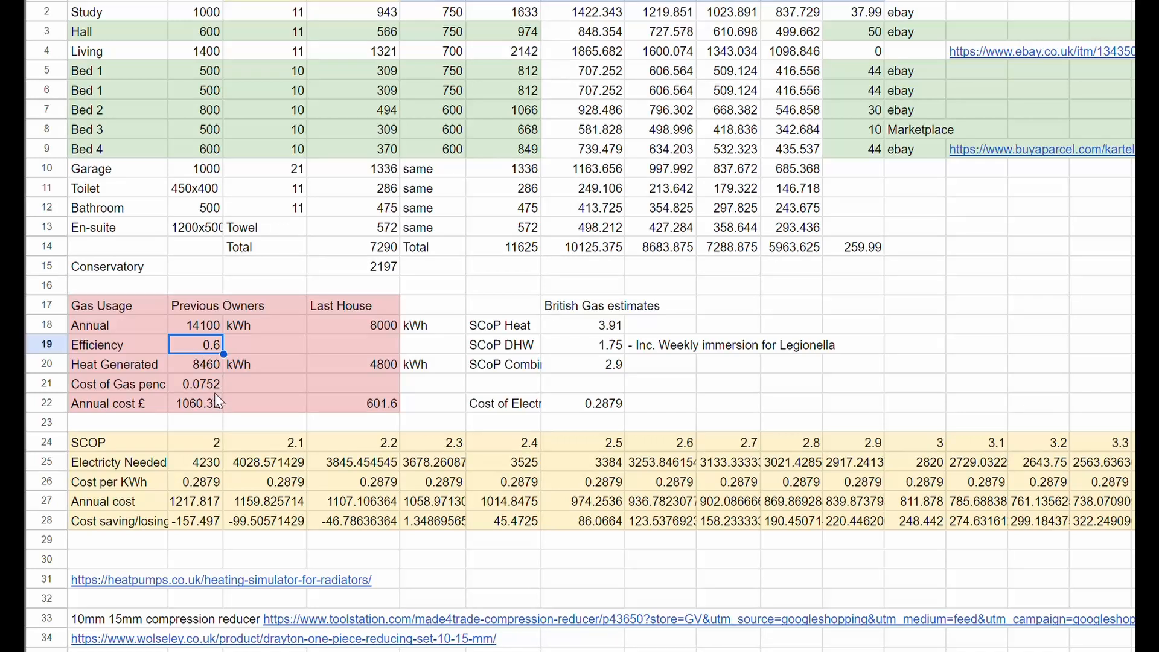
{"action": "left_click", "coordinate": [585, 404]}
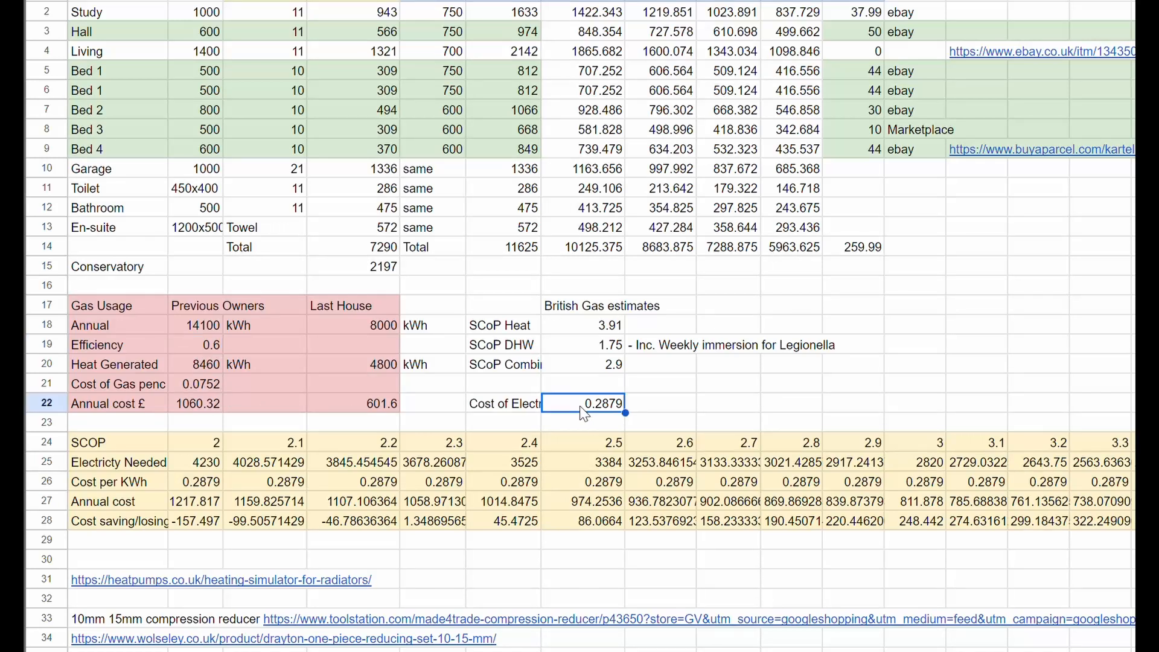
{"action": "mouse_move", "coordinate": [579, 416]}
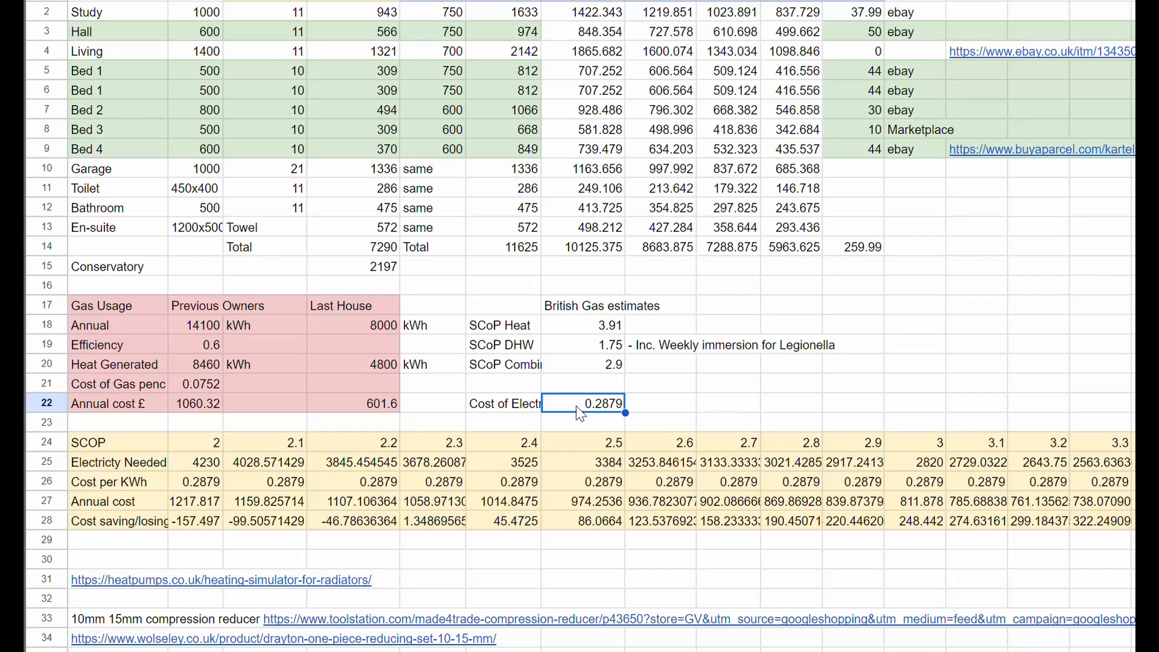
{"action": "mouse_move", "coordinate": [554, 416]}
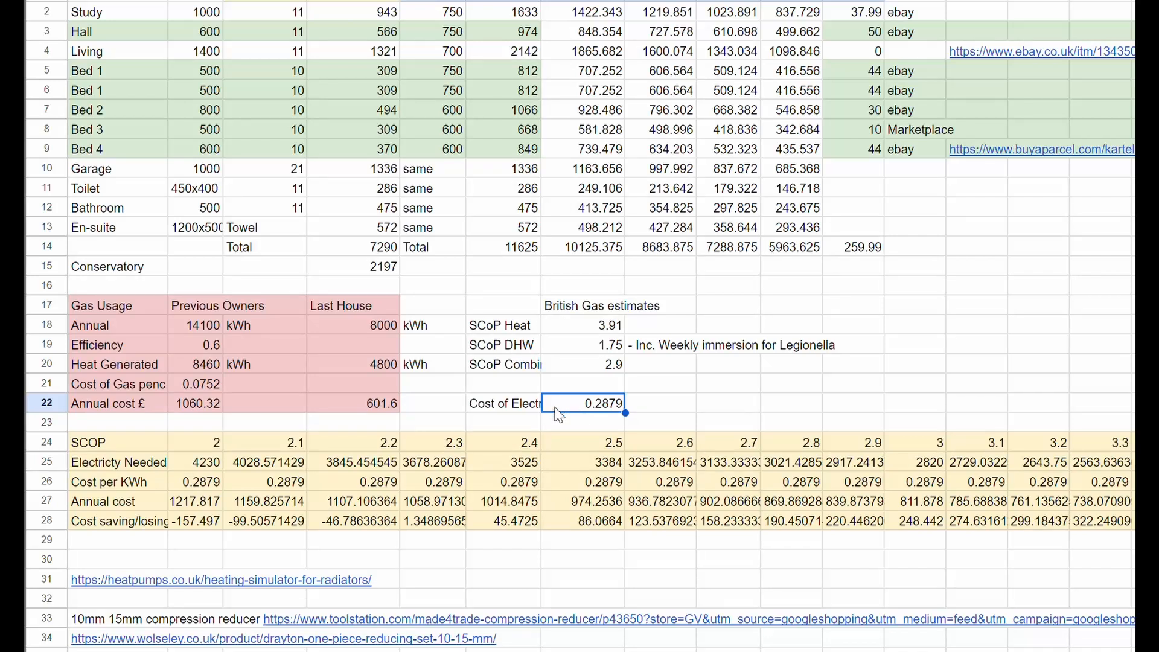
{"action": "left_click", "coordinate": [195, 383]}
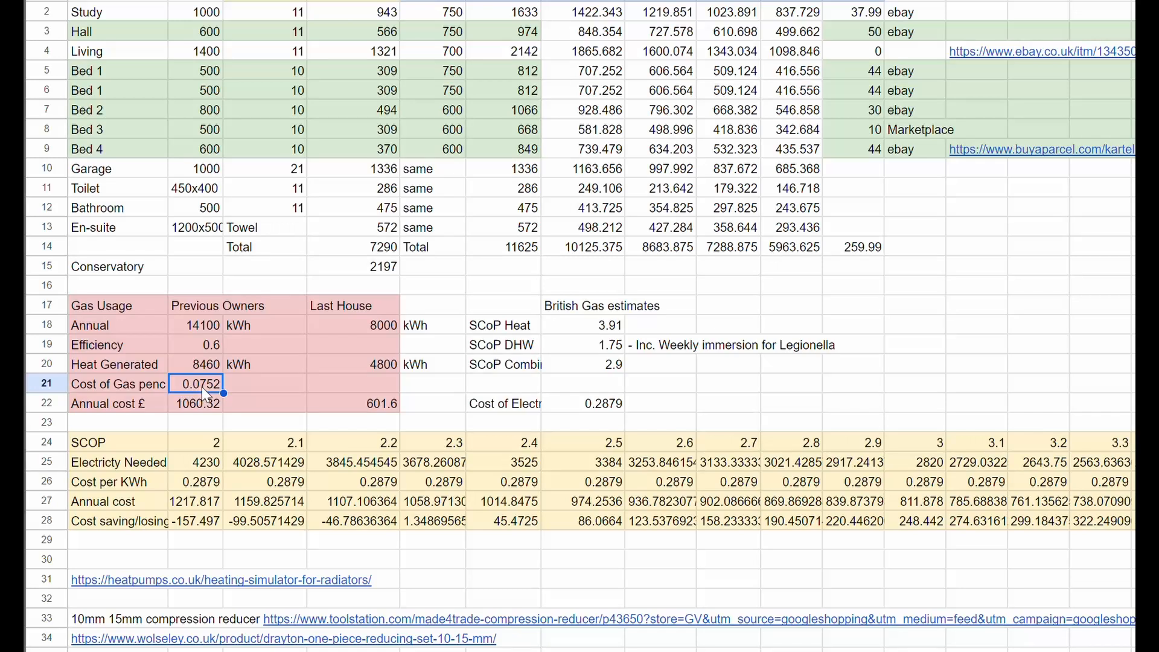
{"action": "mouse_move", "coordinate": [162, 393]}
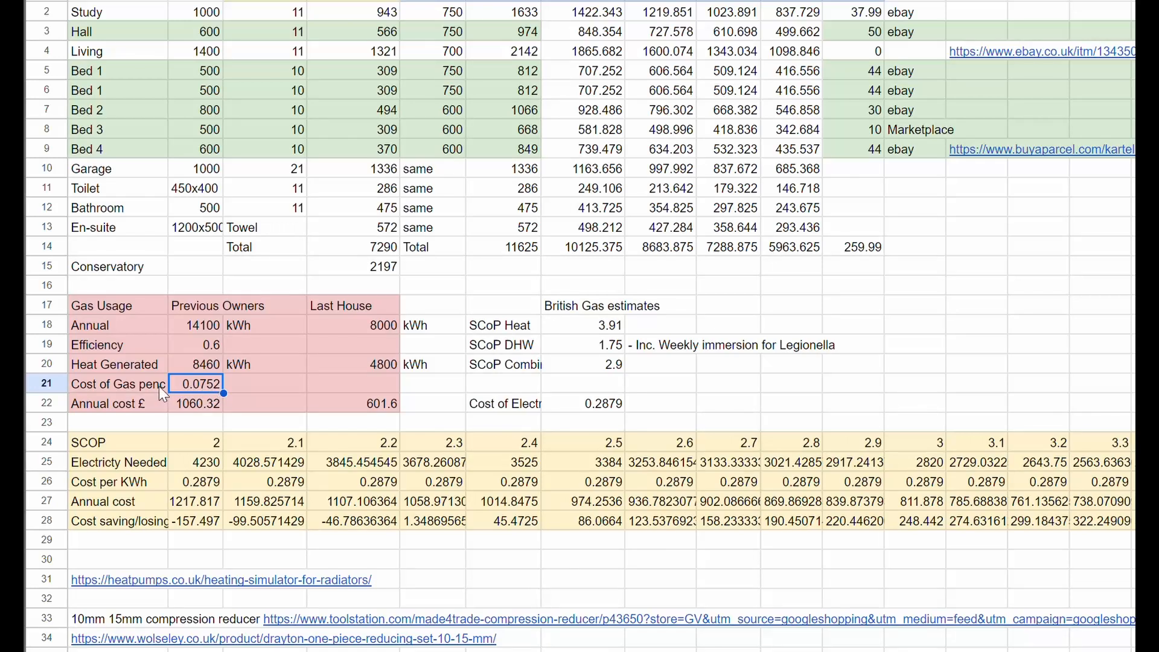
{"action": "mouse_move", "coordinate": [412, 395]}
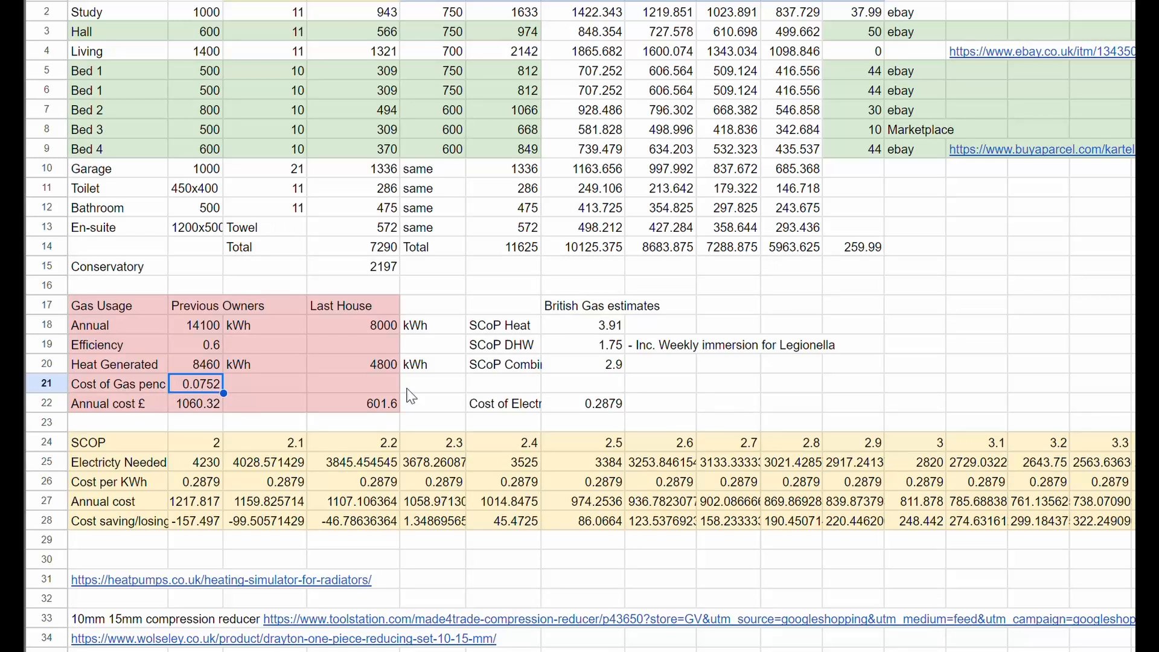
{"action": "left_click", "coordinate": [584, 403]}
{"action": "type", "text": "0.8"}
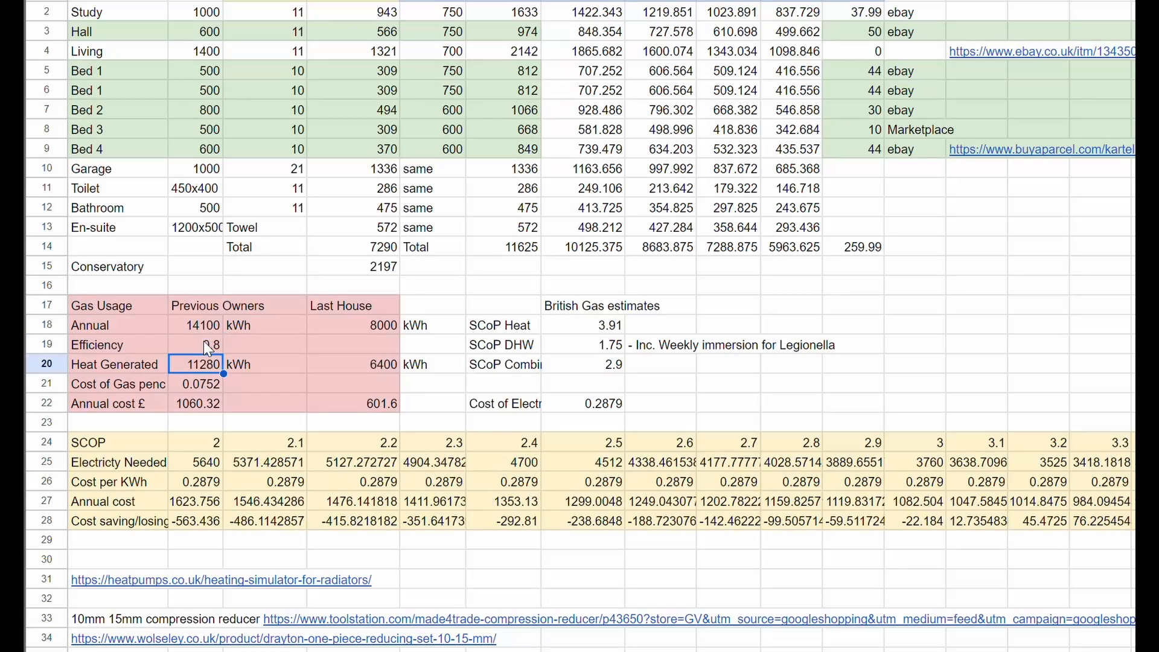
{"action": "mouse_move", "coordinate": [474, 556]}
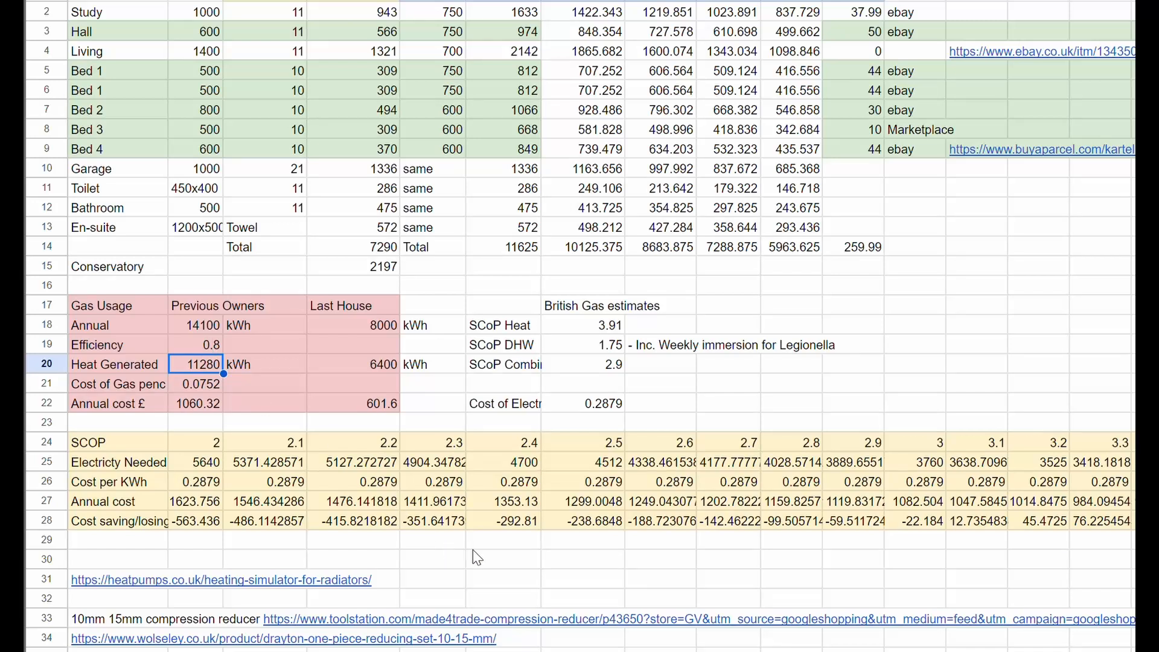
{"action": "mouse_move", "coordinate": [954, 522]}
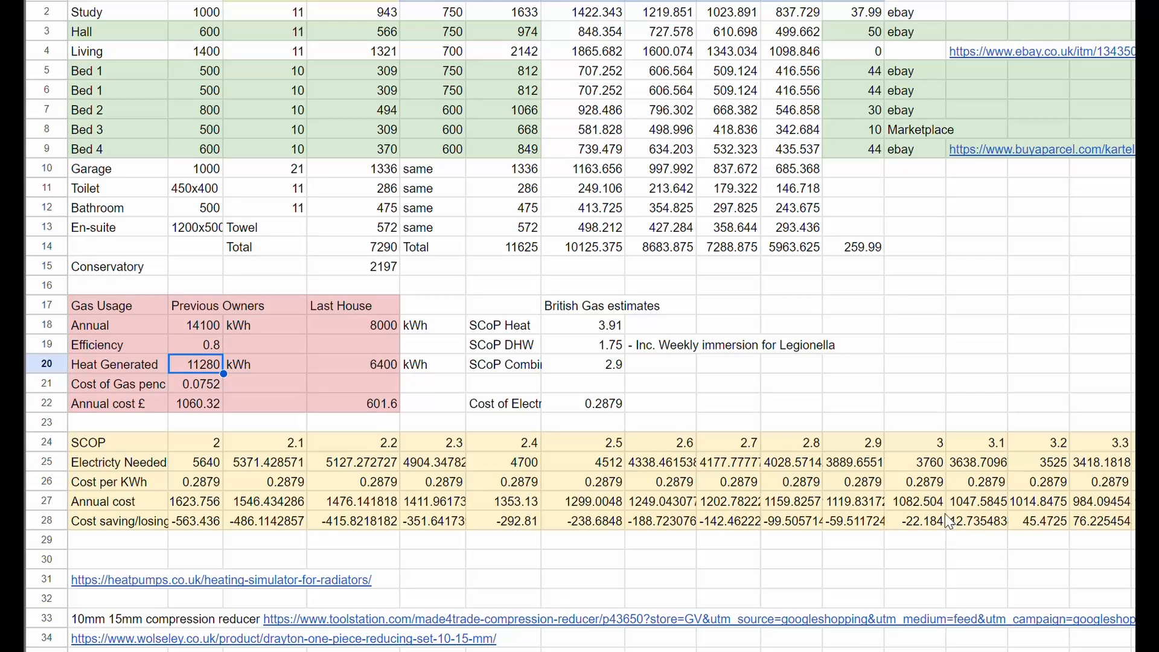
{"action": "mouse_move", "coordinate": [956, 531]}
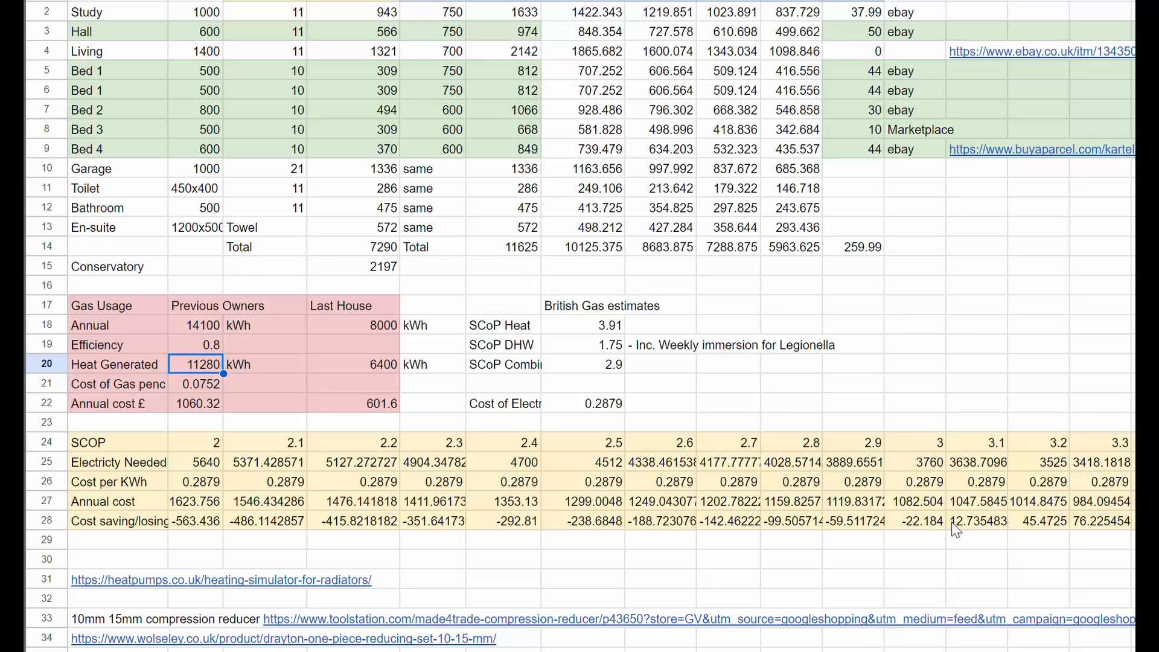
{"action": "mouse_move", "coordinate": [974, 537]}
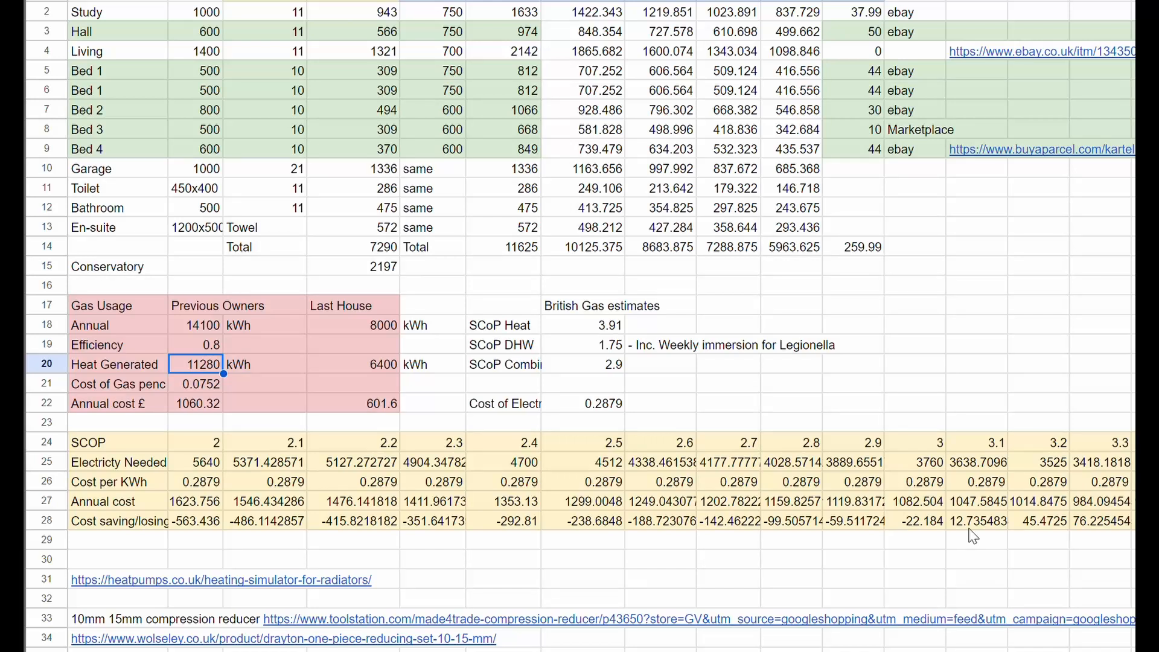
{"action": "mouse_move", "coordinate": [964, 535]}
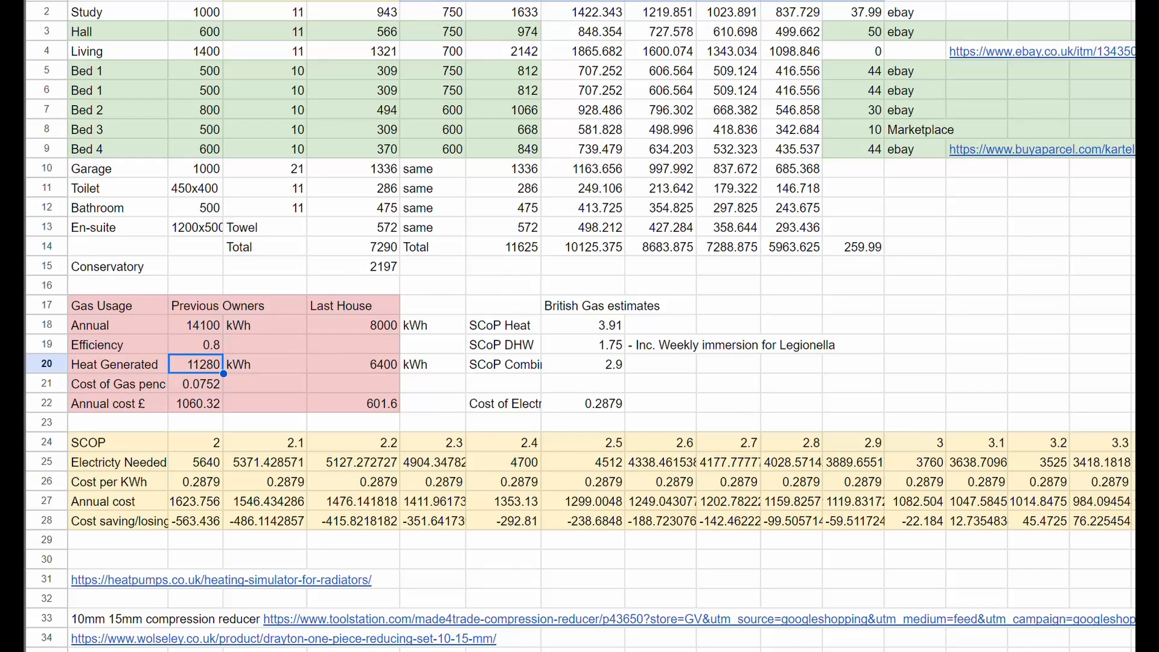
Recheck the 0.8 boiler efficiency against the gas and electricity cost per kWh
{"action": "left_click", "coordinate": [194, 345]}
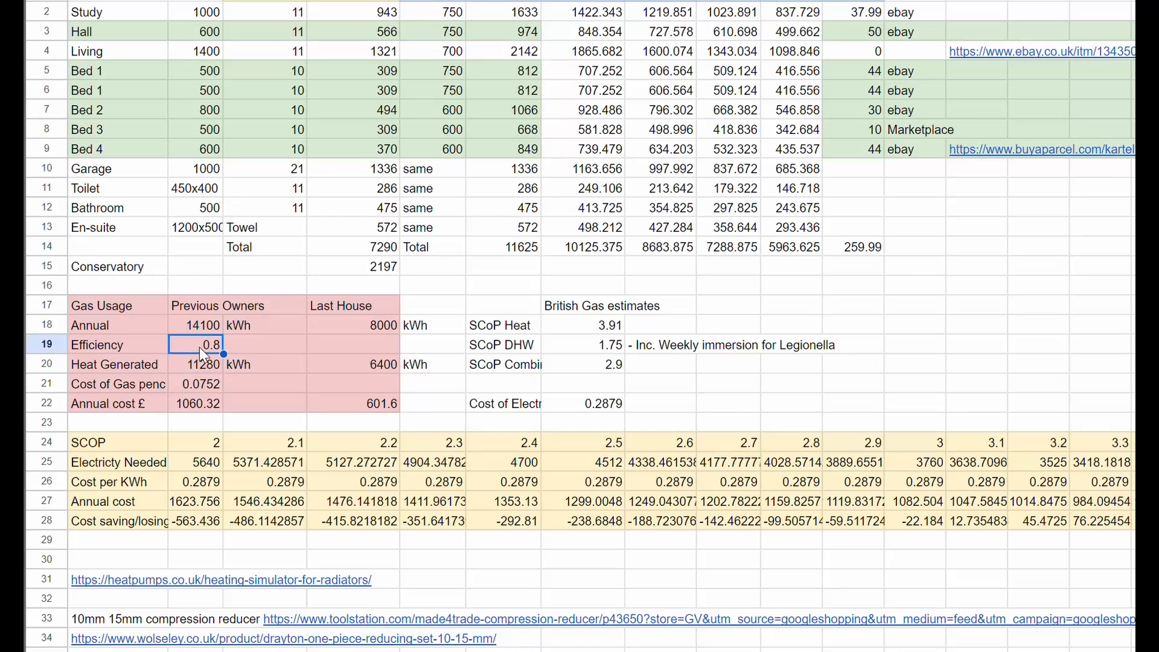
{"action": "left_click", "coordinate": [194, 384]}
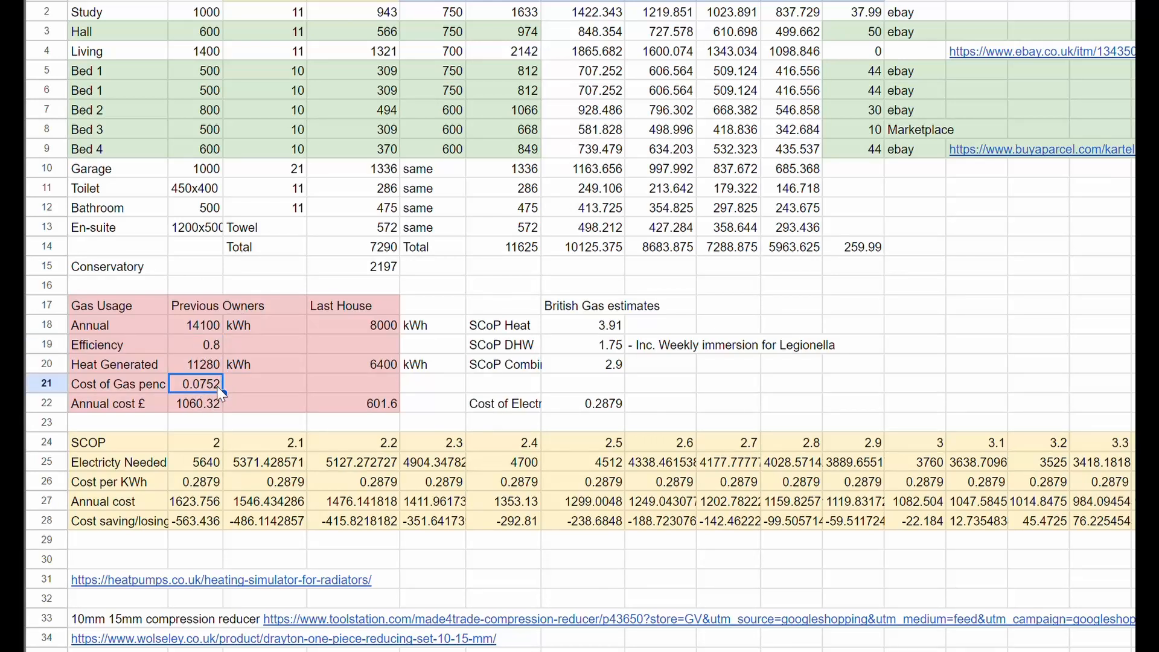
{"action": "left_click", "coordinate": [590, 404]}
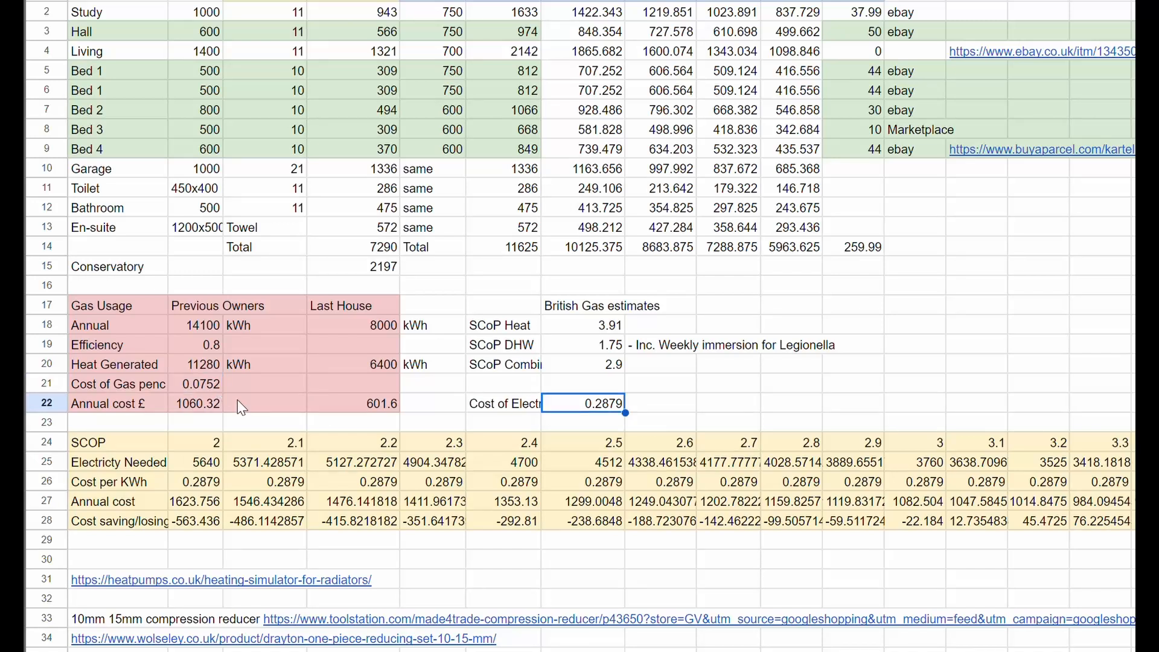
{"action": "left_click", "coordinate": [196, 384]}
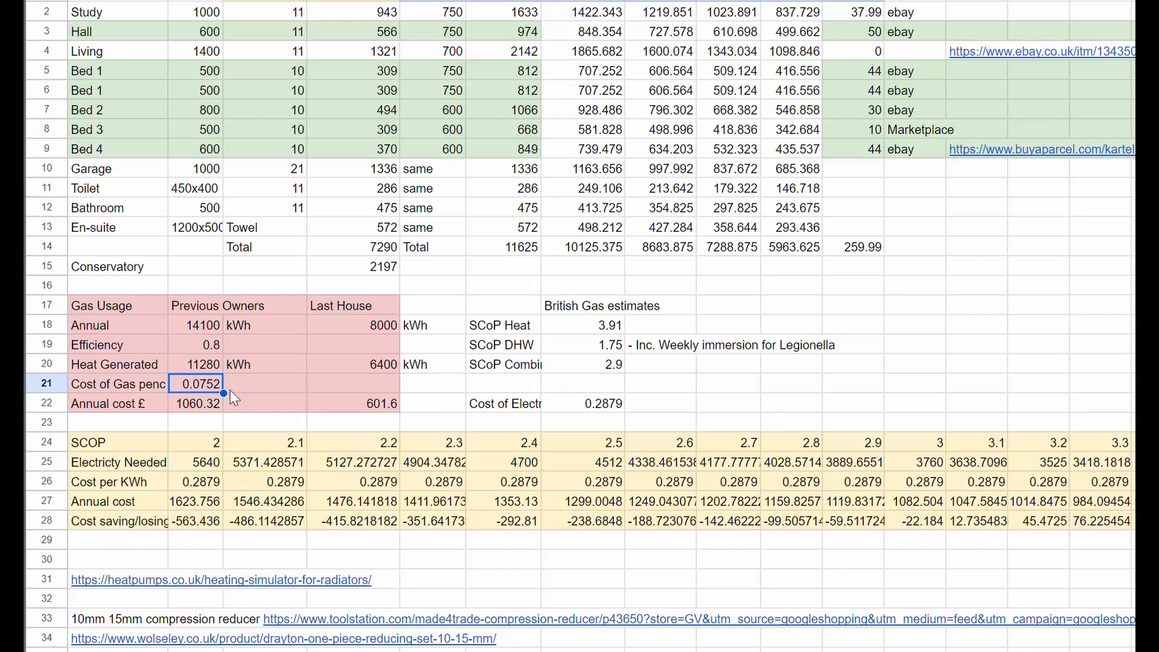
{"action": "mouse_move", "coordinate": [583, 413]}
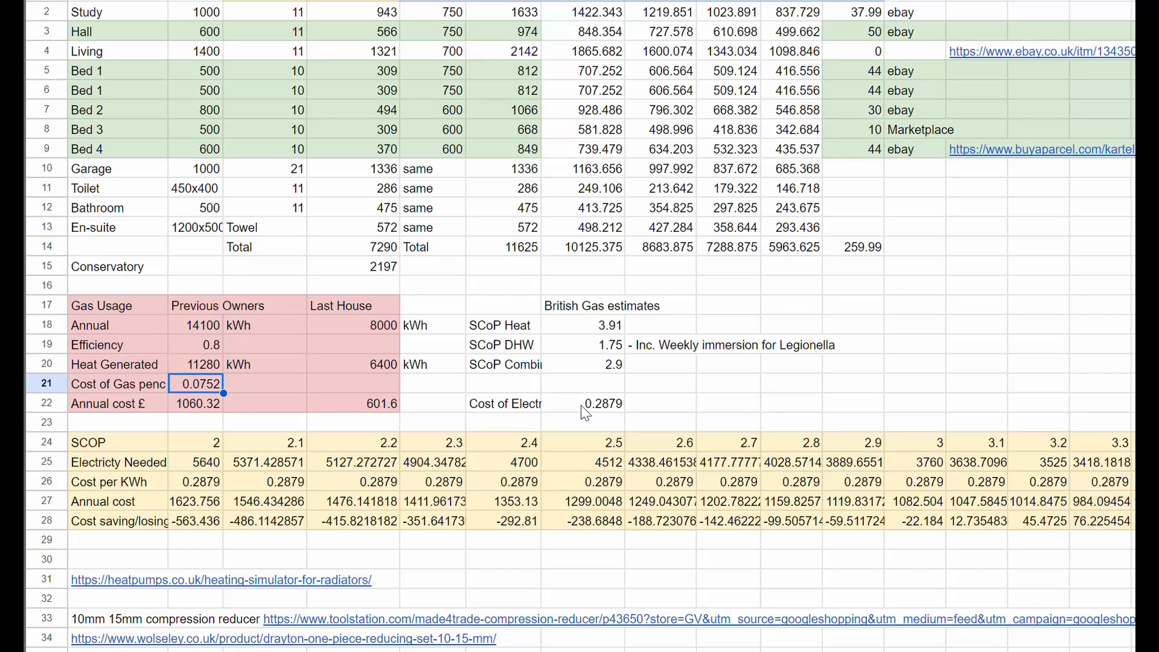
{"action": "mouse_move", "coordinate": [436, 412]}
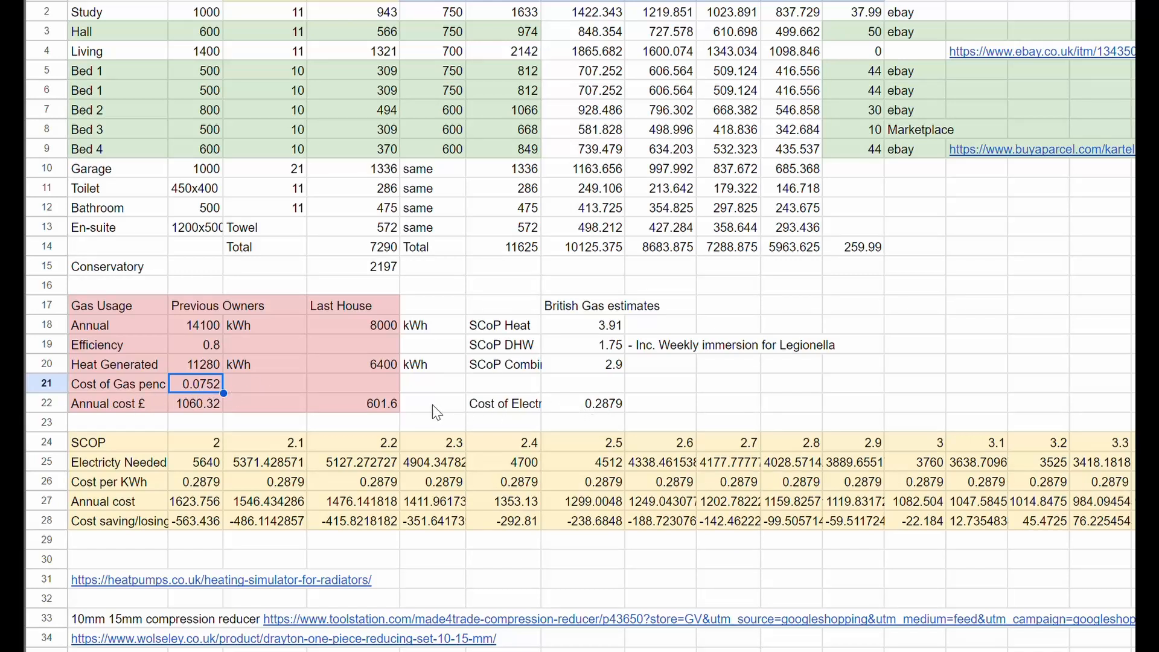
{"action": "scroll", "scroll_direction": "right", "scroll_amount": 3}
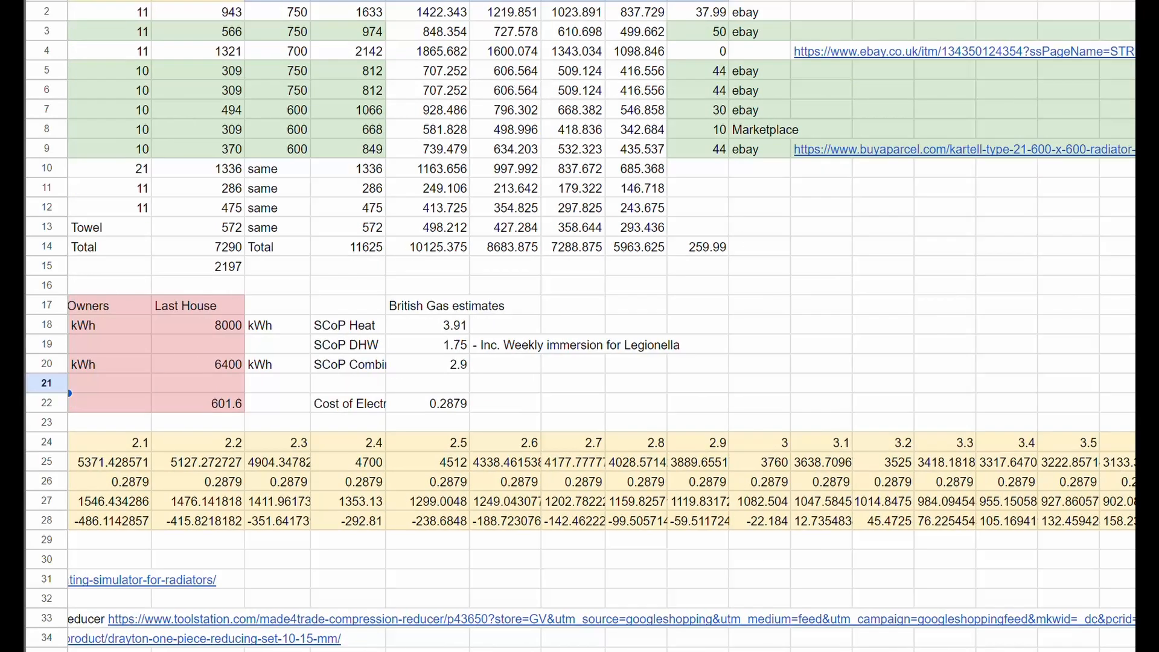
{"action": "scroll", "scroll_direction": "right", "scroll_amount": 3}
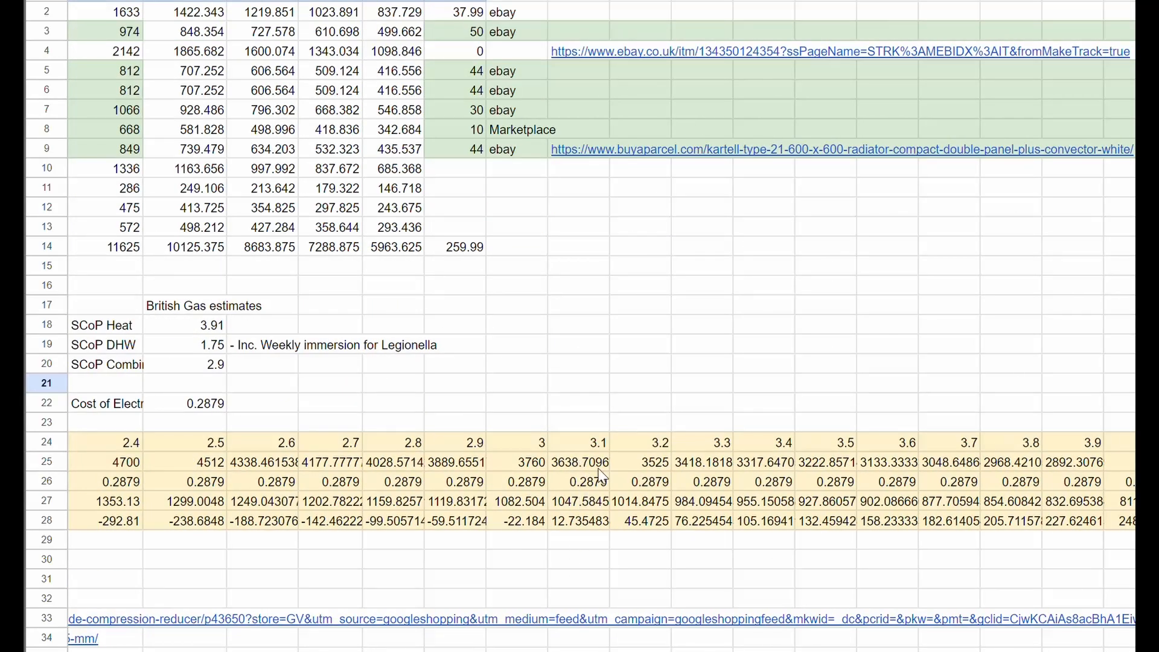
{"action": "left_click", "coordinate": [582, 520]}
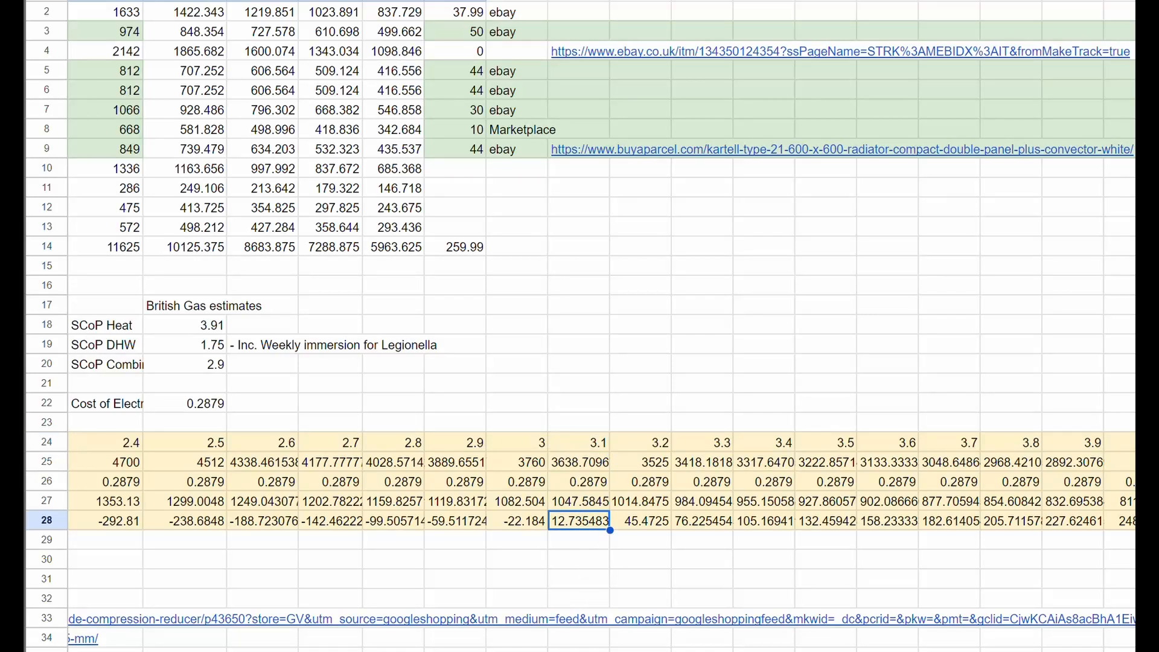
{"action": "scroll", "scroll_direction": "right", "scroll_amount": 3}
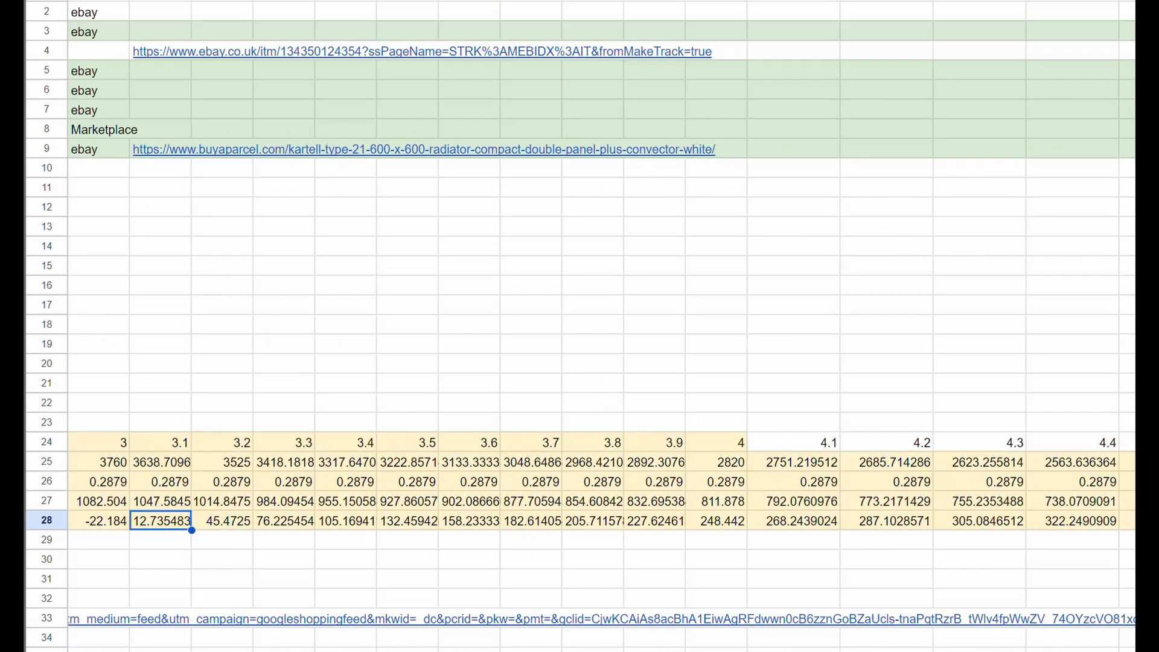
{"action": "left_click", "coordinate": [798, 522]}
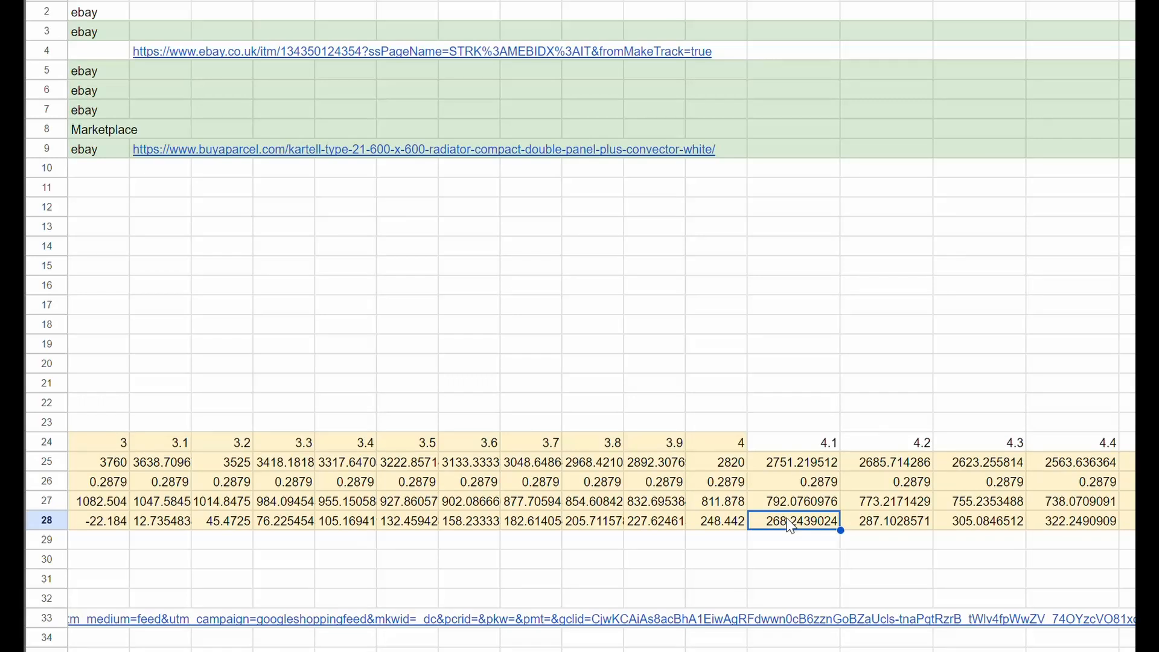
{"action": "mouse_move", "coordinate": [807, 553]}
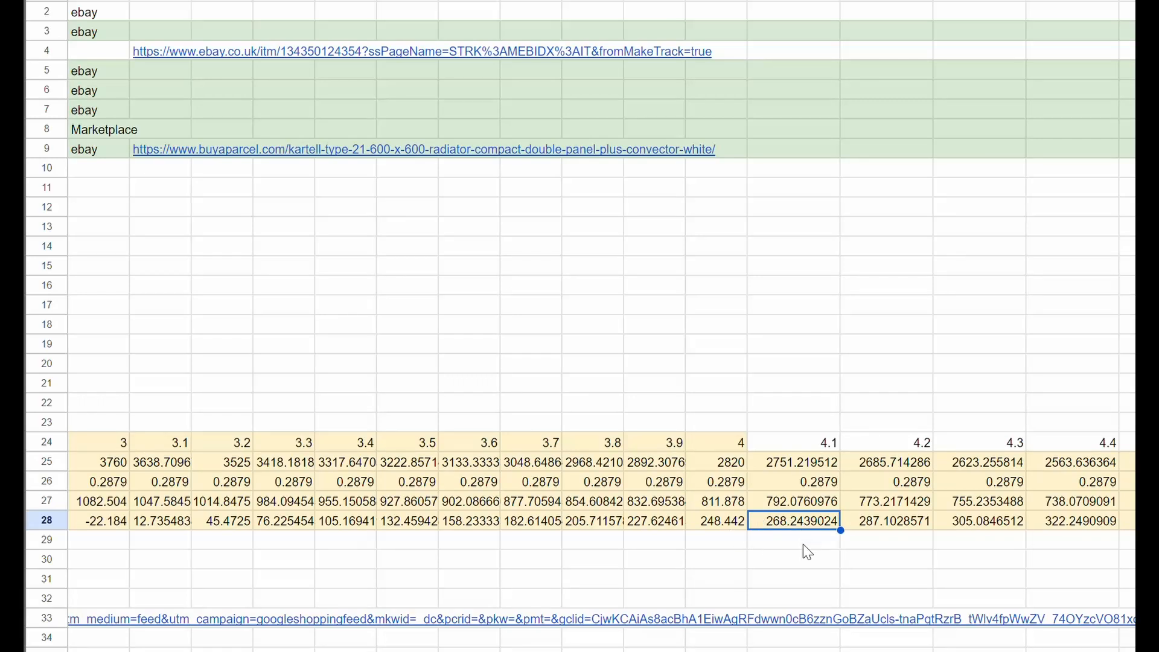
{"action": "left_click", "coordinate": [783, 548]}
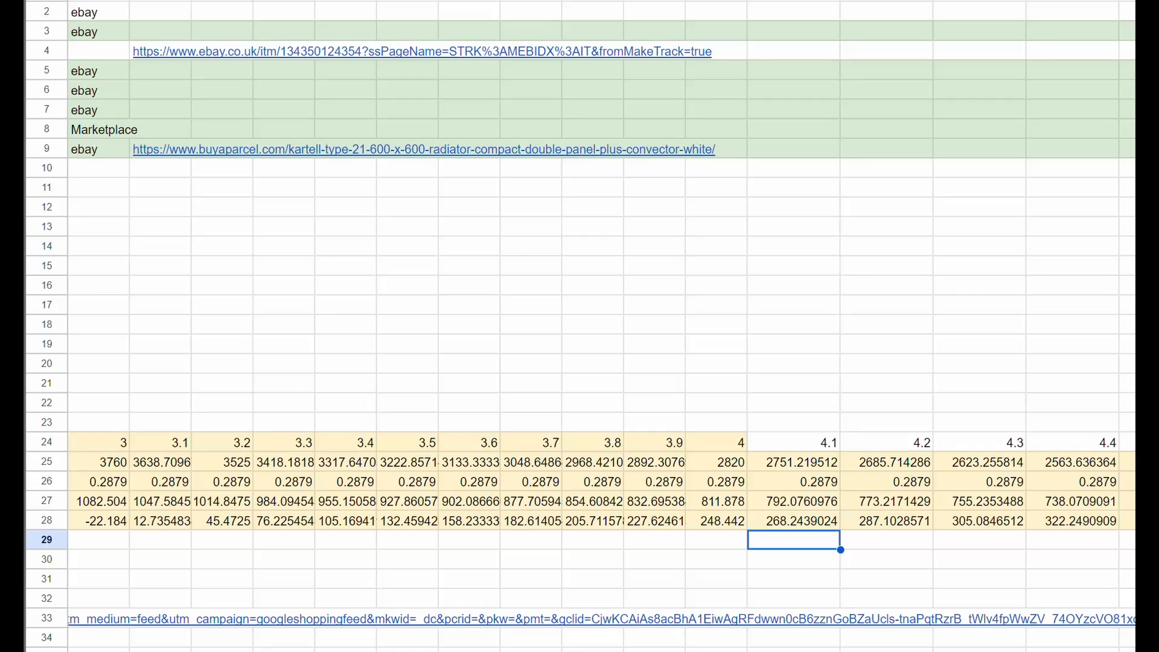
{"action": "mouse_move", "coordinate": [786, 550]}
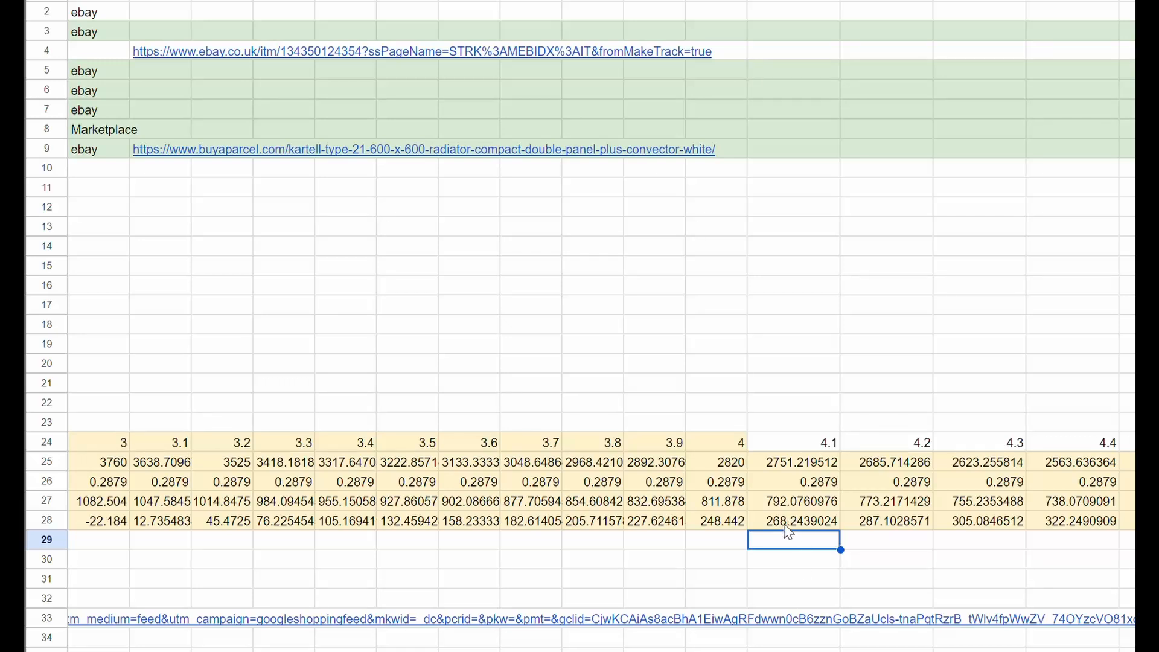
{"action": "mouse_move", "coordinate": [788, 532]}
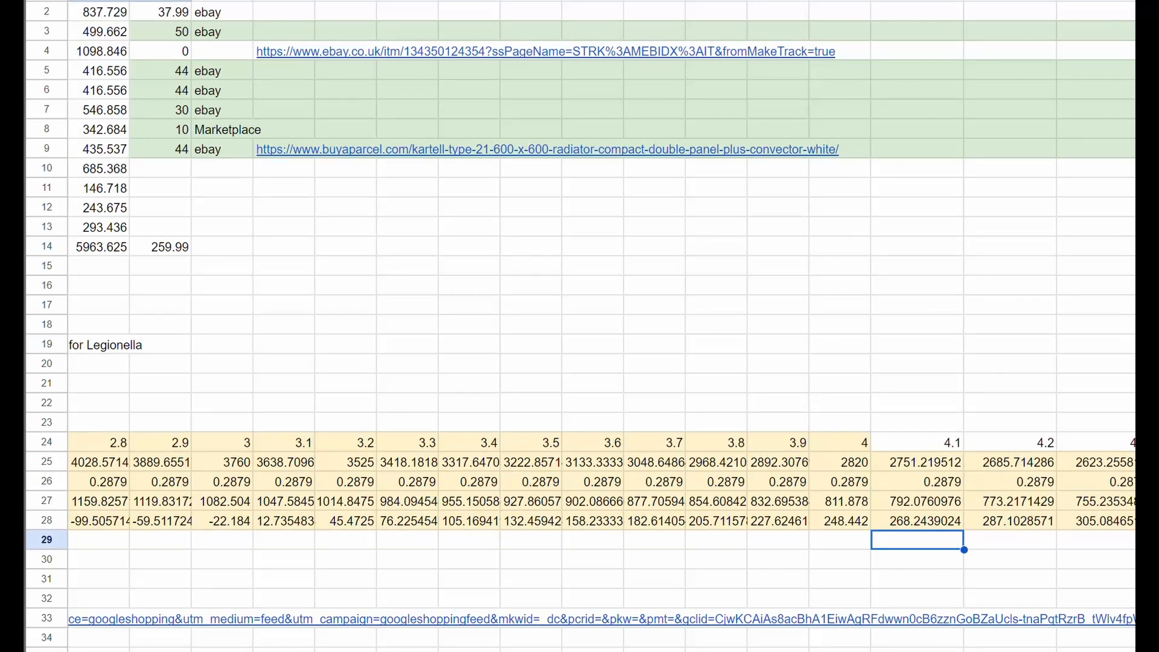
{"action": "scroll", "scroll_direction": "left", "scroll_amount": 3}
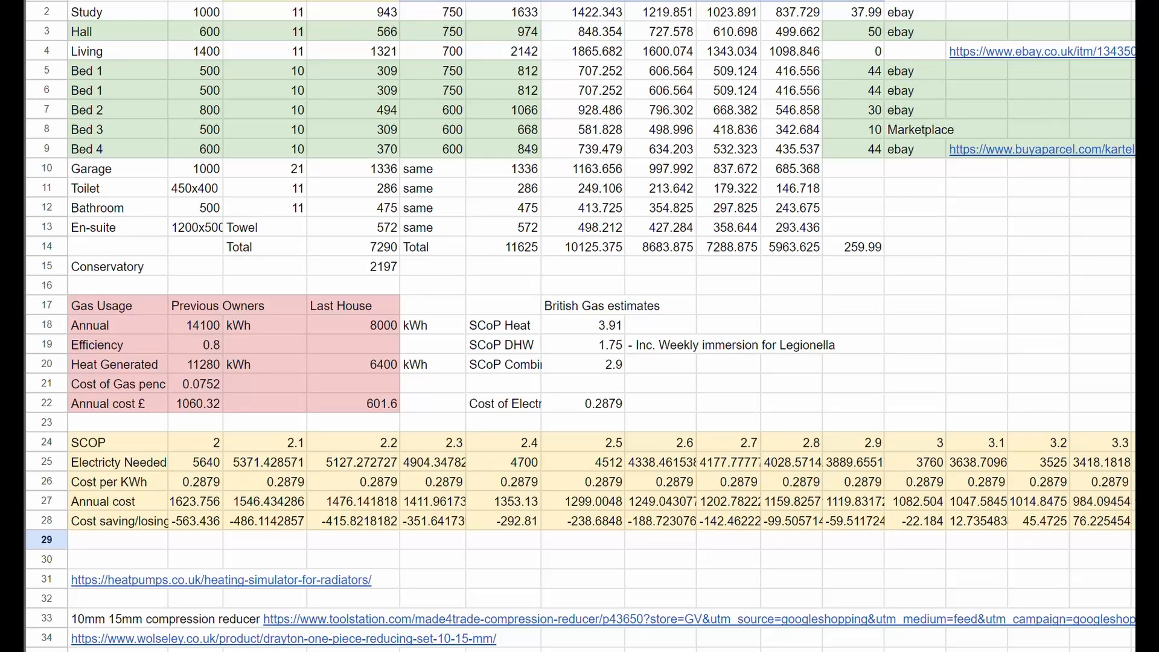
Scroll to the December totals and inspect the 311.26 kg CO2 saved figure
{"action": "scroll", "scroll_direction": "down", "scroll_amount": 3}
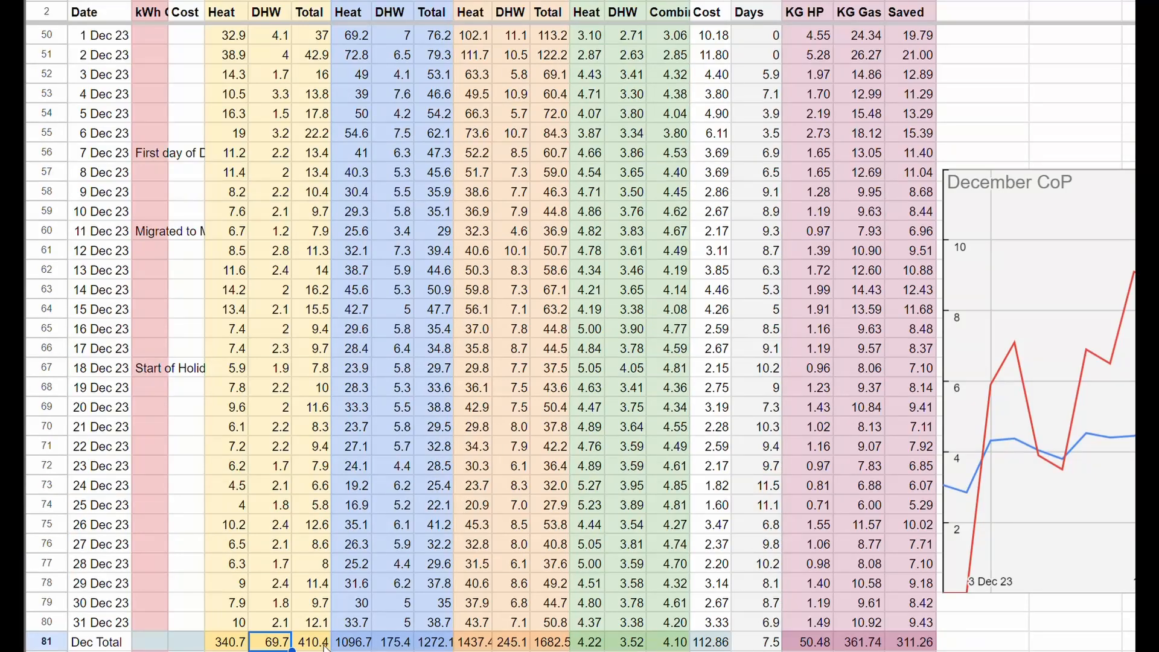
{"action": "left_click", "coordinate": [979, 641]}
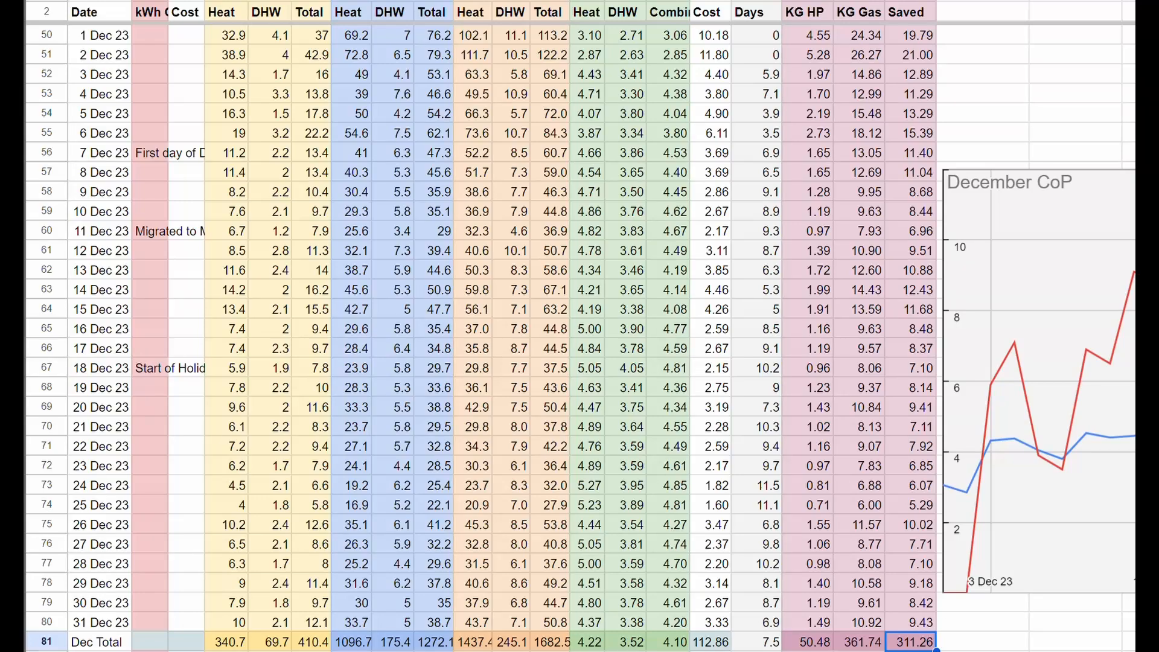
{"action": "scroll", "scroll_direction": "down", "scroll_amount": 3}
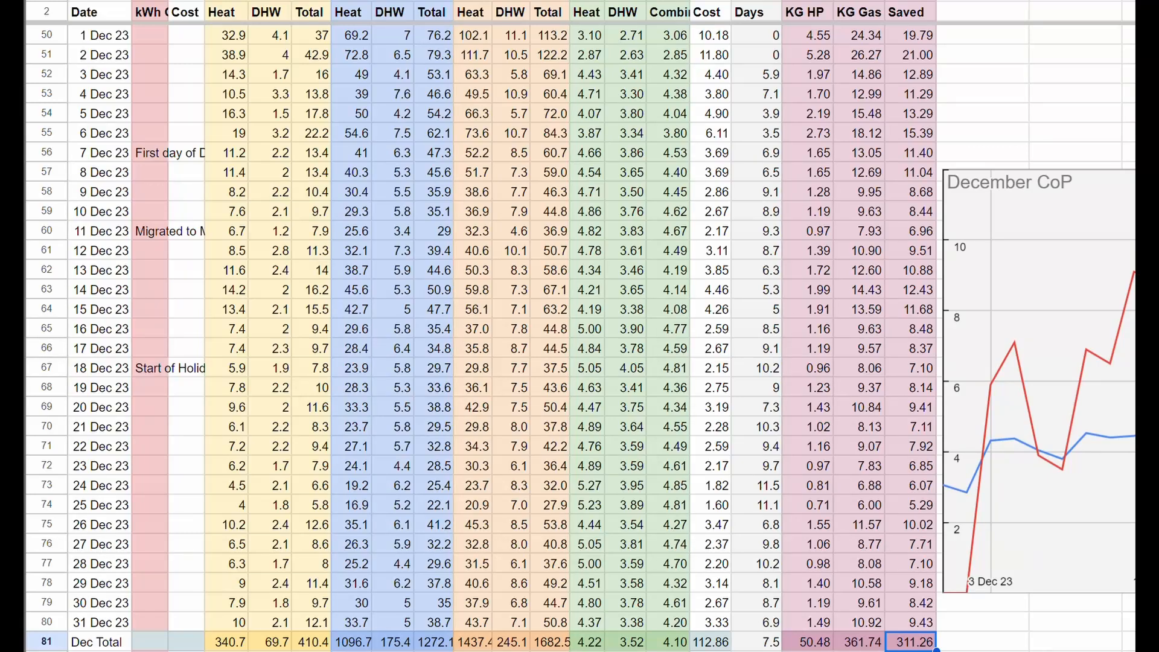
{"action": "mouse_move", "coordinate": [844, 624]}
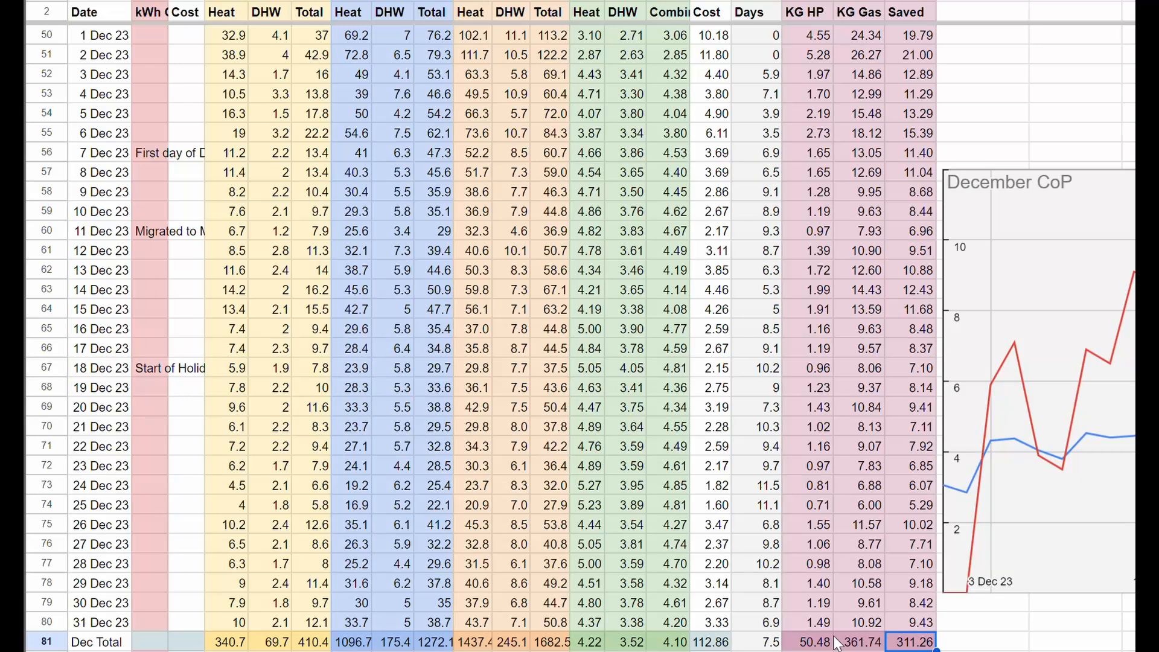
{"action": "mouse_move", "coordinate": [771, 563]}
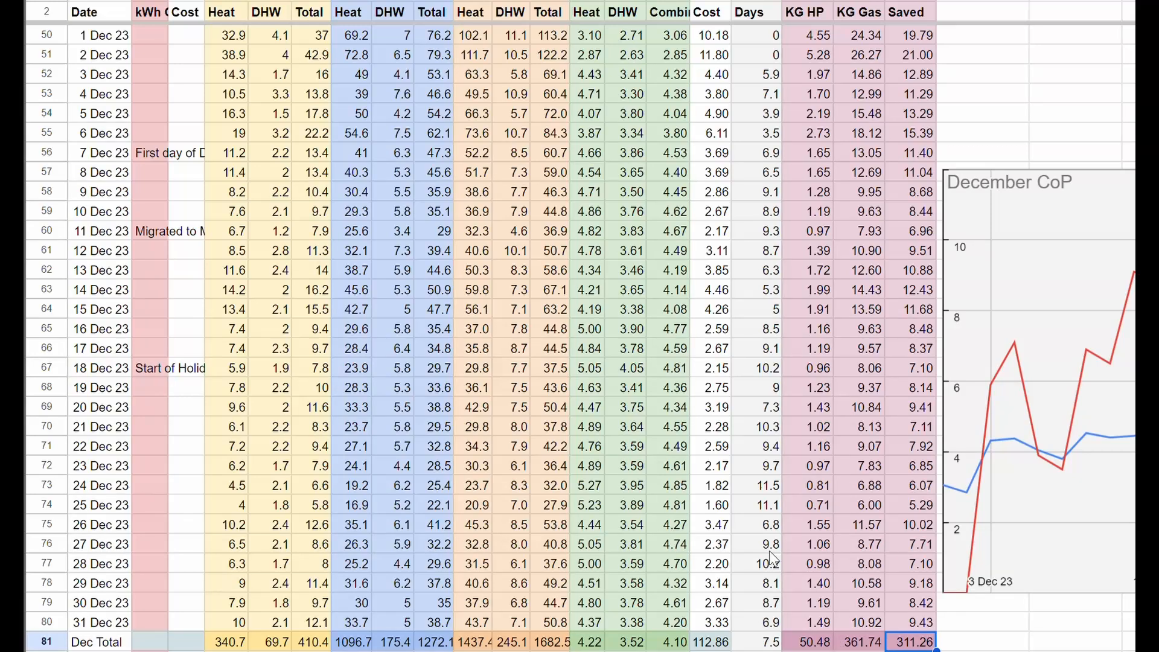
{"action": "mouse_move", "coordinate": [773, 540]}
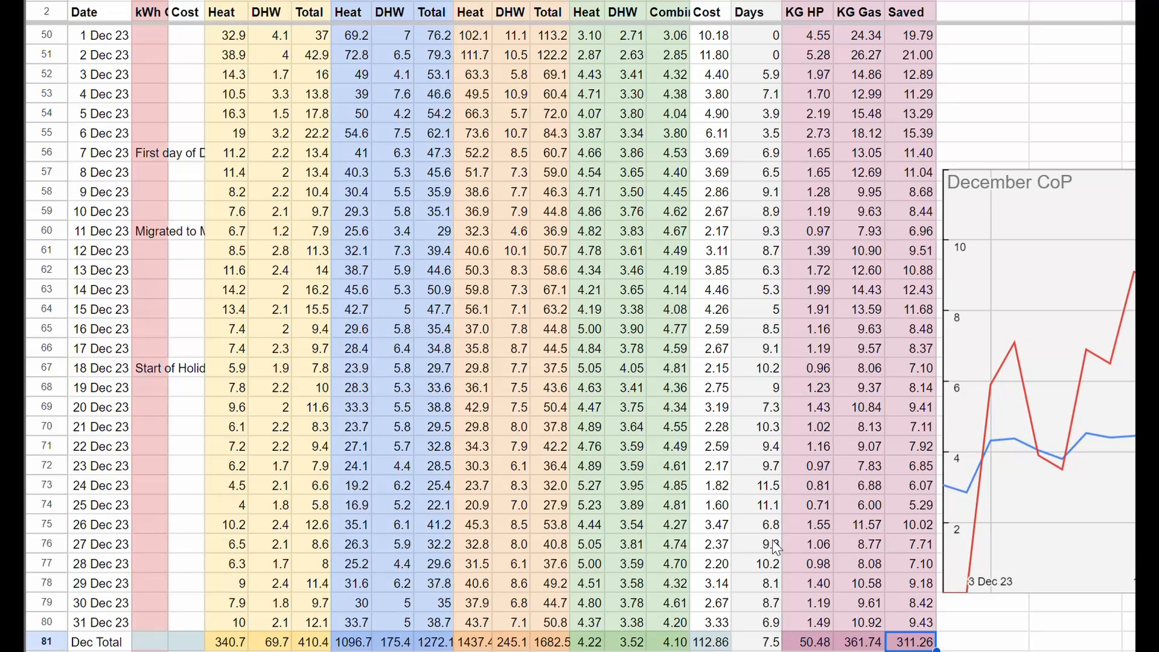
{"action": "mouse_move", "coordinate": [37, 644]}
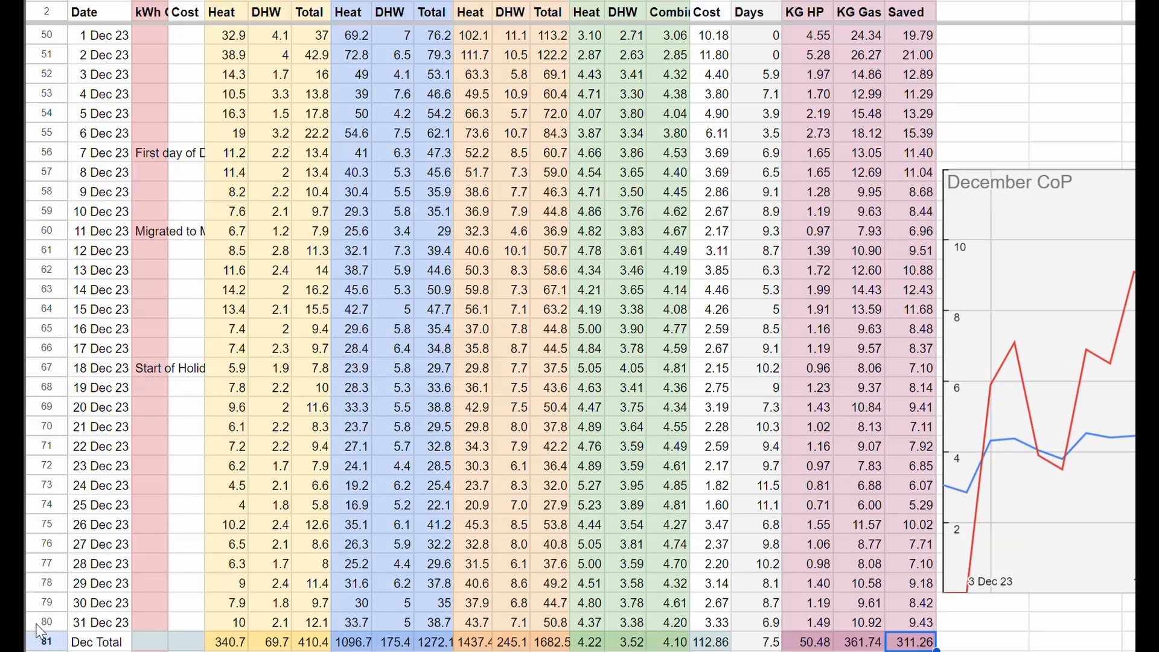
{"action": "left_click", "coordinate": [45, 624]}
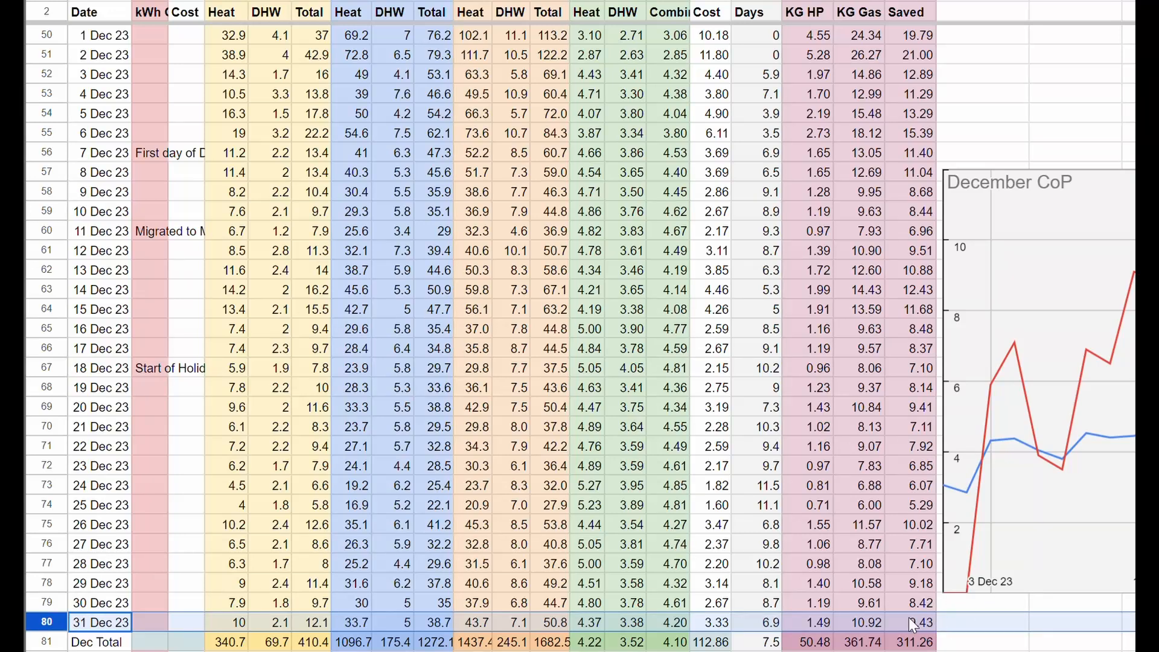
{"action": "mouse_move", "coordinate": [888, 605]}
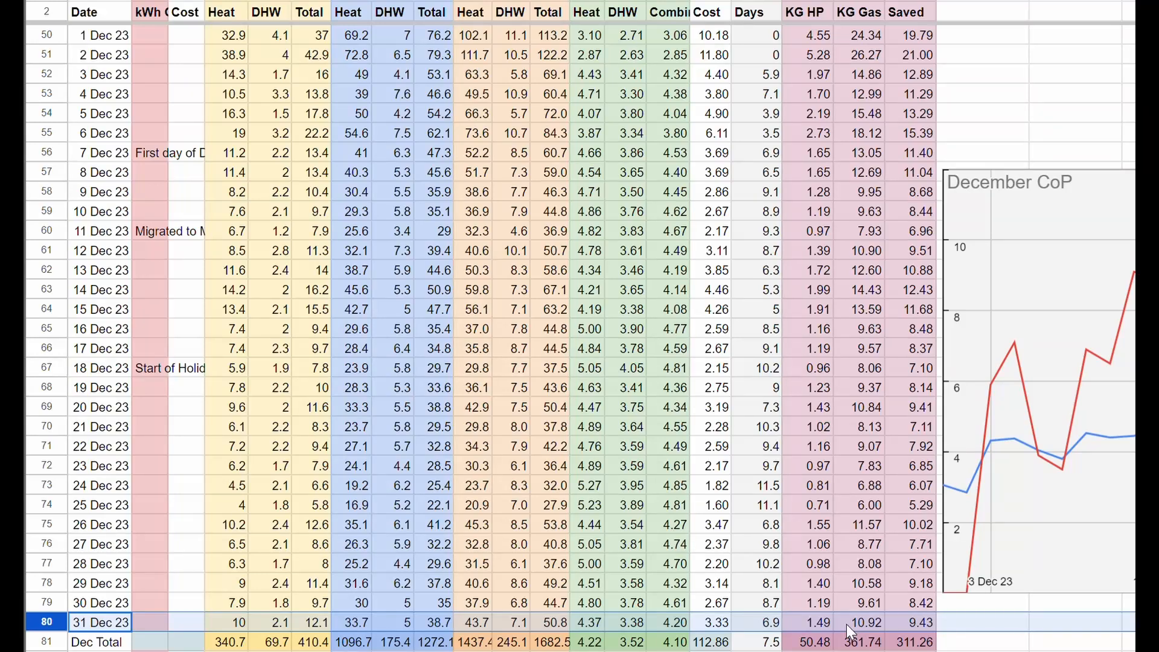
{"action": "mouse_move", "coordinate": [837, 363]}
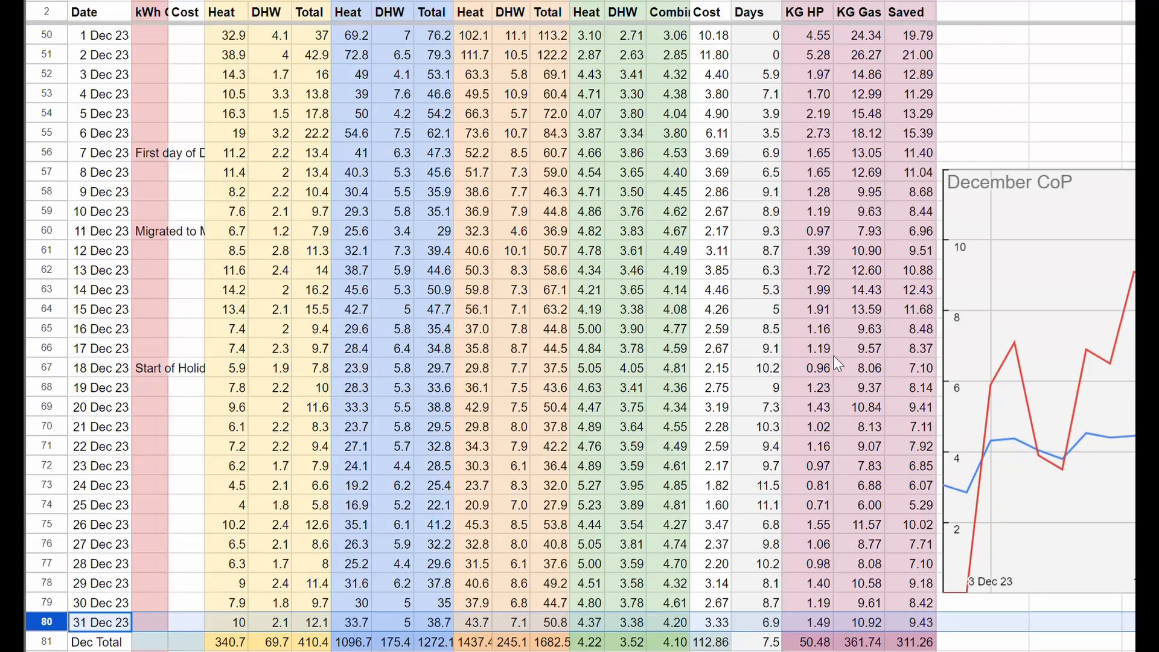
{"action": "mouse_move", "coordinate": [791, 333]}
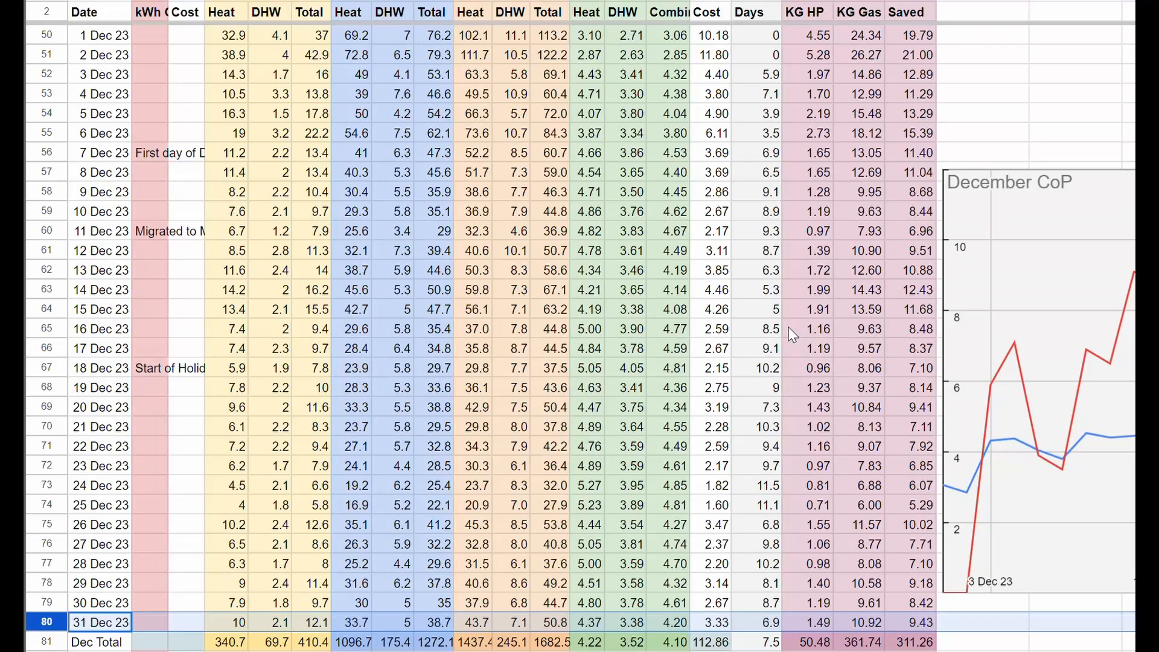
{"action": "mouse_move", "coordinate": [749, 326]}
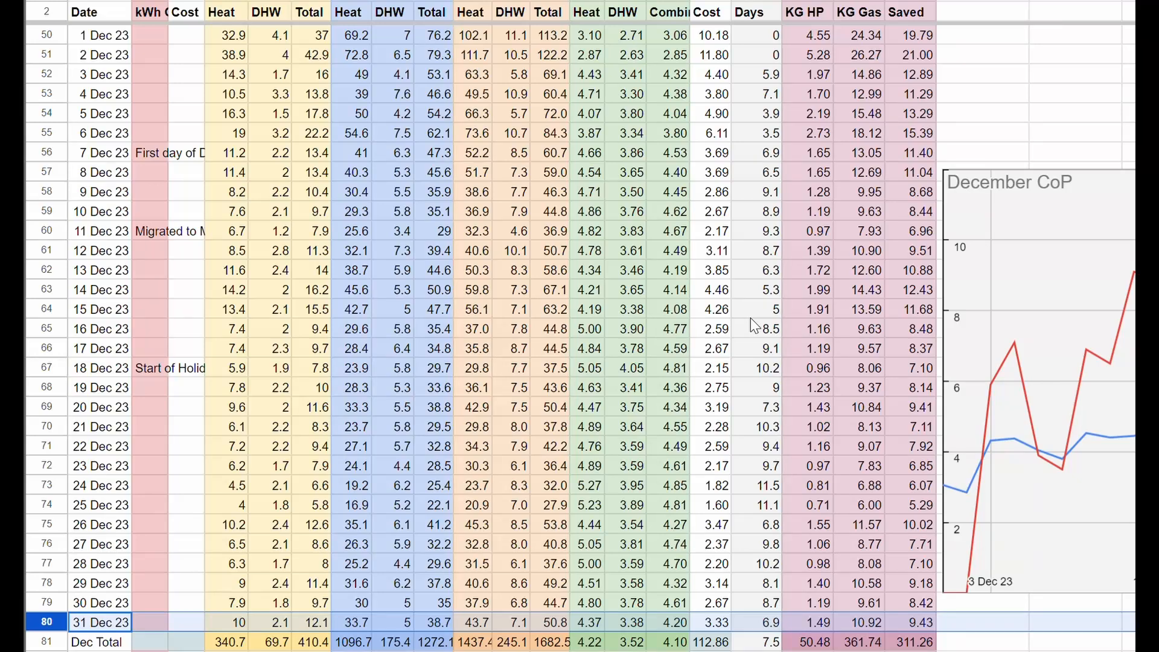
{"action": "mouse_move", "coordinate": [761, 331]}
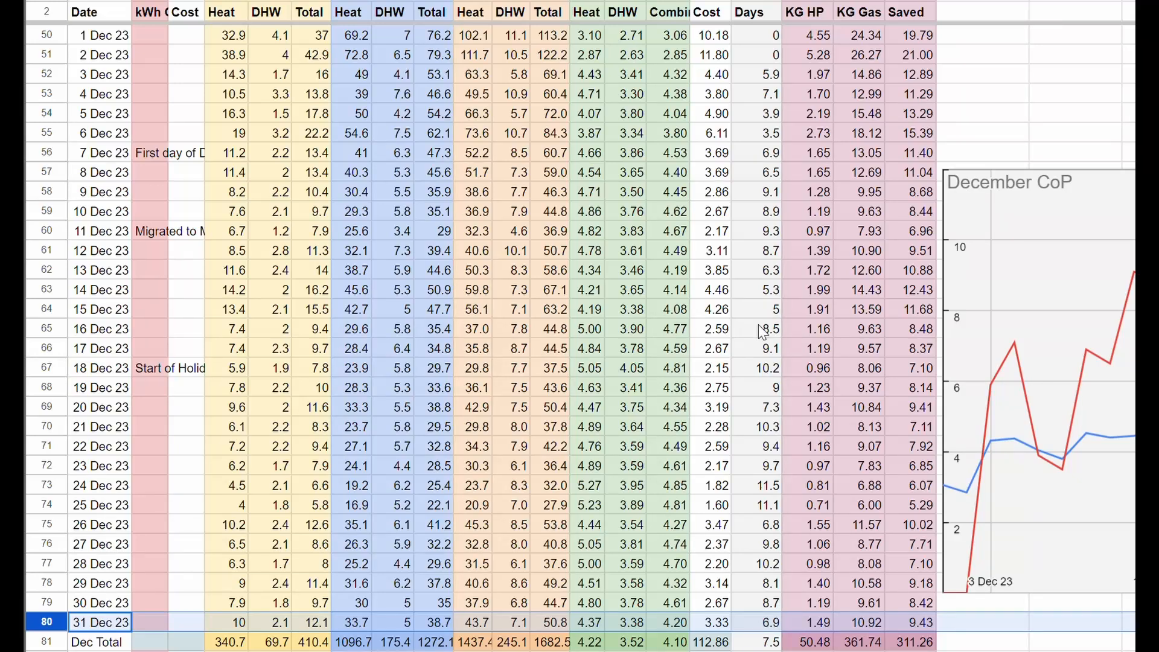
{"action": "mouse_move", "coordinate": [757, 326]}
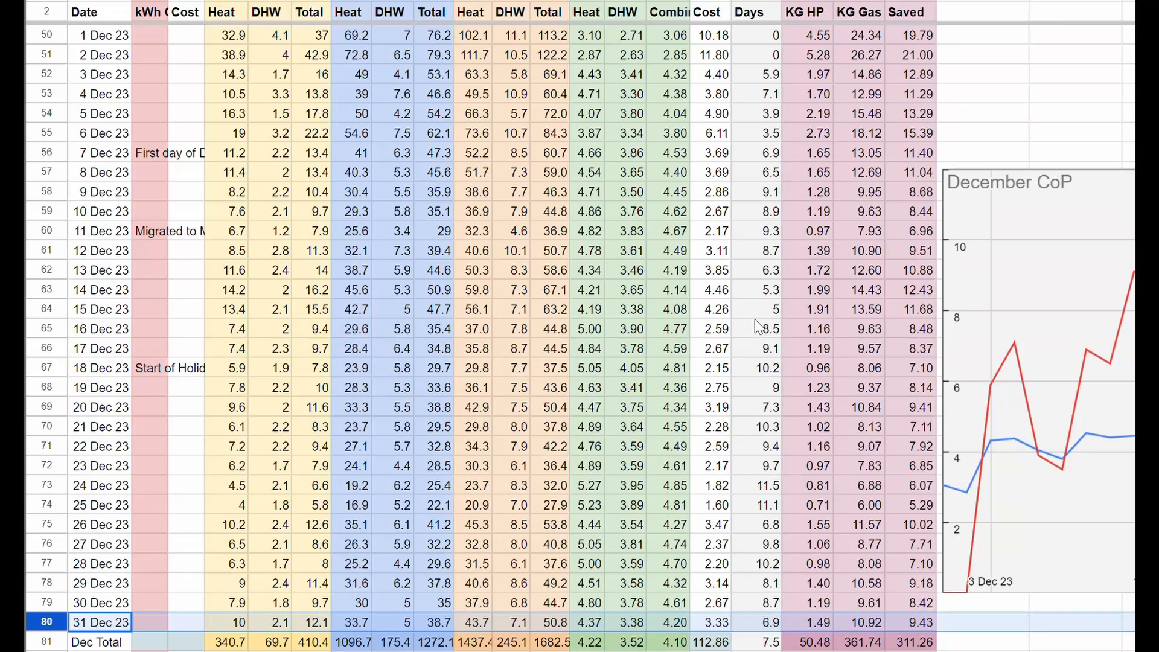
{"action": "mouse_move", "coordinate": [750, 322]}
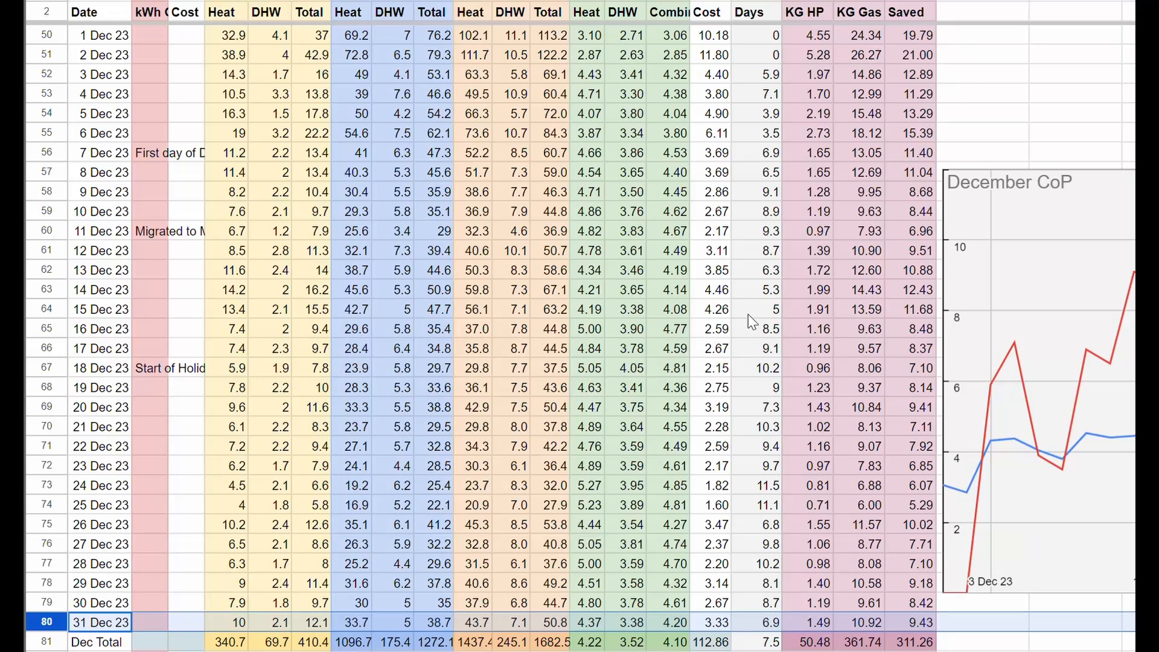